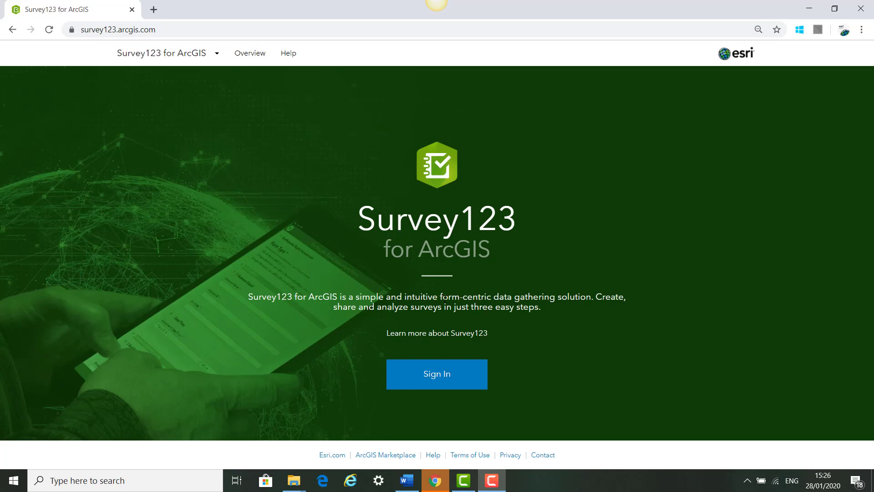
pyautogui.moveTo(443, 378)
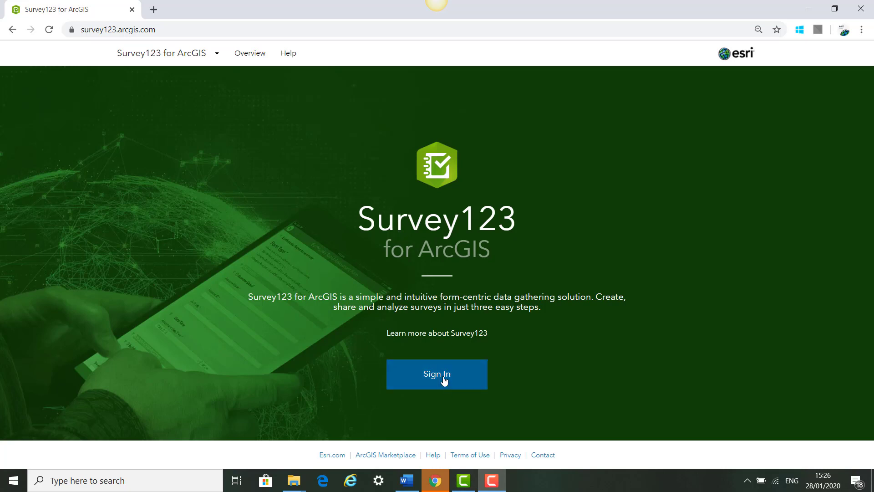
# - Sign in to Survey123 with the ArcGIS account to reach the empty My Surveys list
pyautogui.click(436, 373)
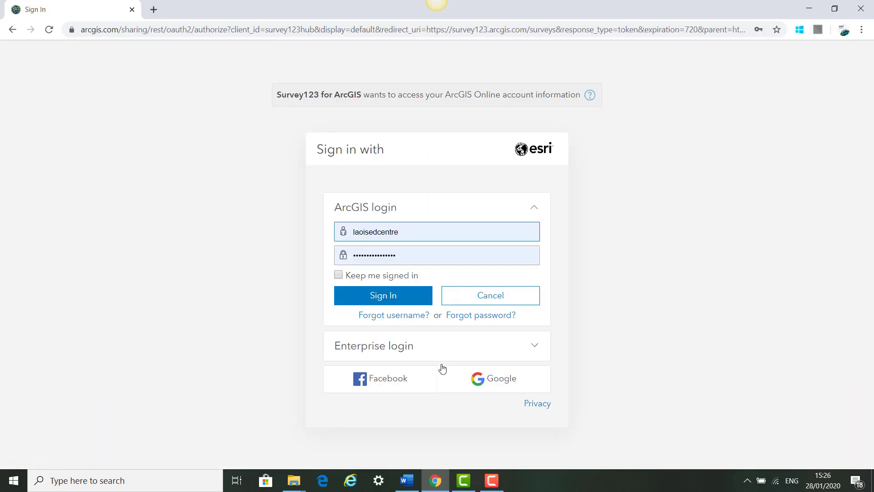
pyautogui.click(383, 295)
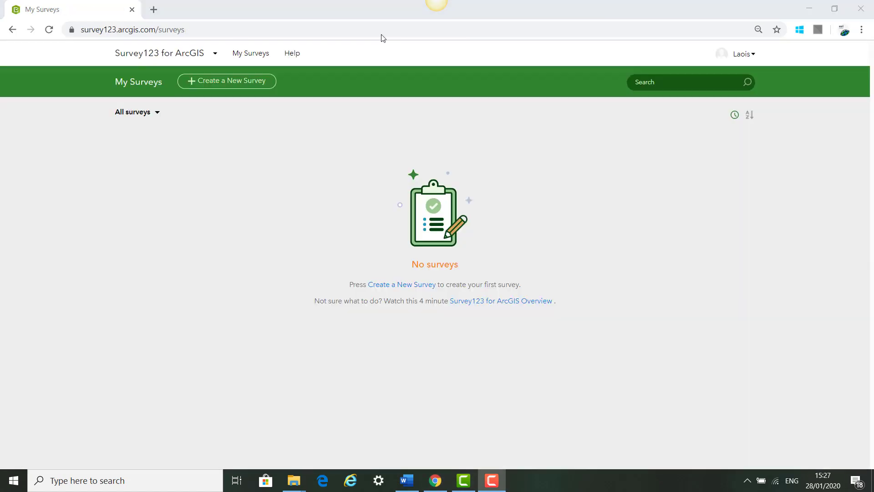
# - Create a web-designer survey named 'School Transport Study' tagged 'Teach with ArcGIS'
pyautogui.click(226, 81)
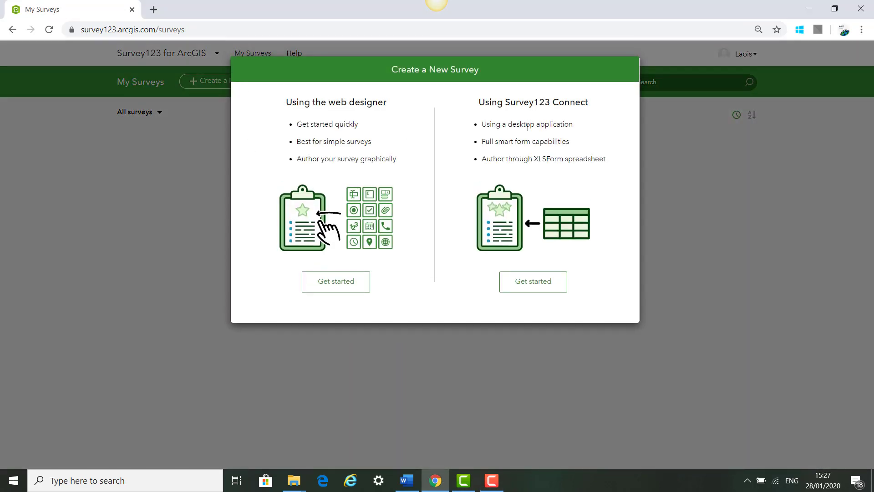
pyautogui.moveTo(333, 272)
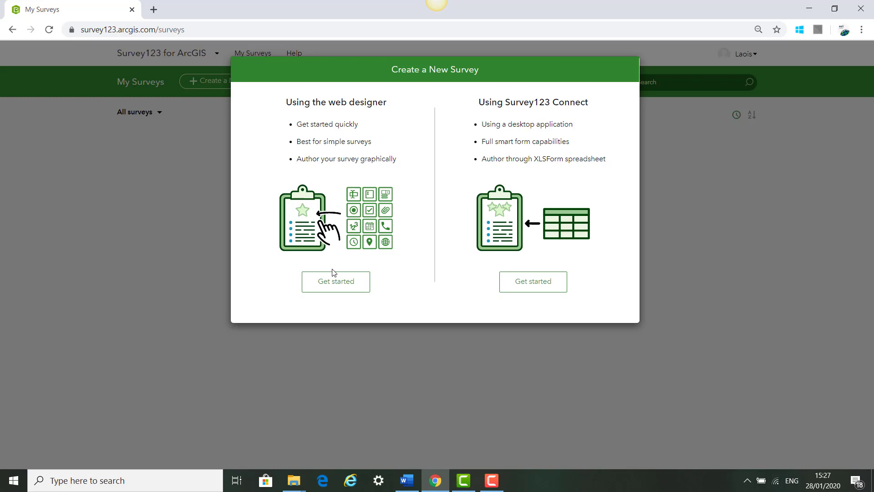
pyautogui.click(335, 281)
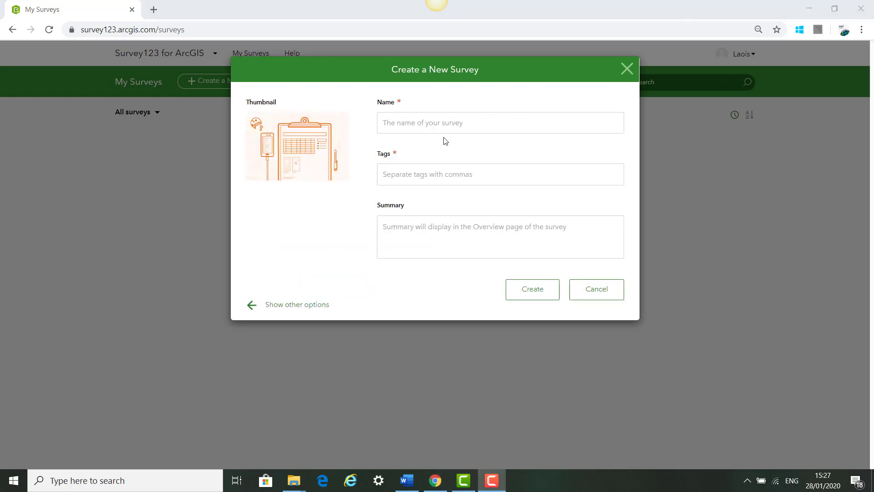
pyautogui.write('School Transport Study')
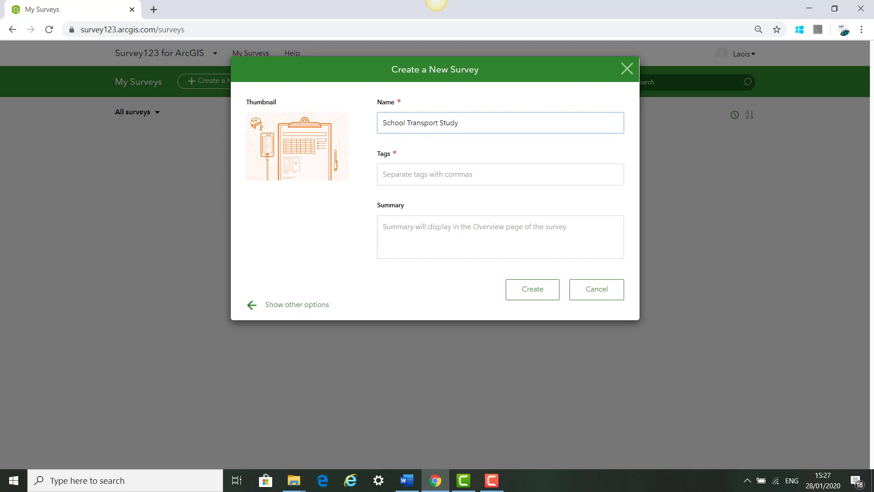
pyautogui.click(500, 174)
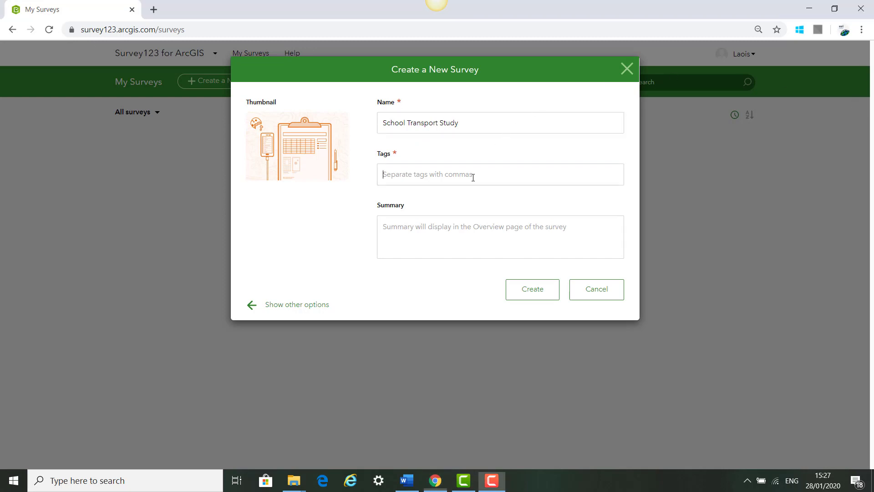
pyautogui.write('Teach with ArcGIS')
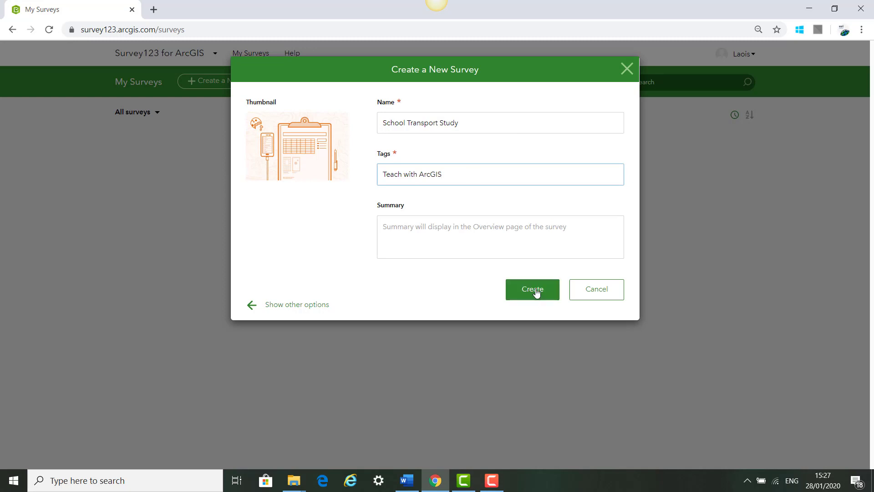
pyautogui.click(532, 290)
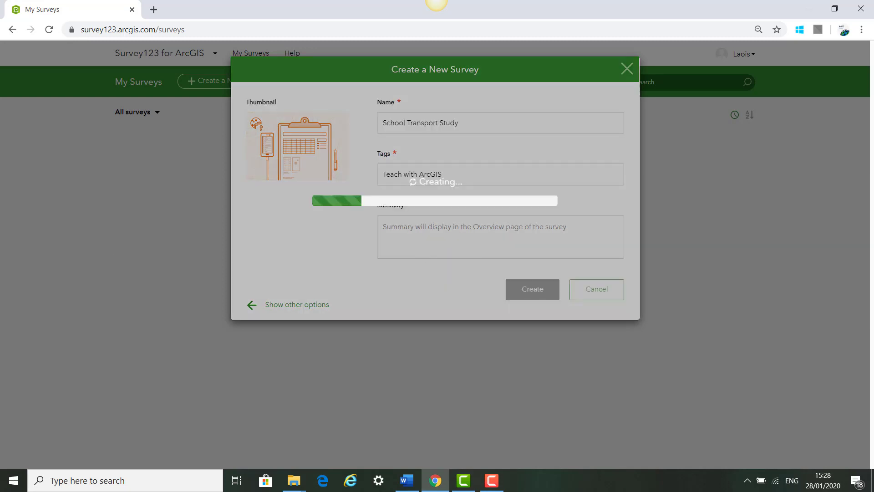
# - Set the survey description to 'How we get to School' and centre it
pyautogui.click(530, 288)
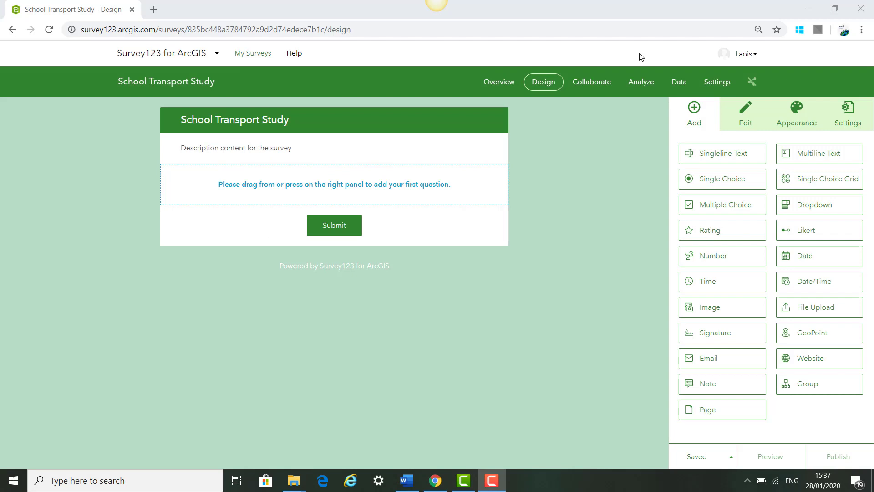
pyautogui.moveTo(414, 198)
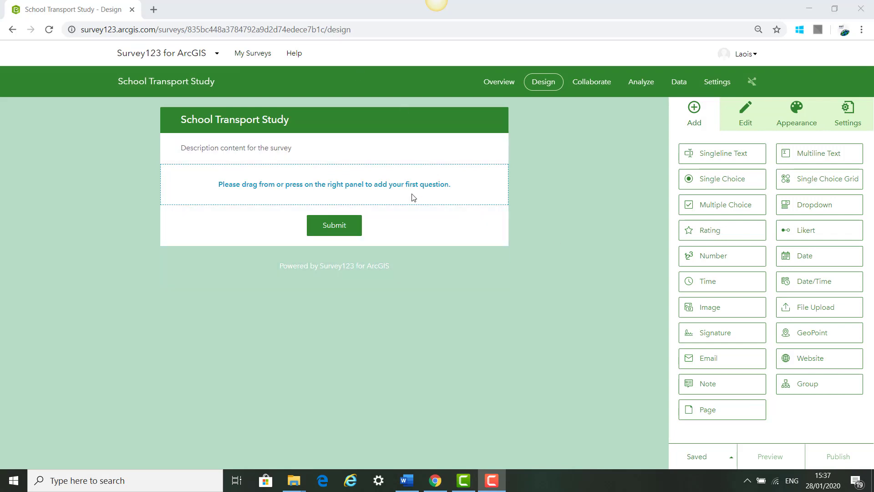
pyautogui.click(235, 148)
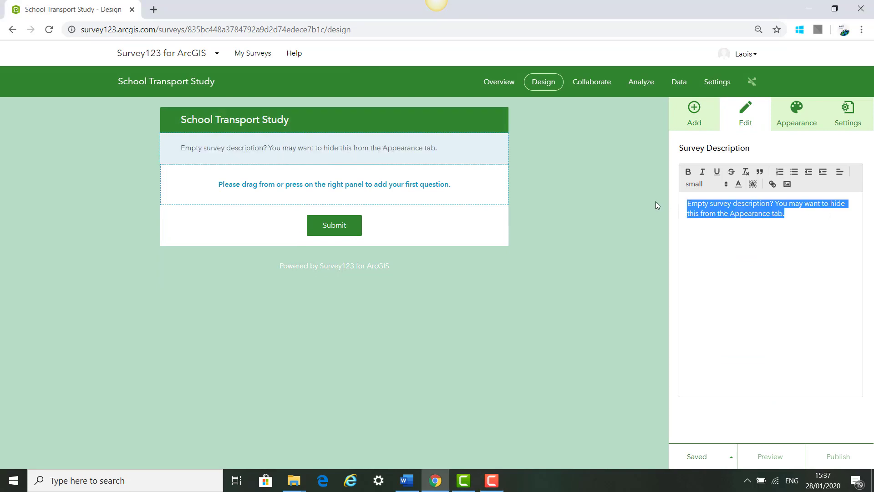
pyautogui.write('How we get to School')
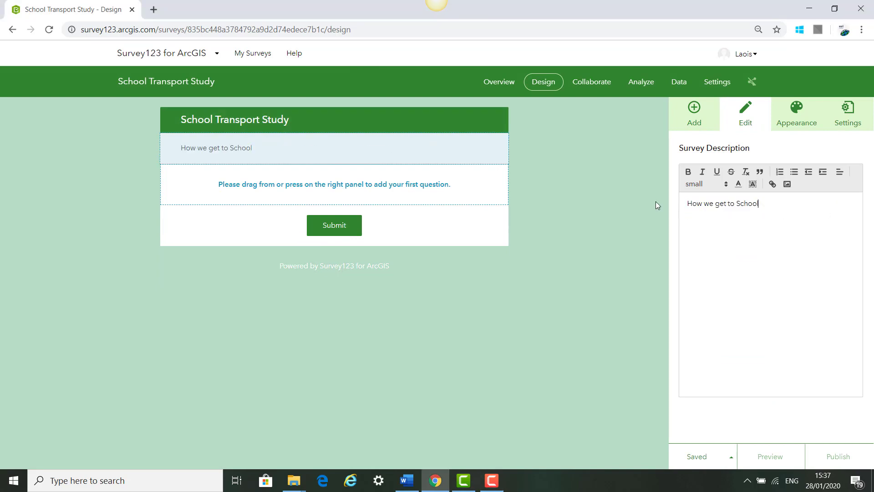
pyautogui.click(688, 203)
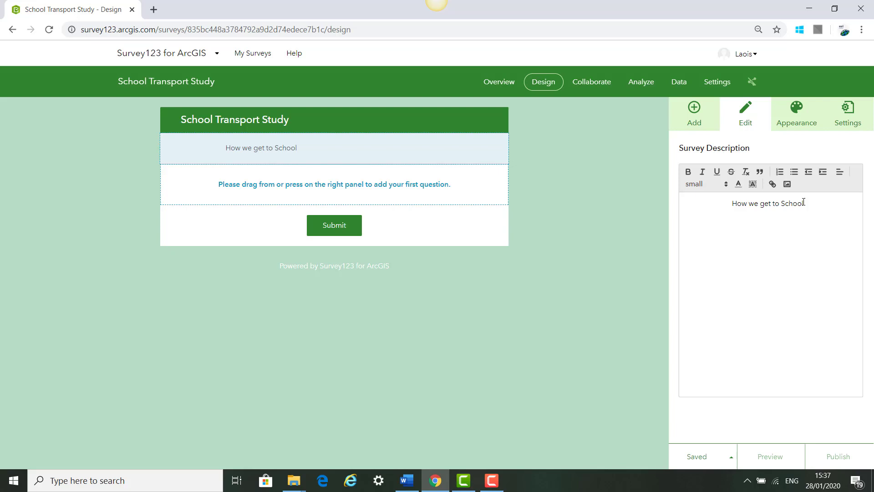
# - Make the whole description bold at normal text size
pyautogui.tripleClick(767, 203)
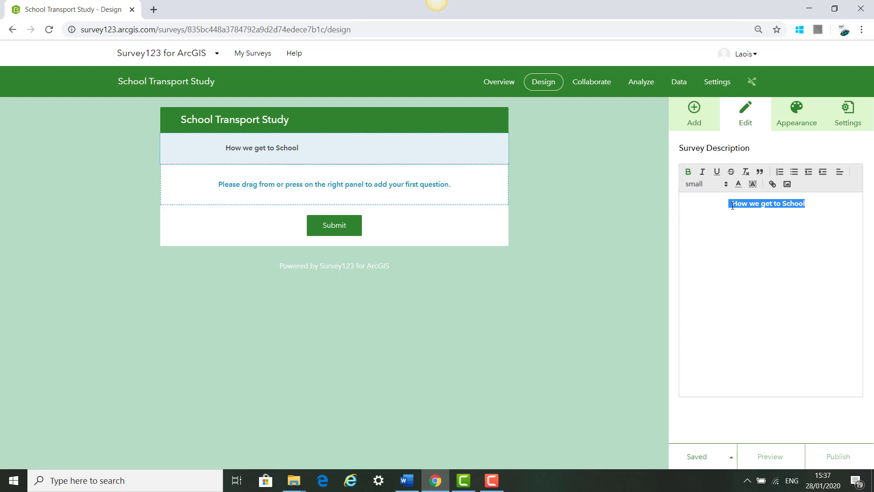
pyautogui.click(746, 203)
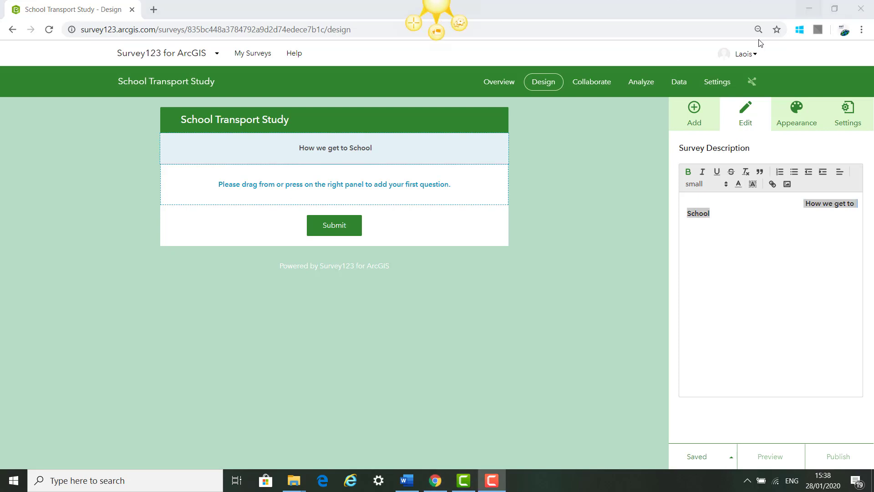
pyautogui.click(704, 184)
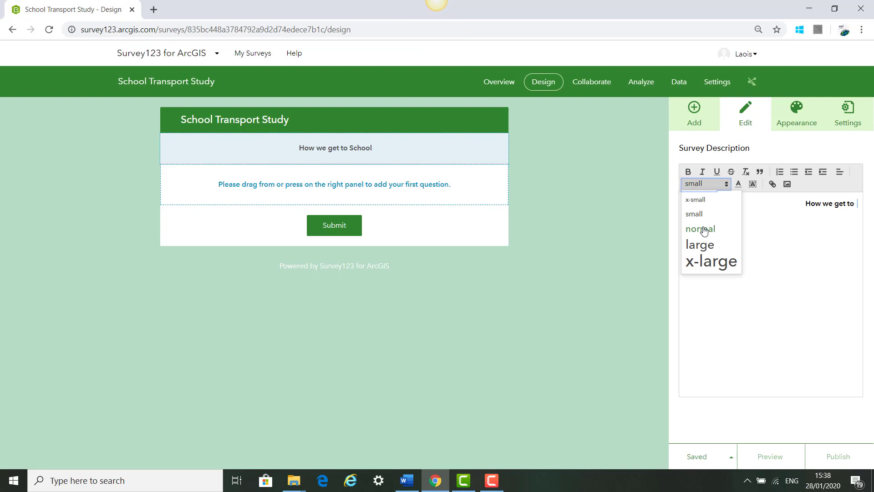
pyautogui.click(699, 229)
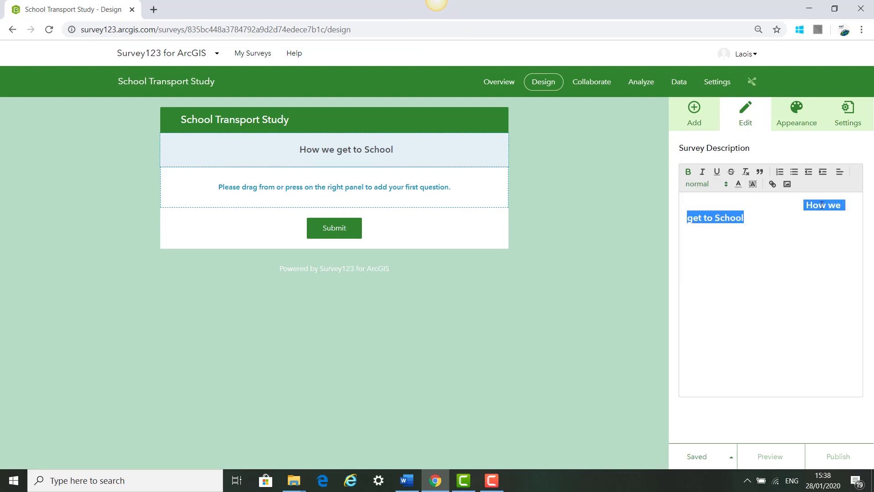
pyautogui.click(696, 184)
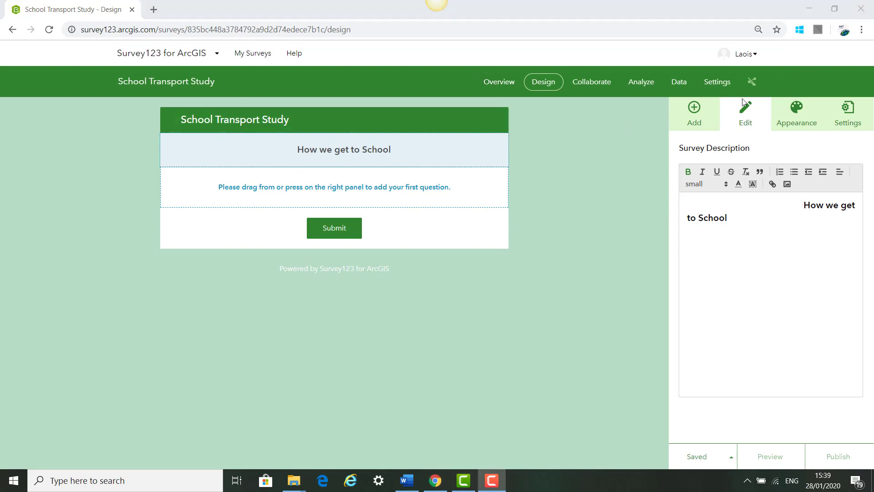
# - Add a required single-line text question labelled 'School Name' and save
pyautogui.click(693, 111)
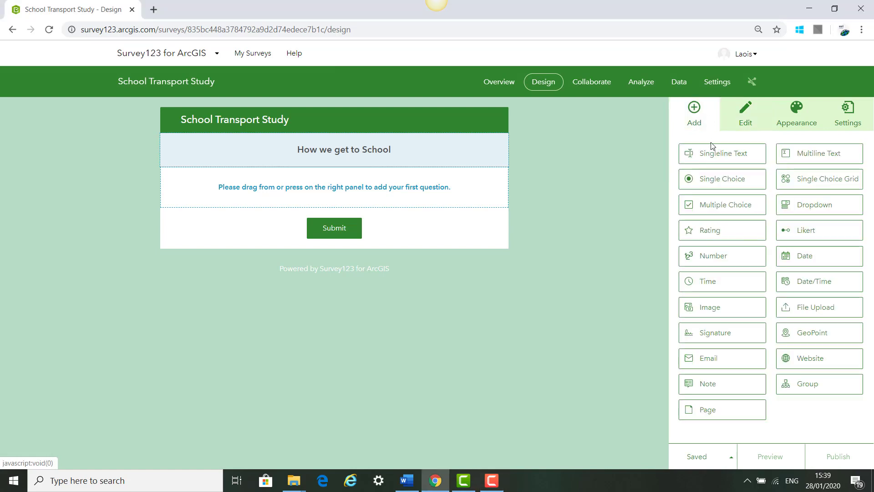
pyautogui.click(721, 153)
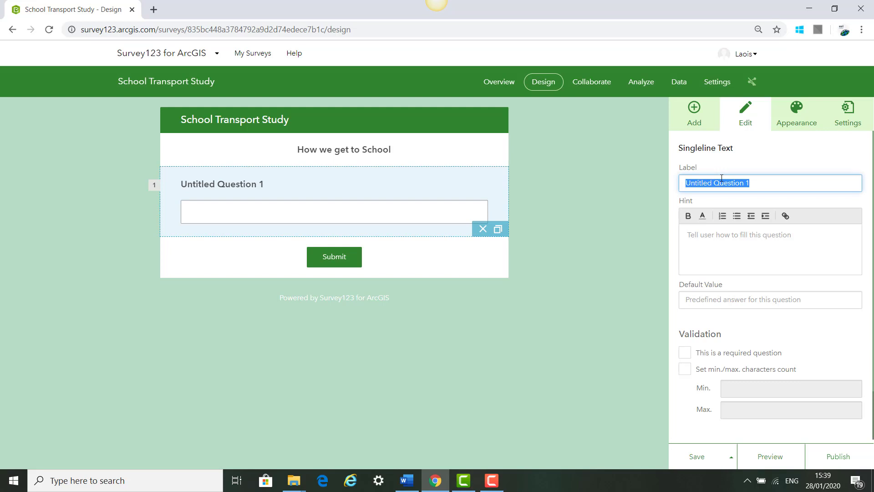
pyautogui.write('School')
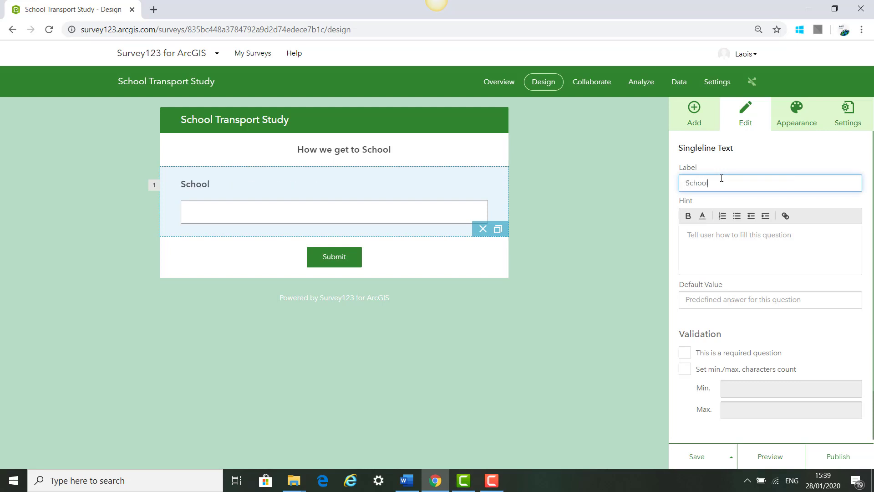
pyautogui.write('Name')
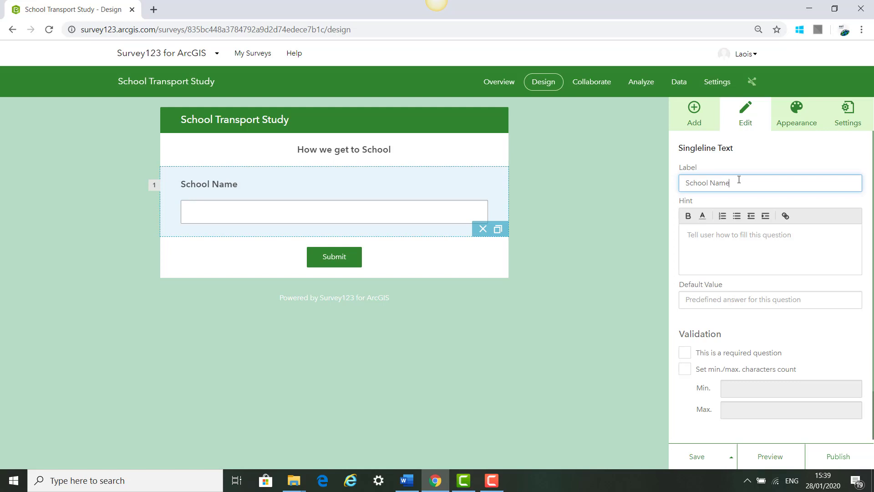
pyautogui.click(685, 352)
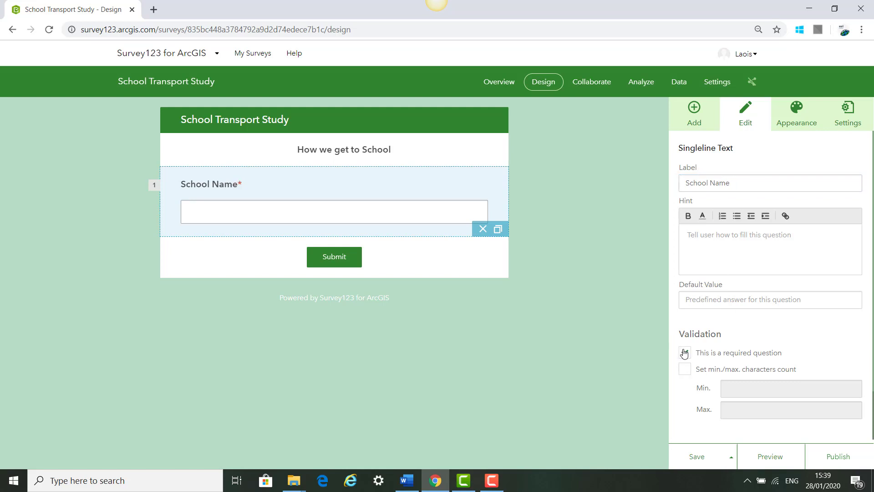
pyautogui.click(685, 353)
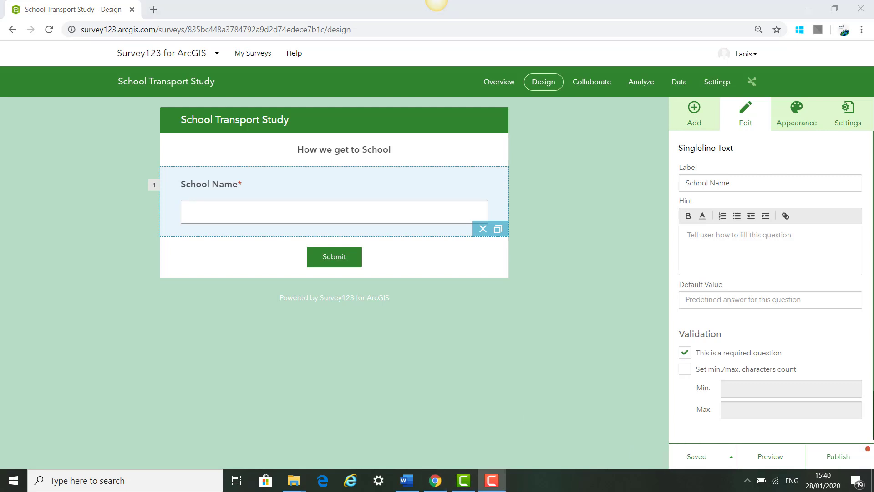
# - Add a single-choice question 'Are you Staff or Student?' with only Teacher and Student choices
pyautogui.click(693, 111)
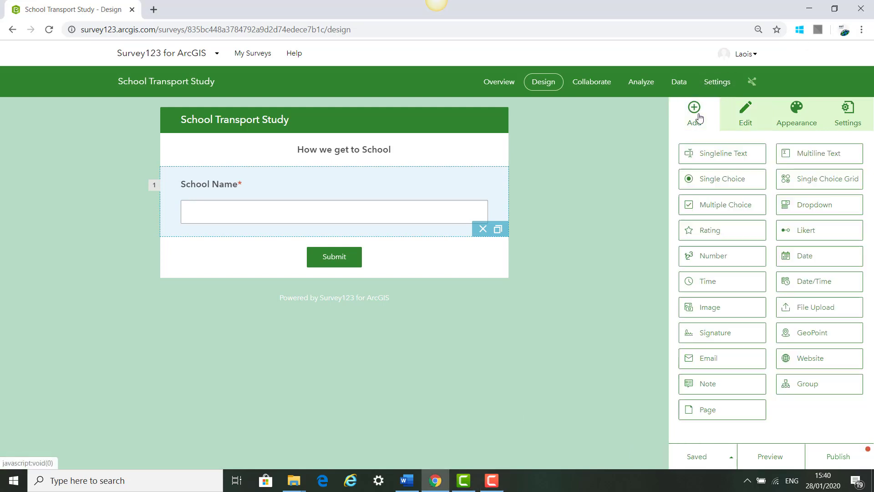
pyautogui.click(720, 180)
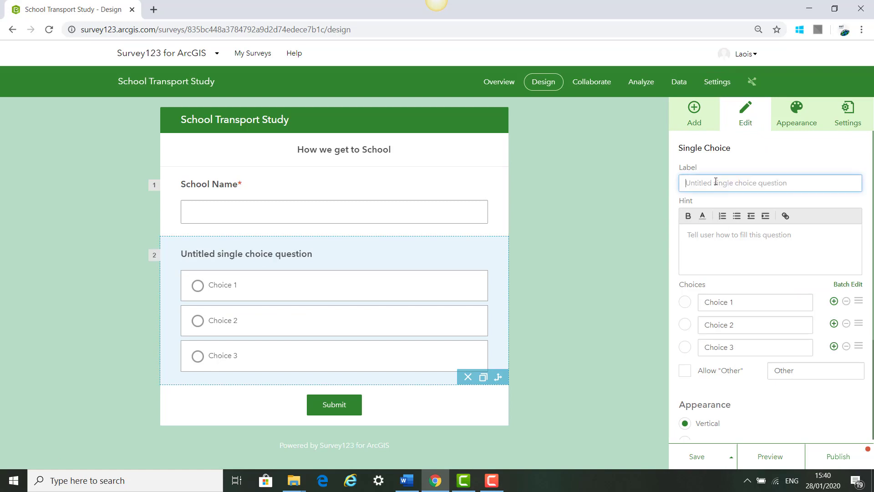
pyautogui.write('Are you Staff or Student?')
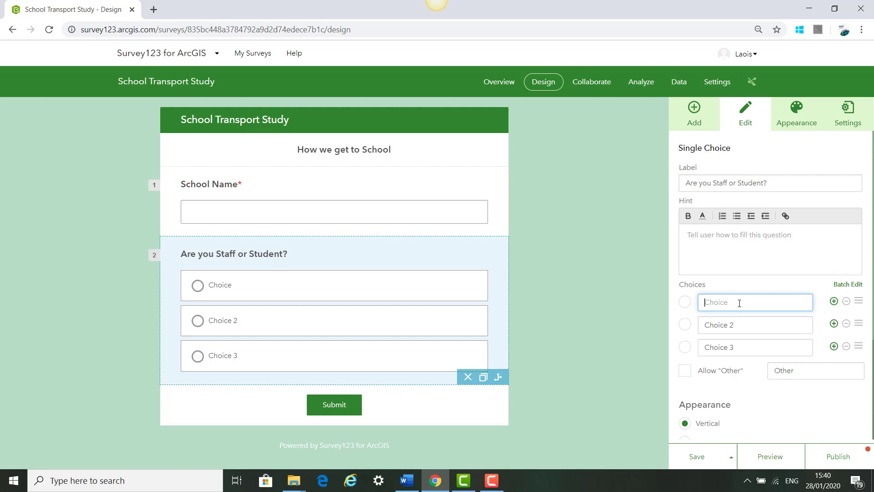
pyautogui.write('Teacher')
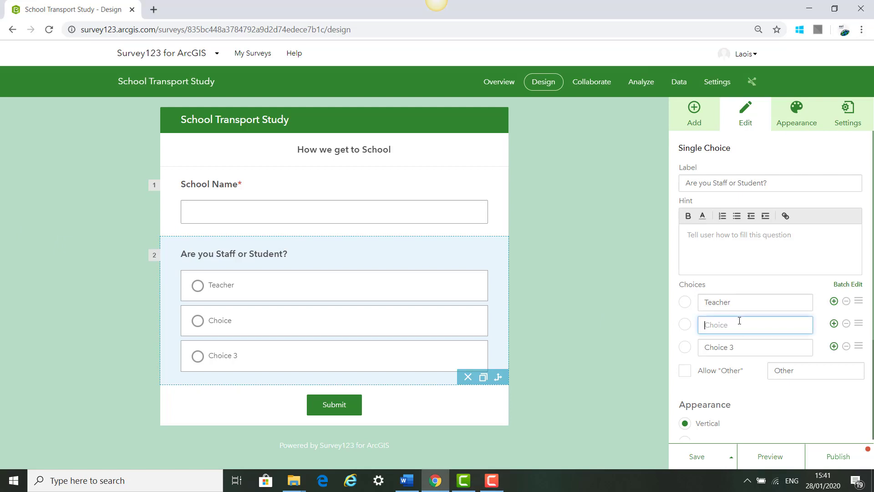
pyautogui.write('Student')
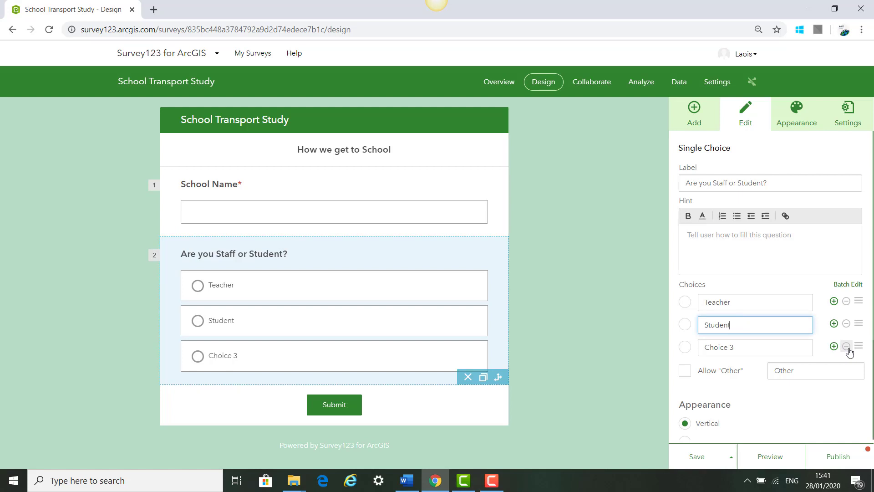
pyautogui.click(846, 346)
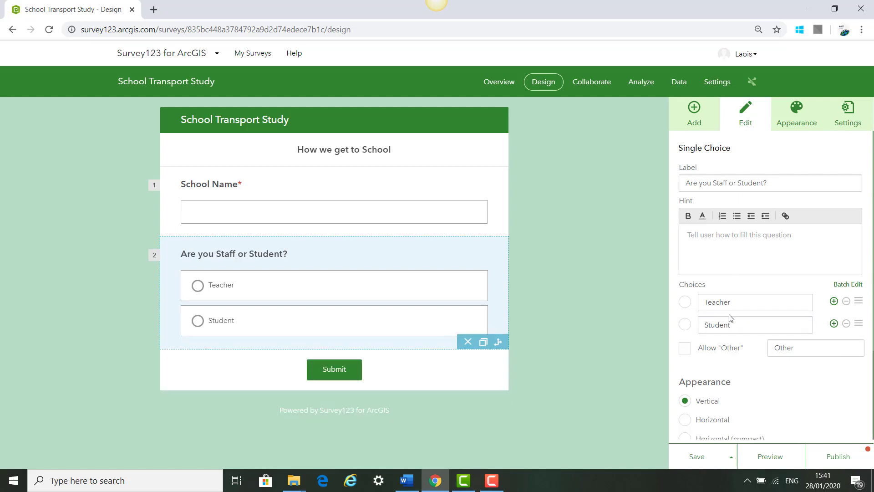
# - Keep the two choices stacked vertically and mark the question required
pyautogui.scroll(-3)
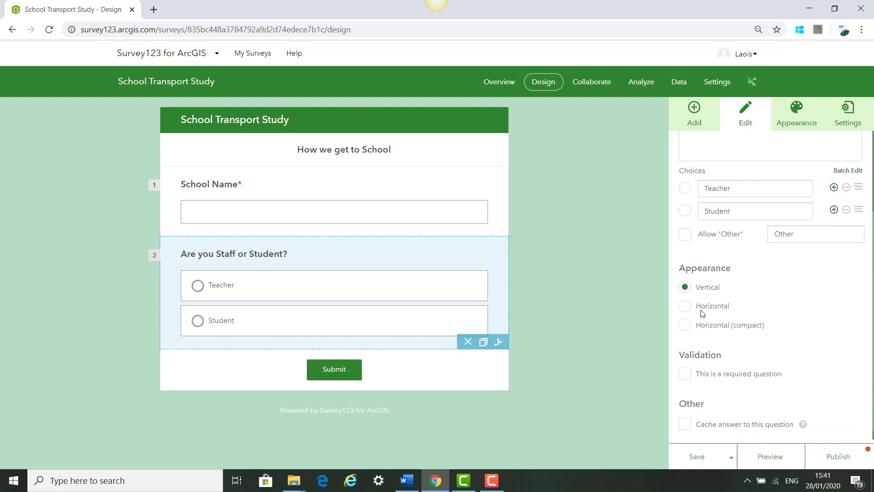
pyautogui.click(684, 306)
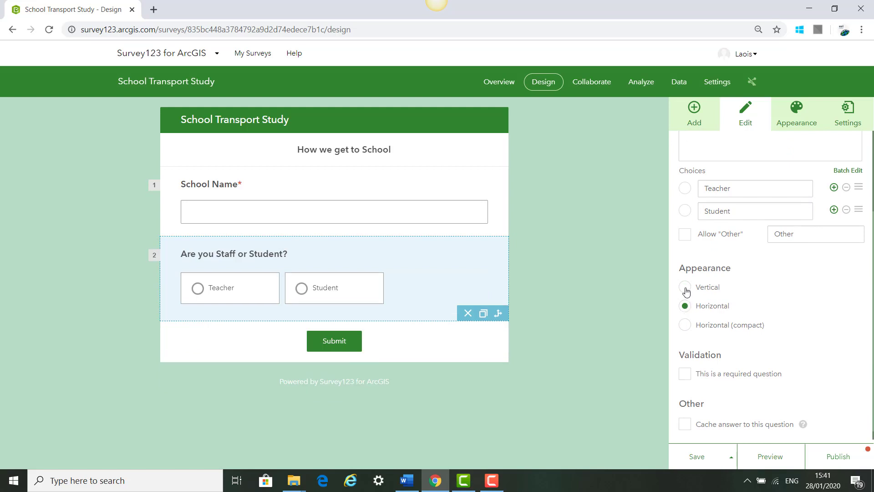
pyautogui.click(685, 286)
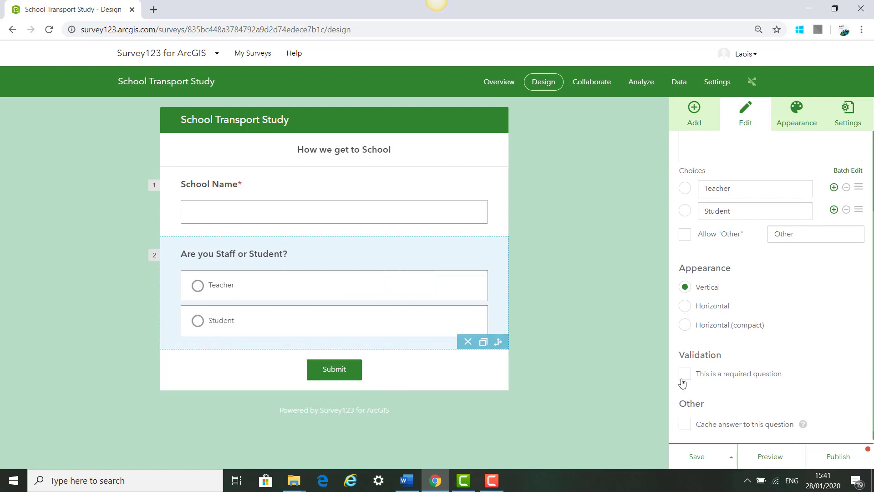
pyautogui.click(685, 373)
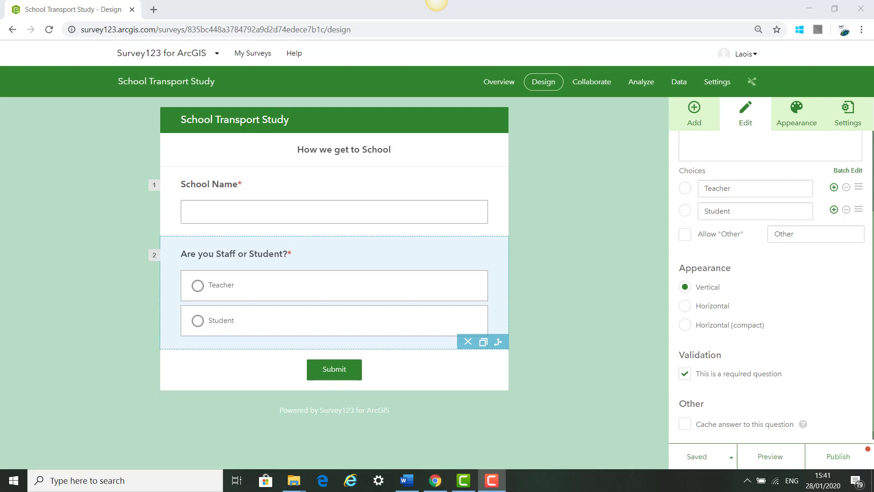
pyautogui.moveTo(693, 108)
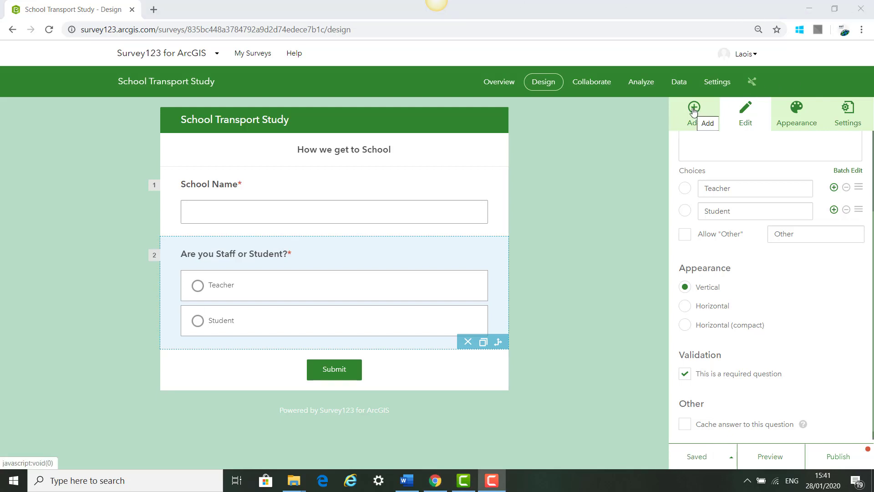
# - Add a multiple-choice question 'How did you get to School?' with choices Walk, Cycle, Car
pyautogui.click(694, 107)
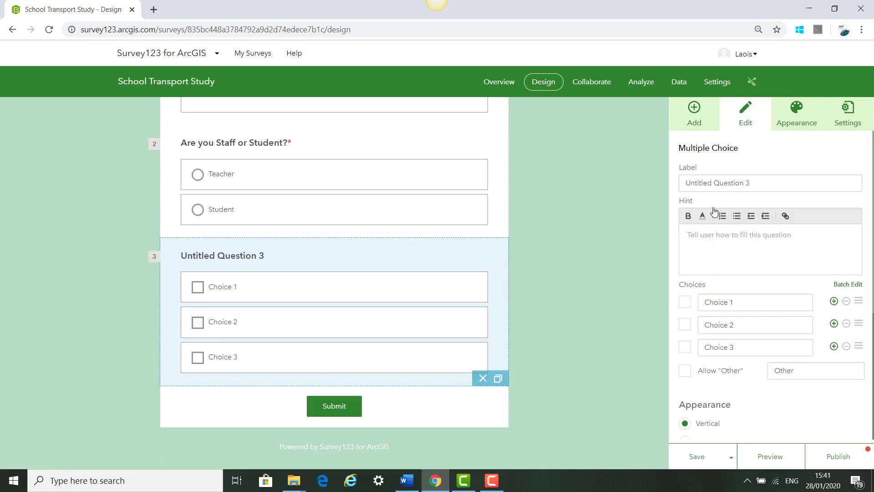
pyautogui.tripleClick(769, 182)
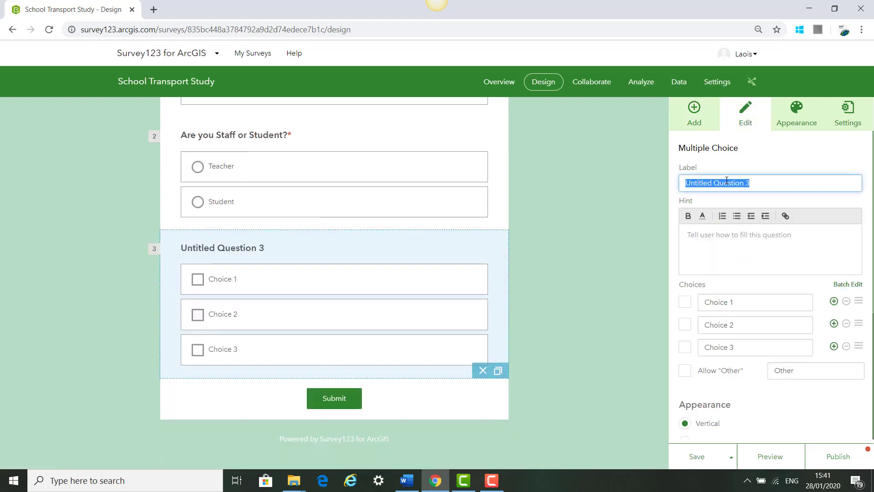
pyautogui.write('How did you get to School?')
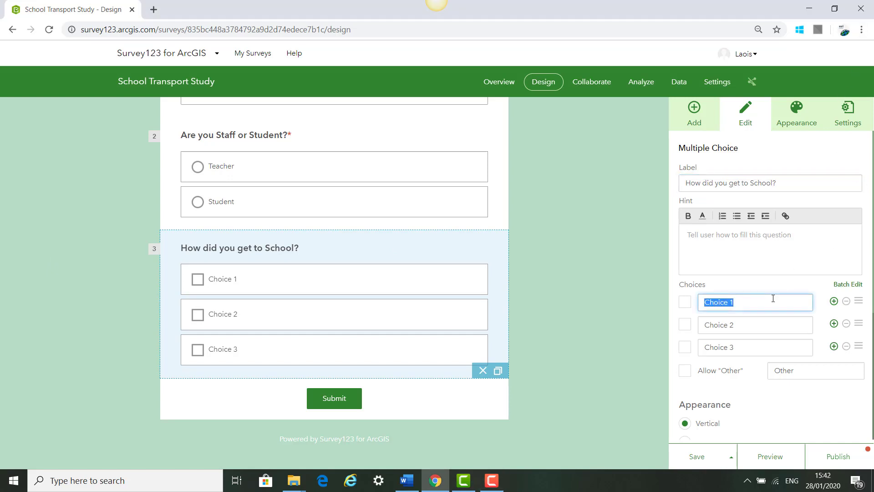
pyautogui.write('Walk')
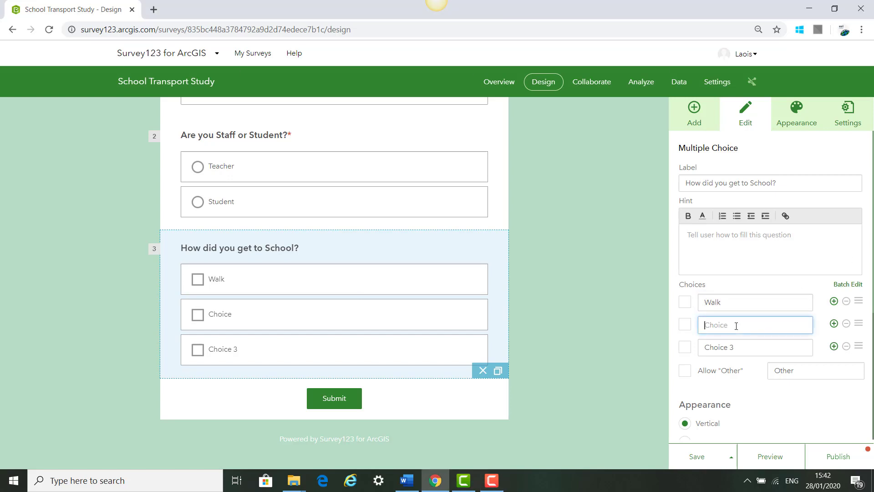
pyautogui.write('Cycle')
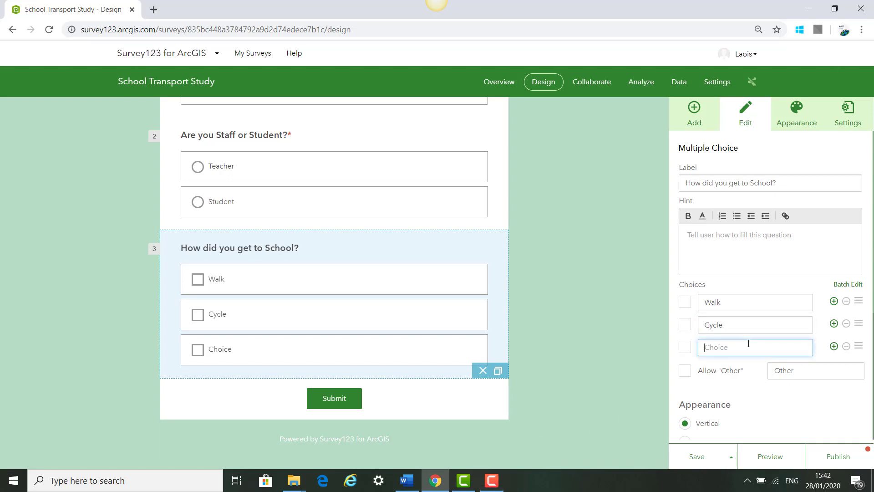
pyautogui.write('Car')
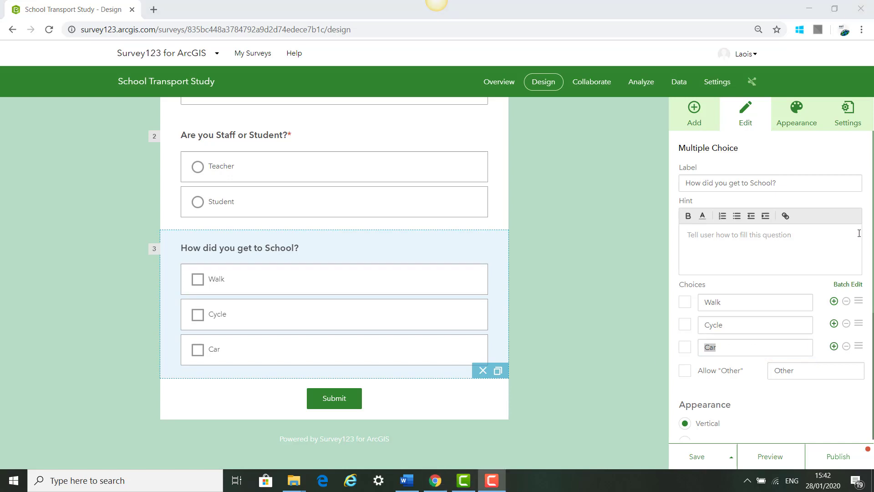
# - Add Bus and Train as further transport choices
pyautogui.click(833, 346)
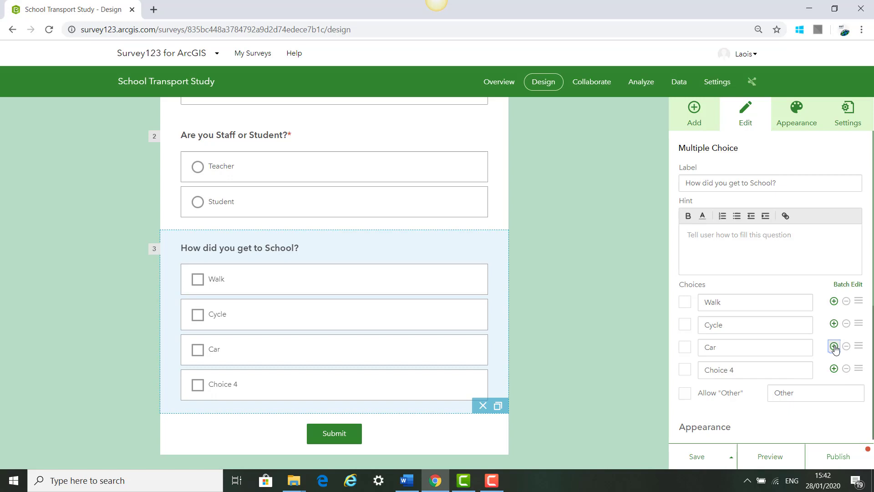
pyautogui.click(833, 346)
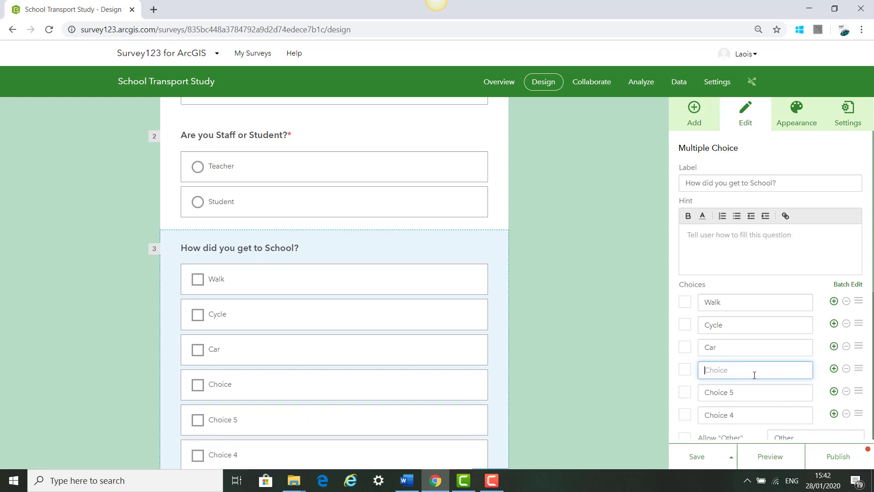
pyautogui.write('Bus')
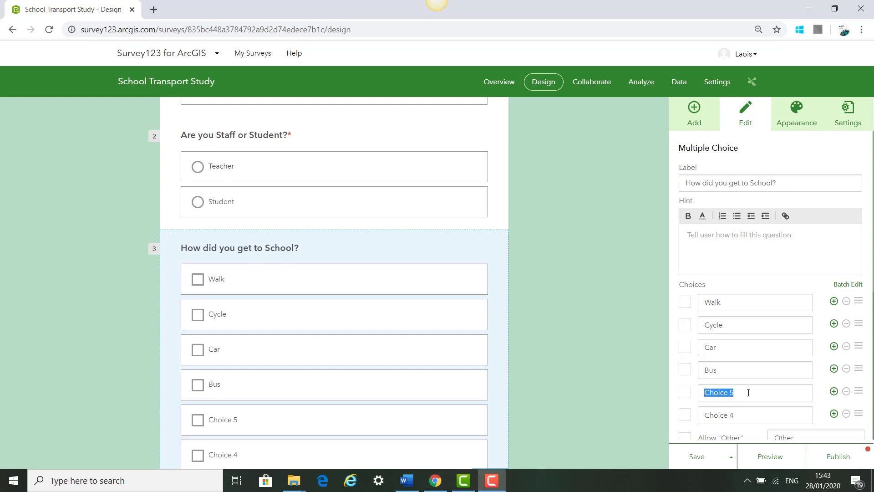
pyautogui.write('Train')
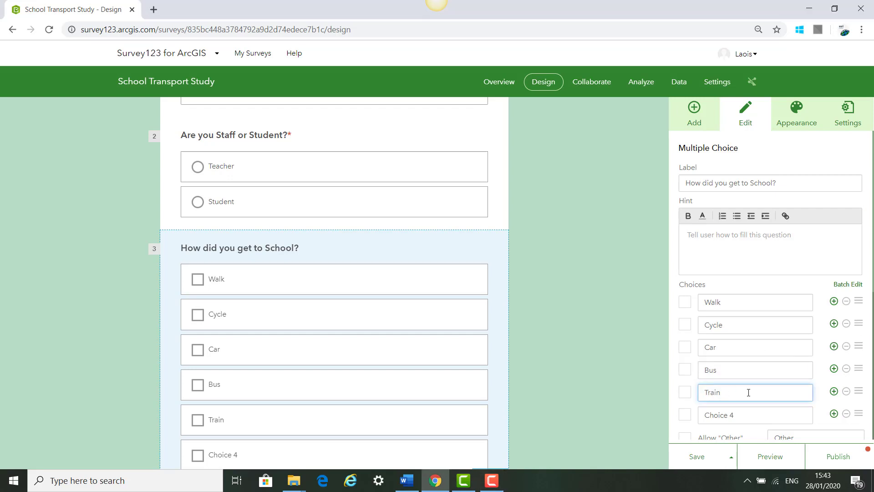
# - Arrange the transport choices horizontally and mark the question required
pyautogui.scroll(-3)
pyautogui.write('Other')
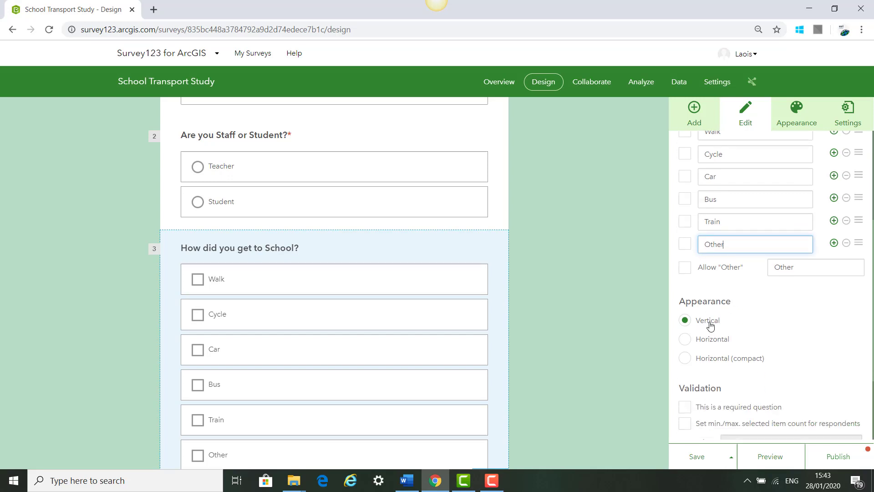
pyautogui.click(685, 338)
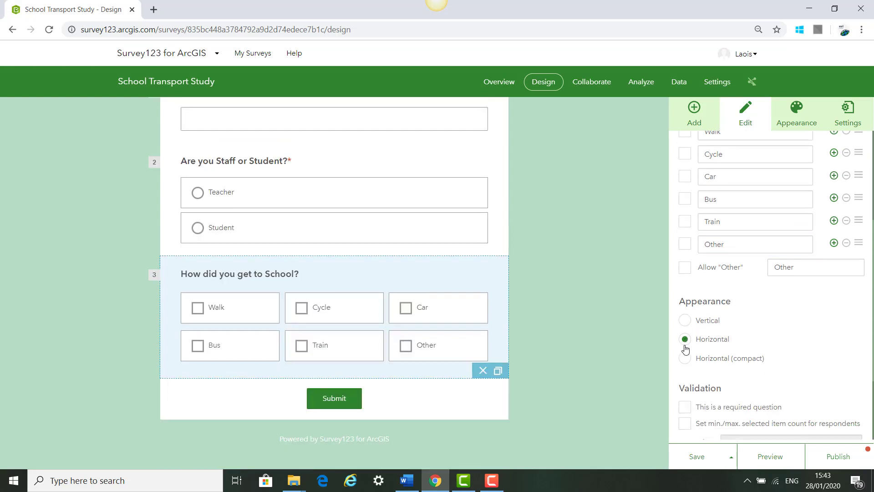
pyautogui.click(684, 408)
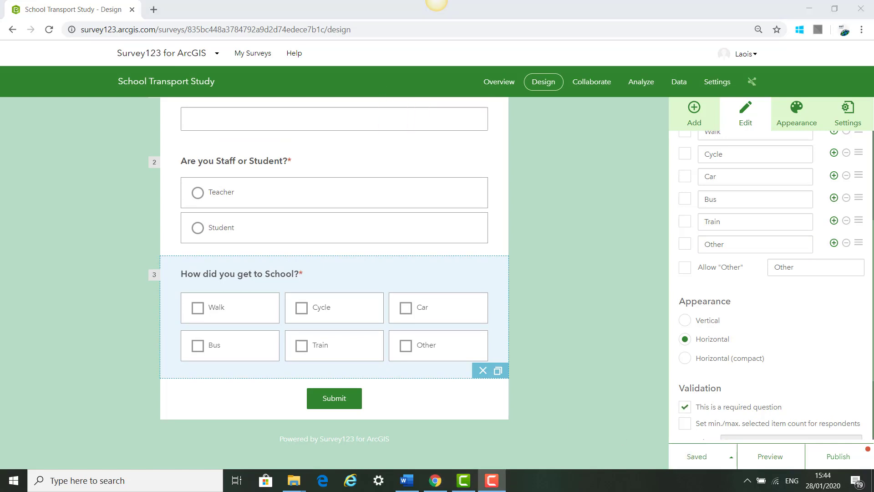
pyautogui.click(693, 111)
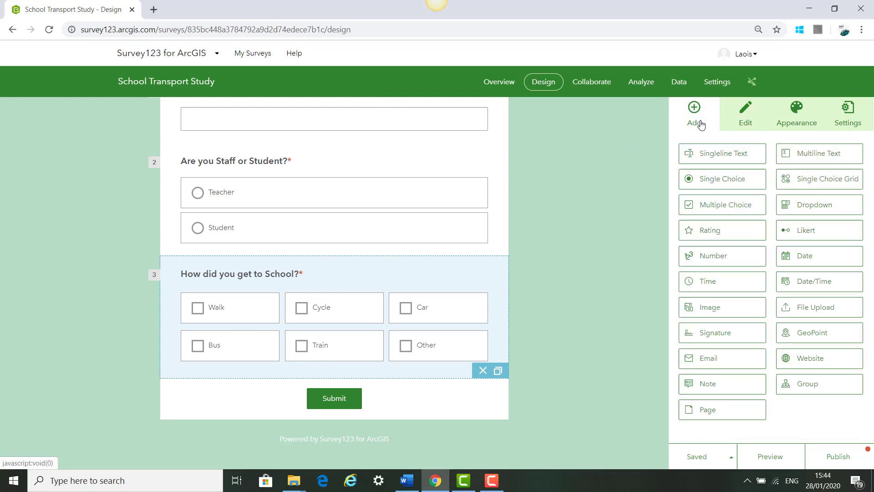
pyautogui.moveTo(722, 205)
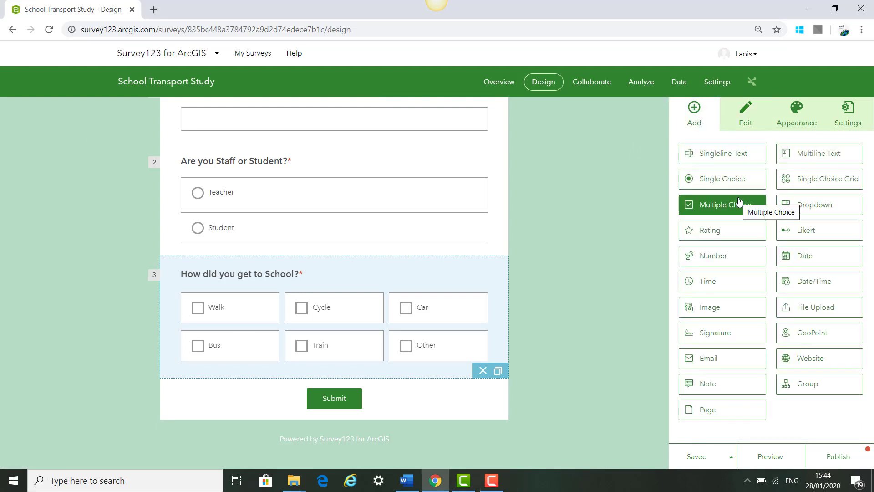
# - Add a number question 'If Car, How many people get dropped off at this school' and save
pyautogui.click(721, 255)
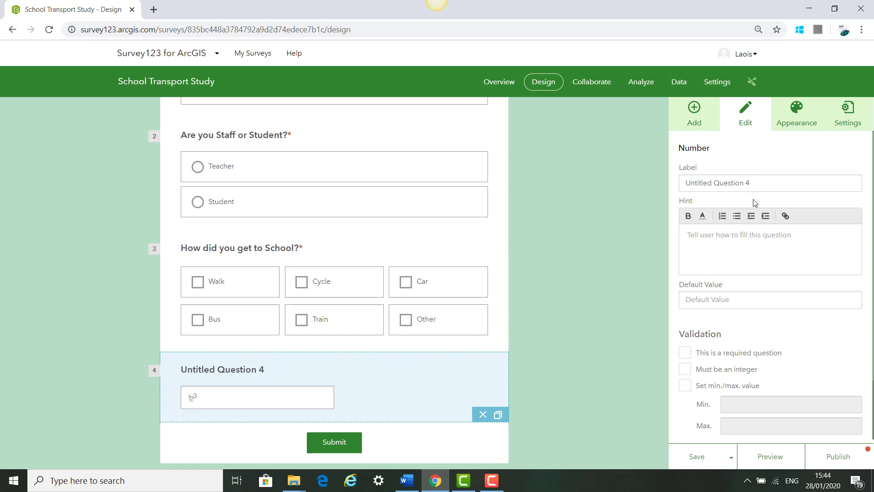
pyautogui.write('If Car, How many people get dropped off at this school')
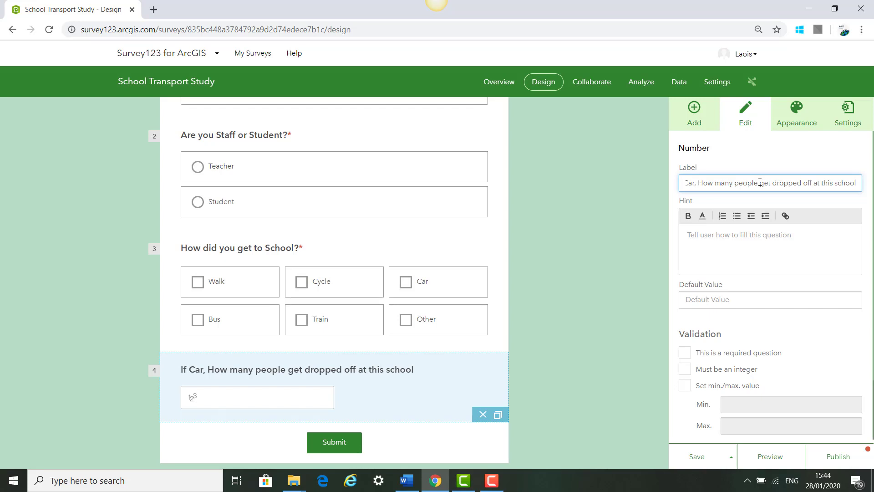
pyautogui.moveTo(764, 284)
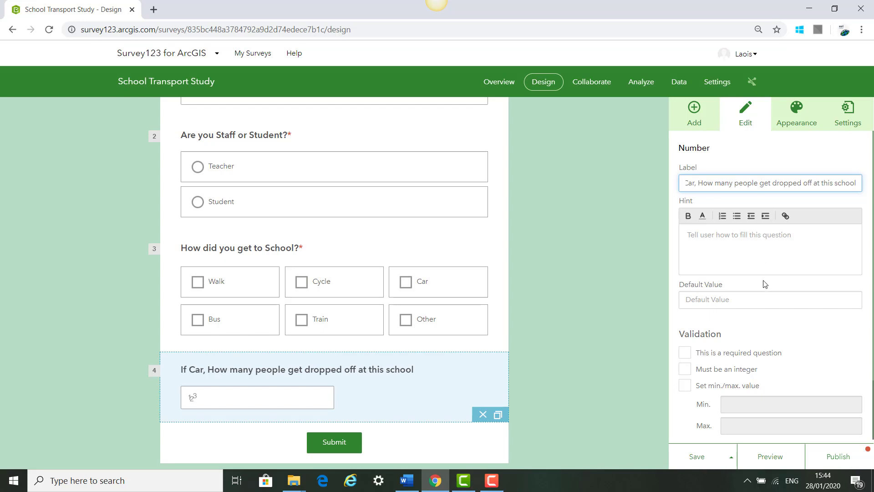
pyautogui.scroll(-3)
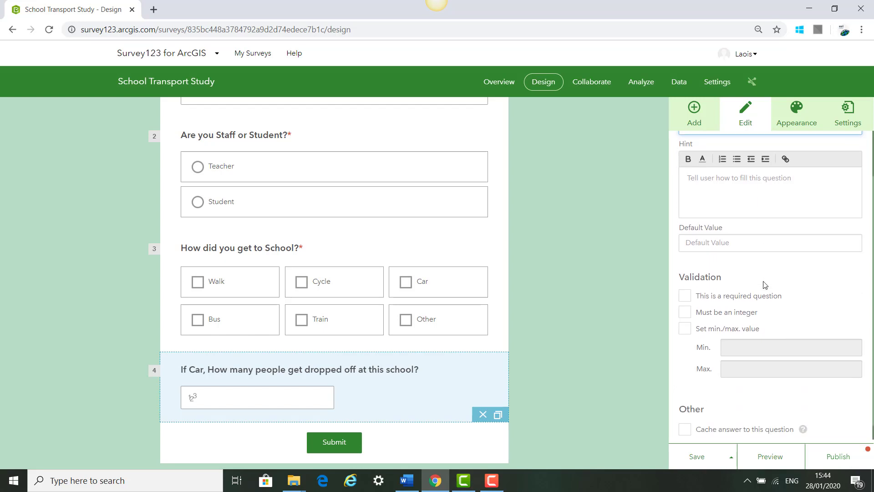
pyautogui.scroll(3)
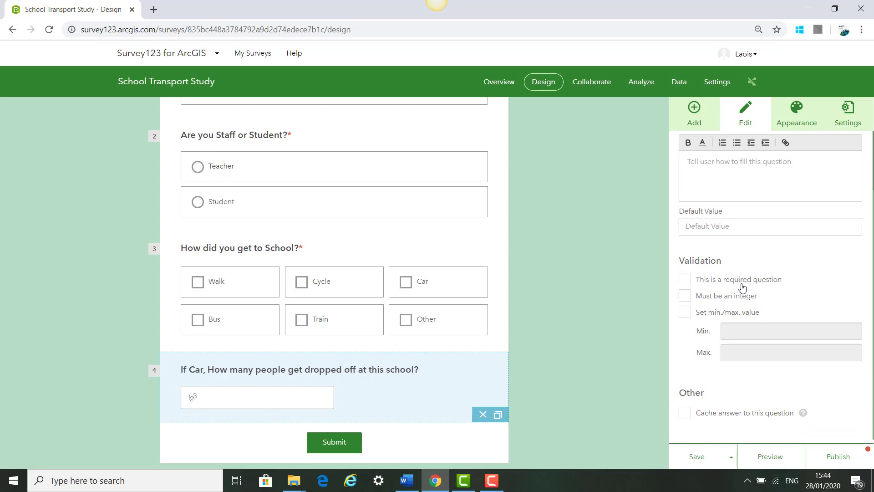
pyautogui.click(695, 456)
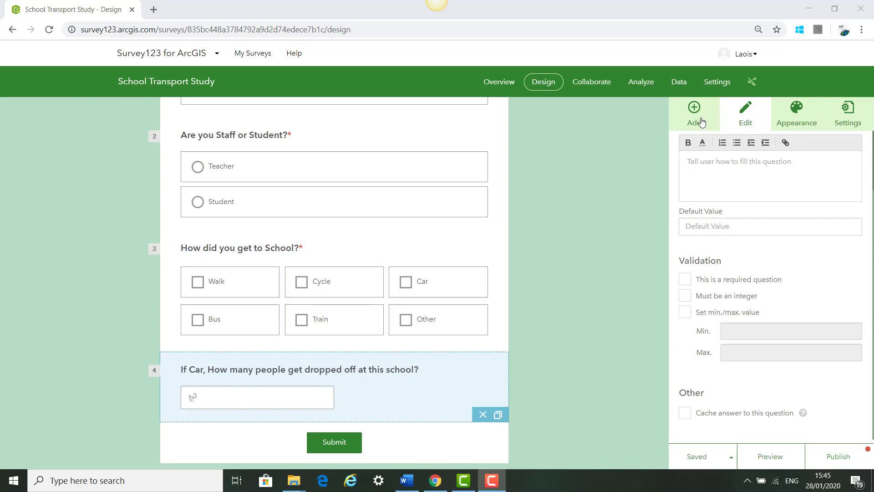
# - Add a single-choice question 'How long did it take you to get to school?' and save
pyautogui.click(693, 111)
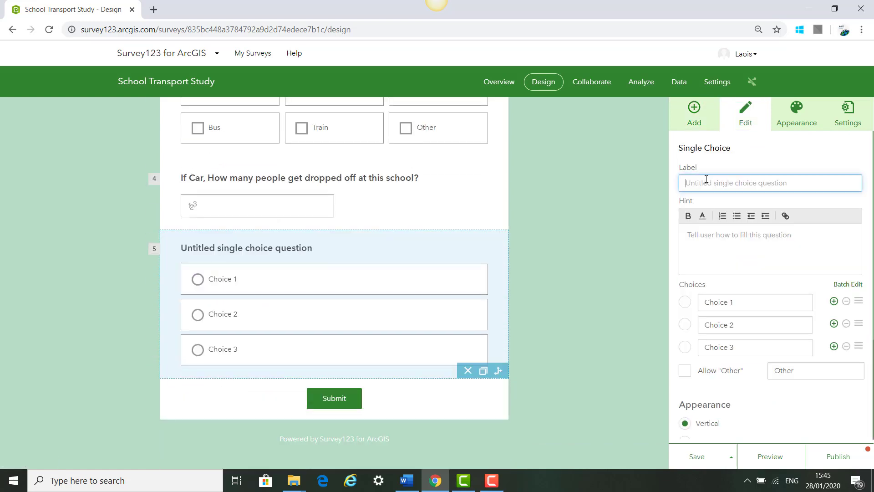
pyautogui.write('How long did it take you to get to school?')
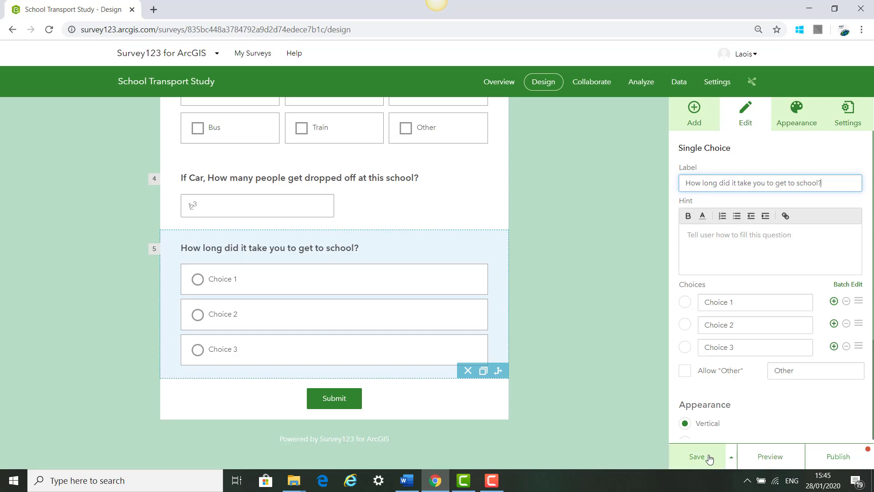
pyautogui.click(696, 456)
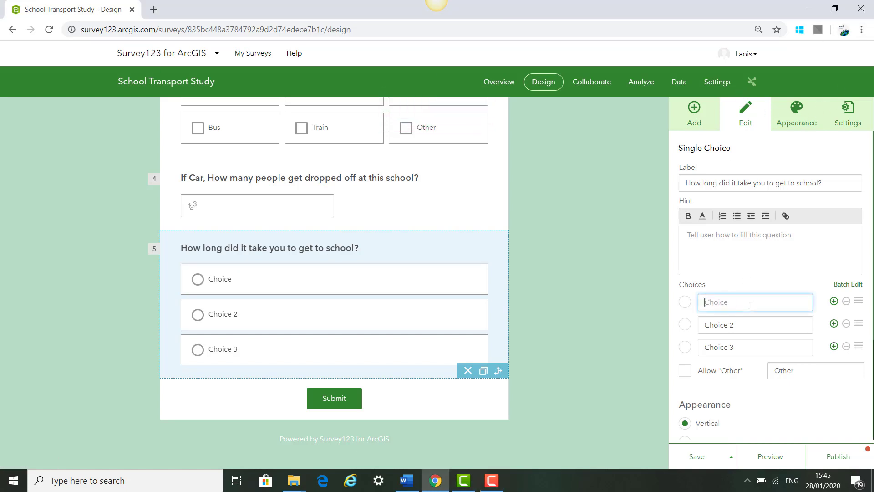
# - Enter five choices: Less than 5min, 15min, 30 min, 1hour, and More than 1hour
pyautogui.write('Less than 5min')
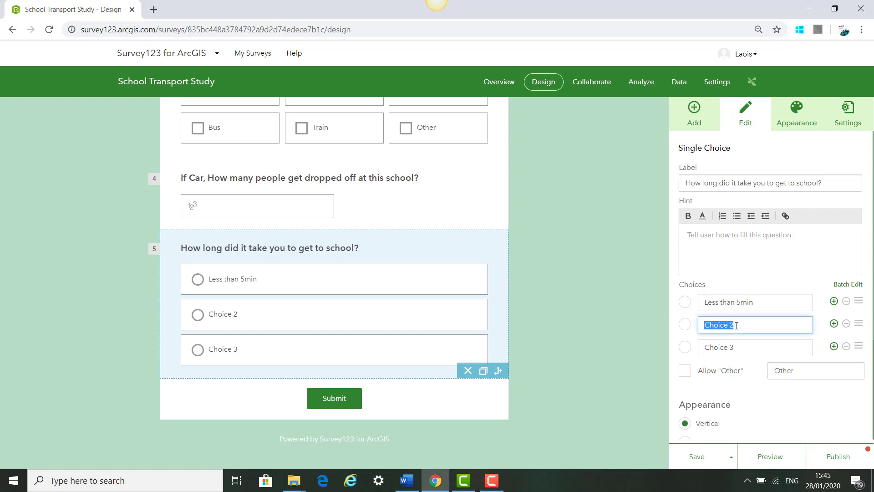
pyautogui.write('Less than 15min')
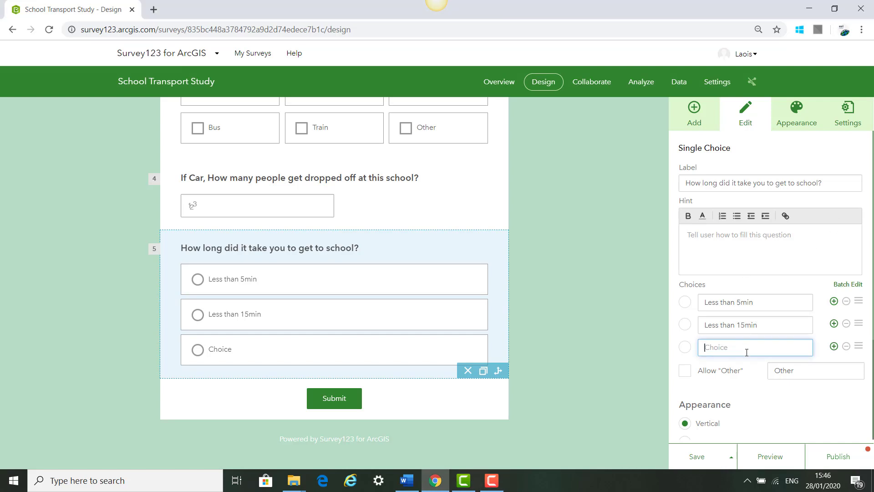
pyautogui.write('Less than 30 min')
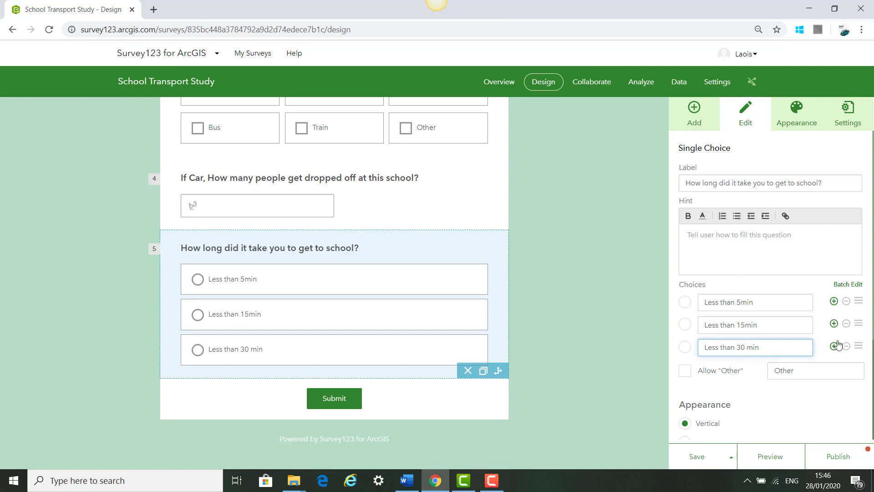
pyautogui.click(834, 346)
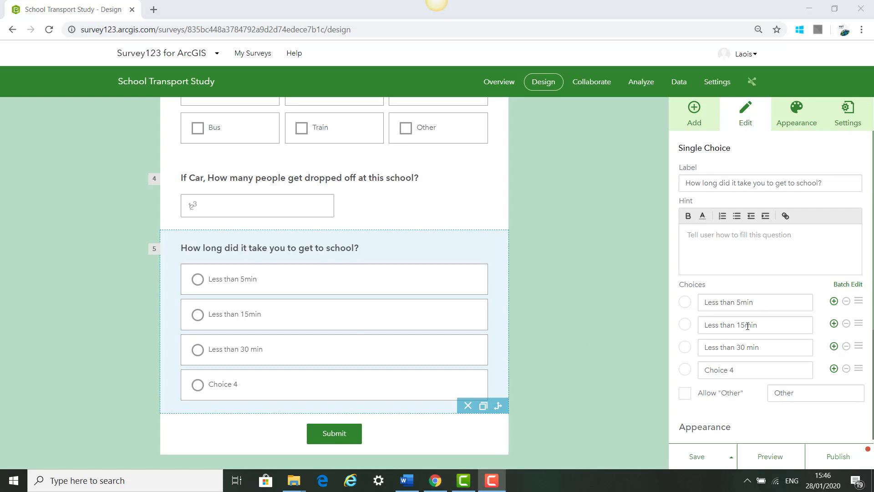
pyautogui.write('Less than 1hour')
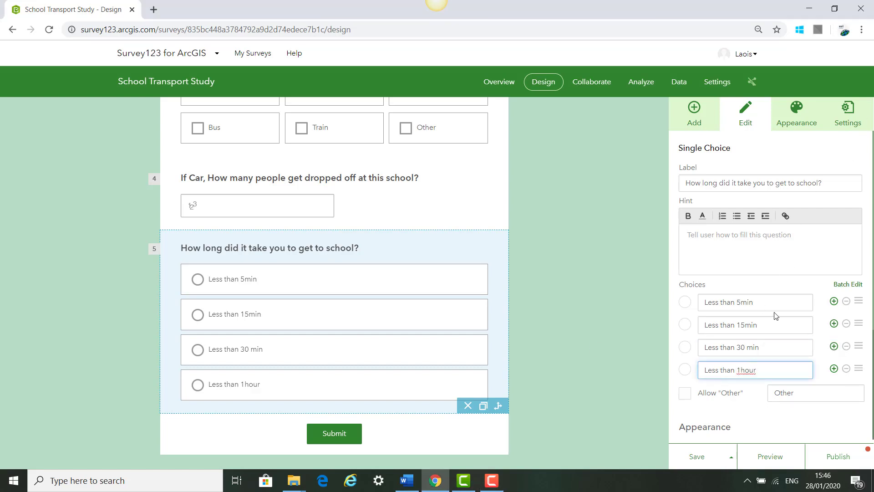
pyautogui.click(833, 367)
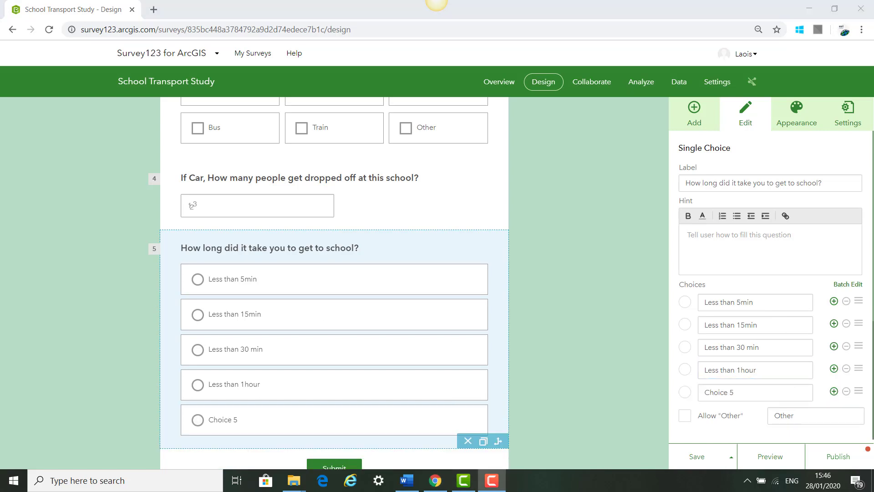
pyautogui.write('More than 1hour')
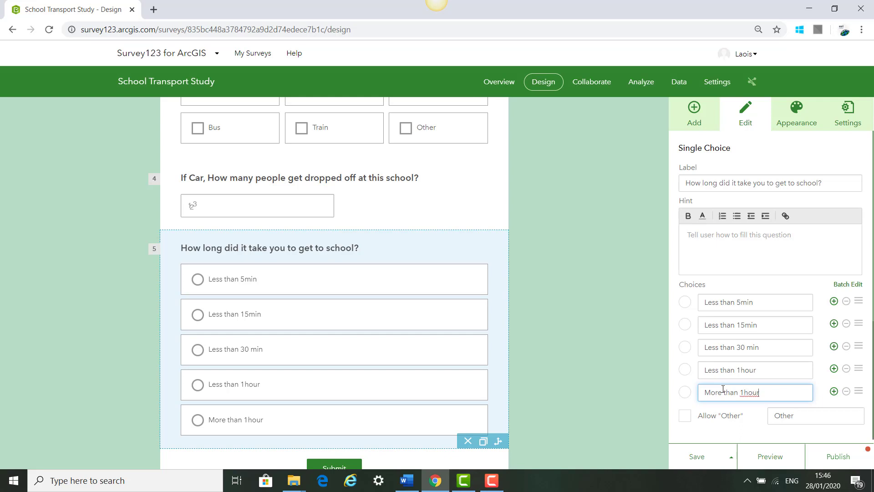
# - Set a compact horizontal layout, mark the question required and save
pyautogui.scroll(-3)
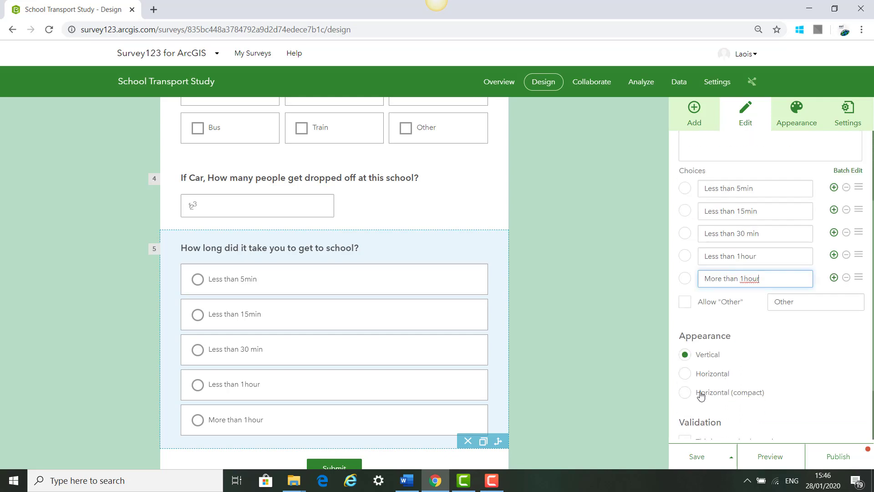
pyautogui.click(684, 373)
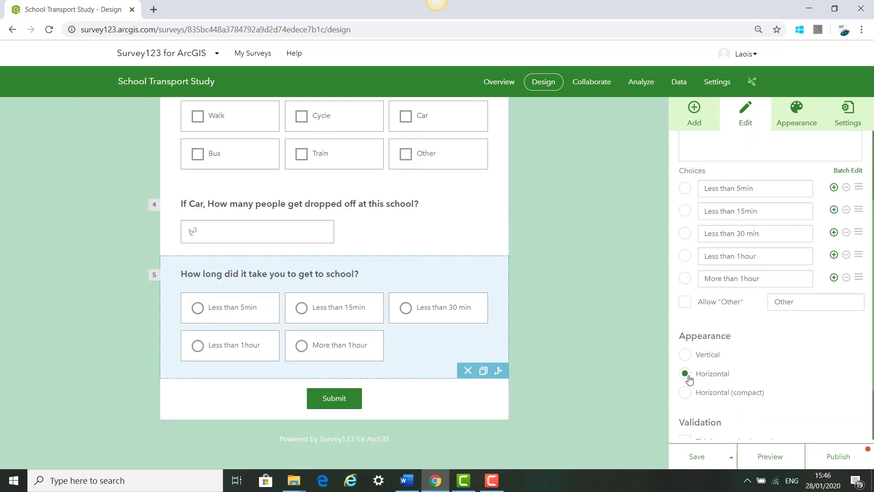
pyautogui.click(685, 391)
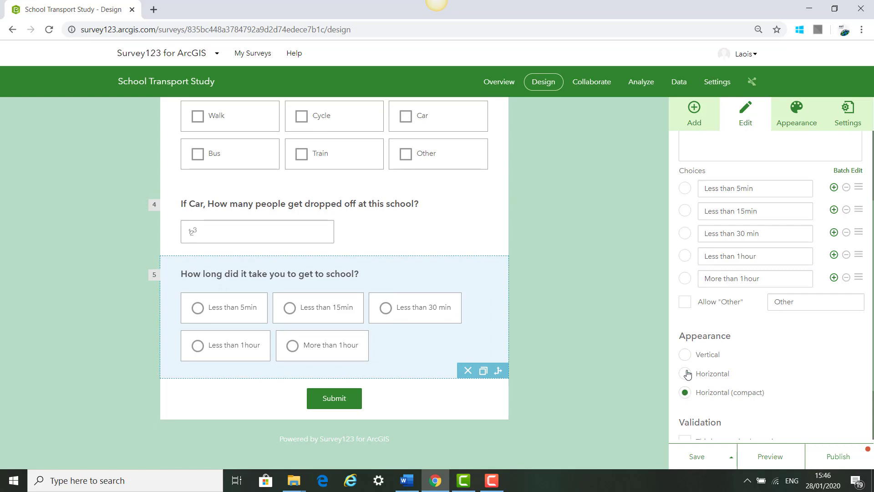
pyautogui.click(684, 362)
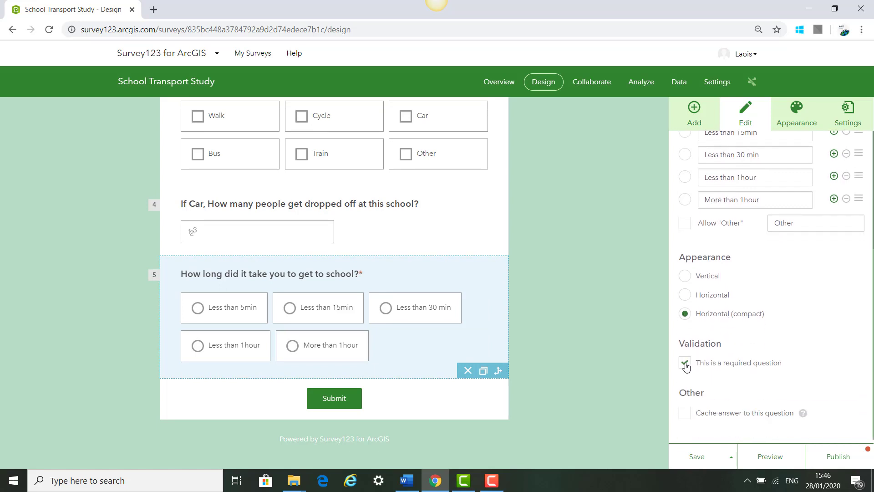
pyautogui.click(685, 363)
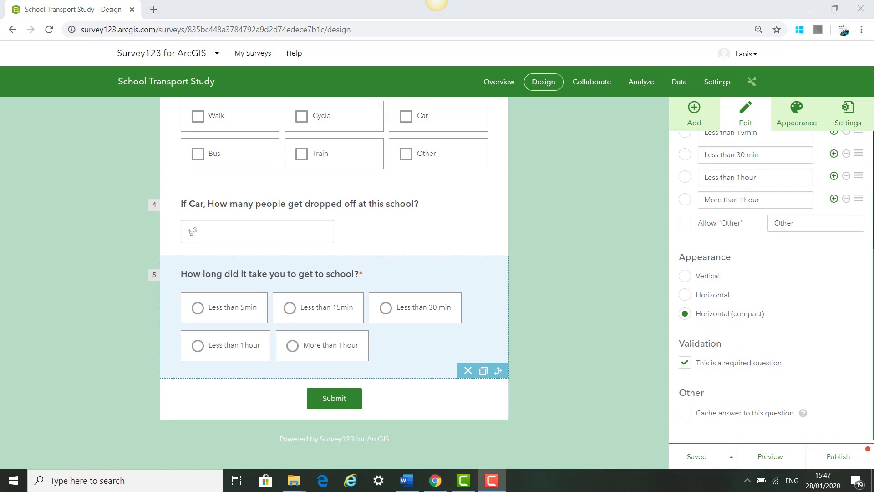
# - Add a single-choice question 'Could your commute be improved?' with only Yes and No
pyautogui.click(693, 111)
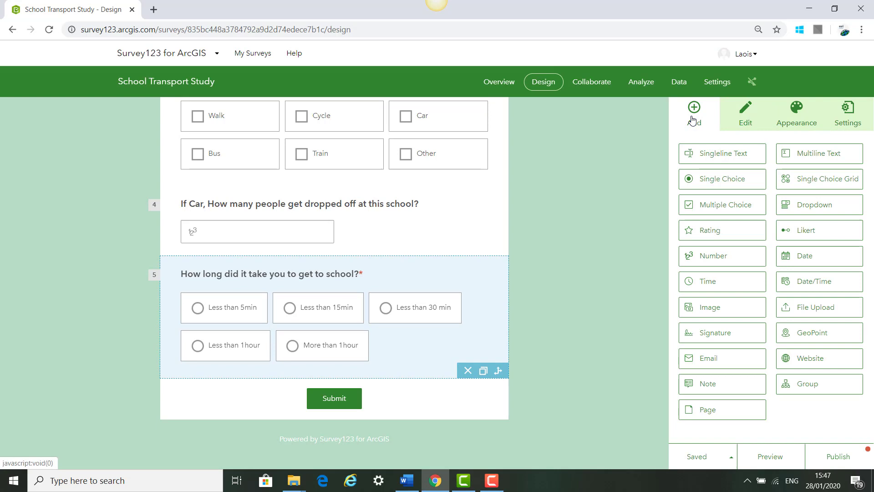
pyautogui.click(721, 179)
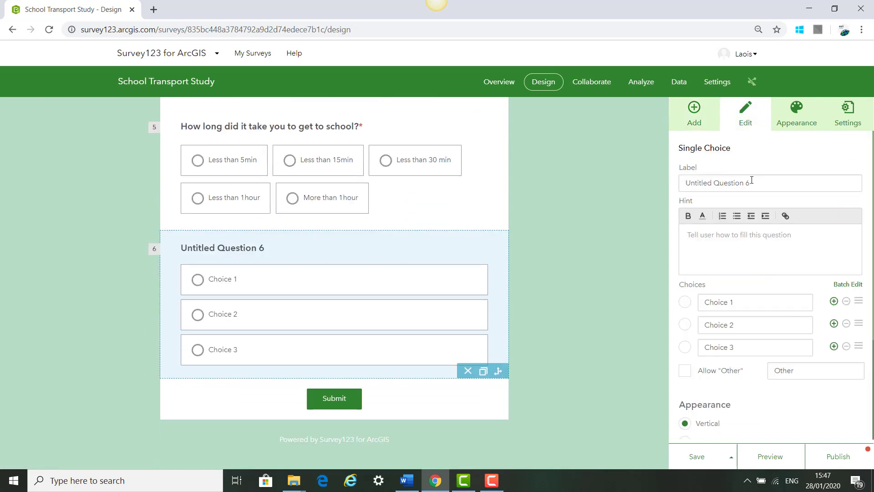
pyautogui.write('Could your commute be improved?')
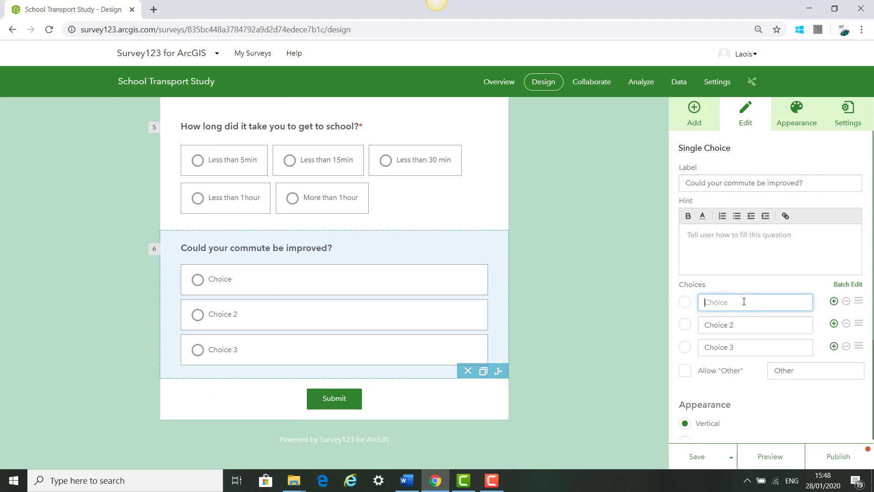
pyautogui.write('Yes')
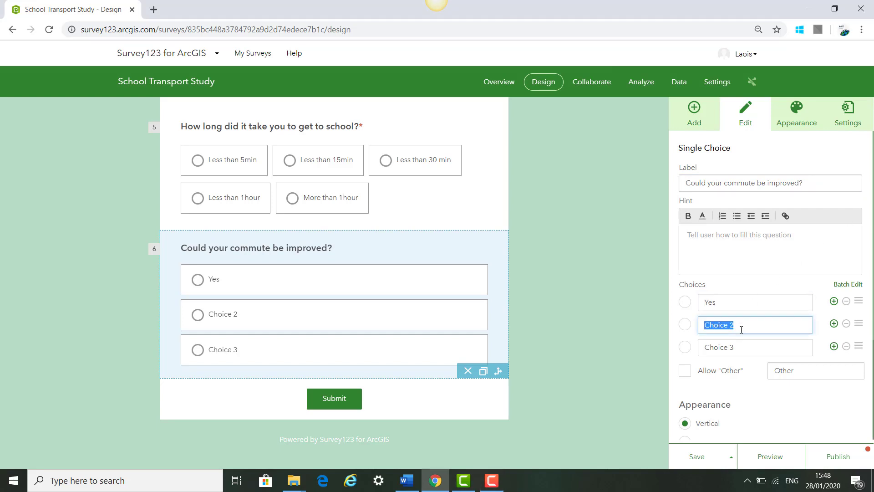
pyautogui.write('No')
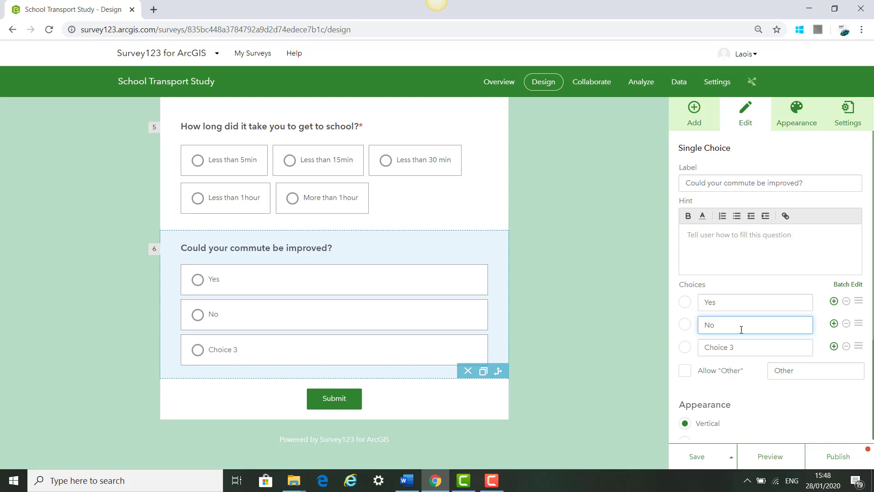
pyautogui.click(845, 346)
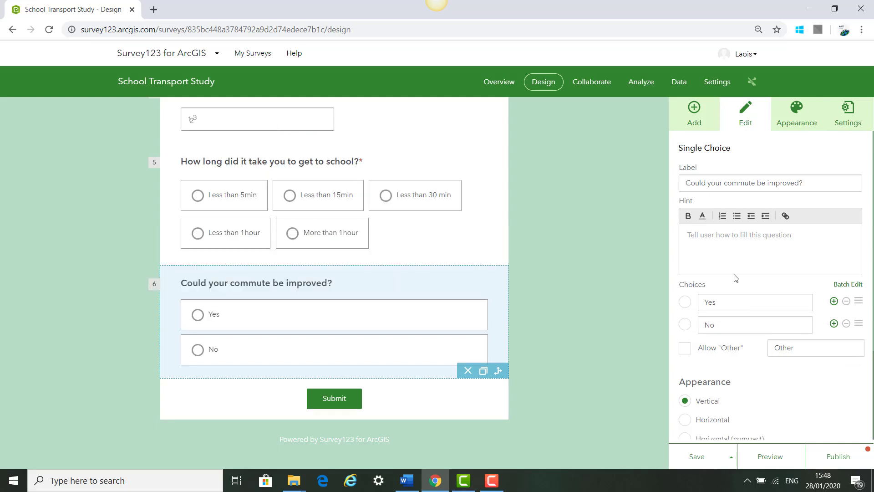
# - Mark the commute question required and save the survey
pyautogui.scroll(-3)
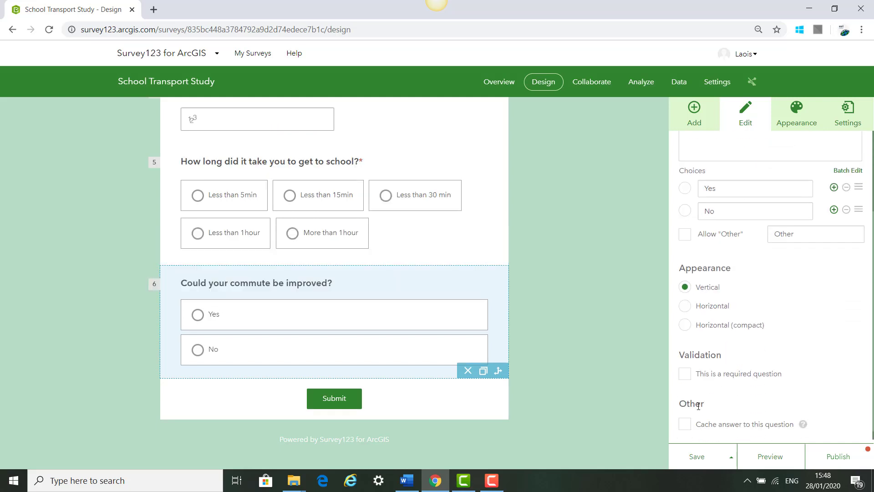
pyautogui.click(684, 373)
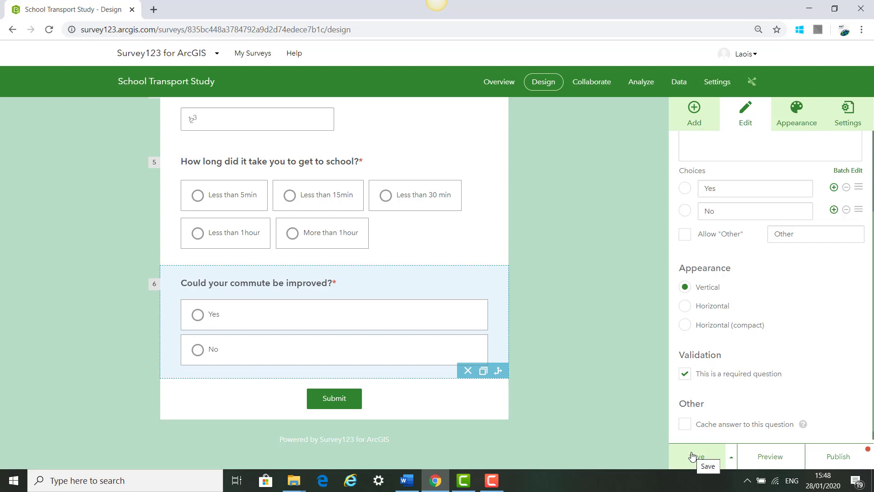
pyautogui.click(697, 456)
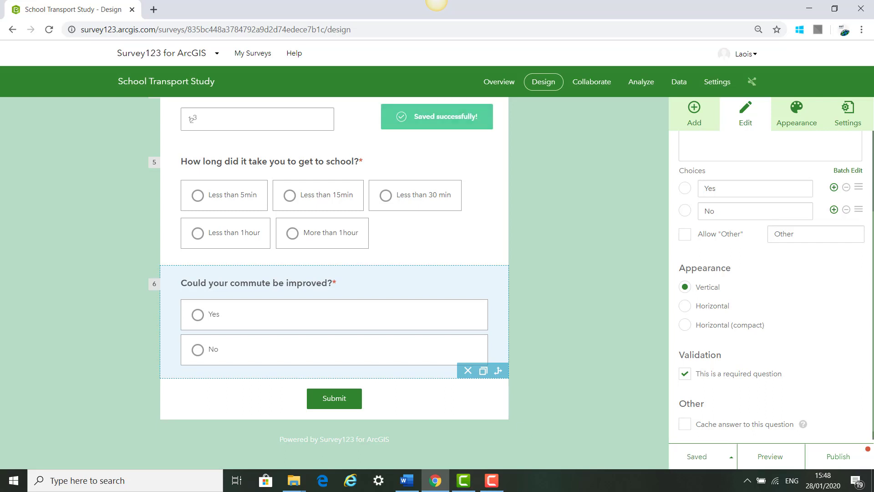
# - Add a multiline text question labelled 'If Yes, Explain?' and save the survey
pyautogui.click(693, 111)
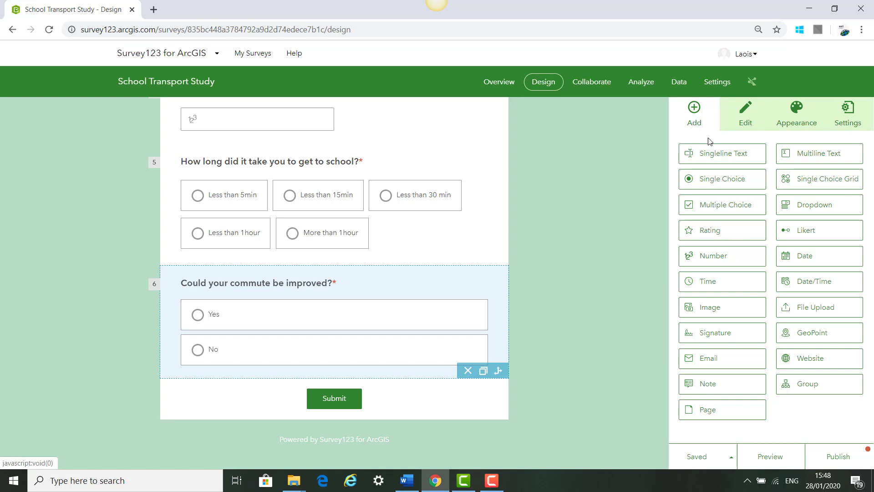
pyautogui.click(818, 153)
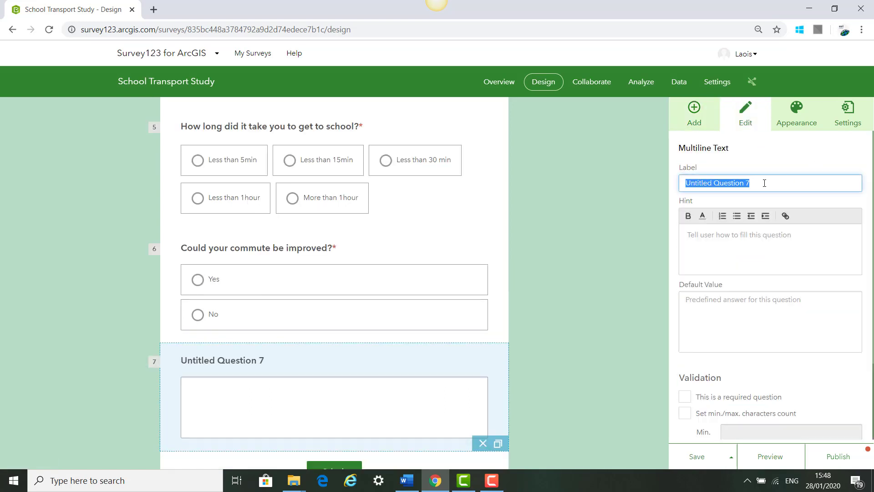
pyautogui.write('If Yes, Explain?')
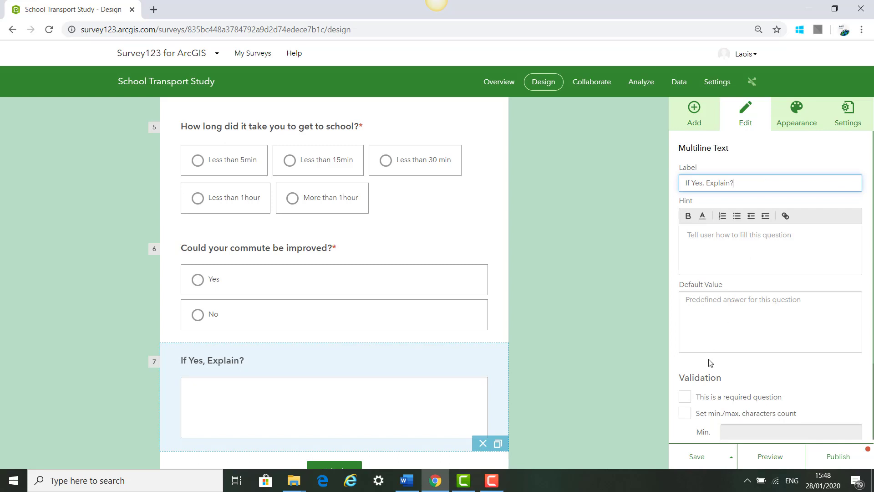
pyautogui.moveTo(684, 397)
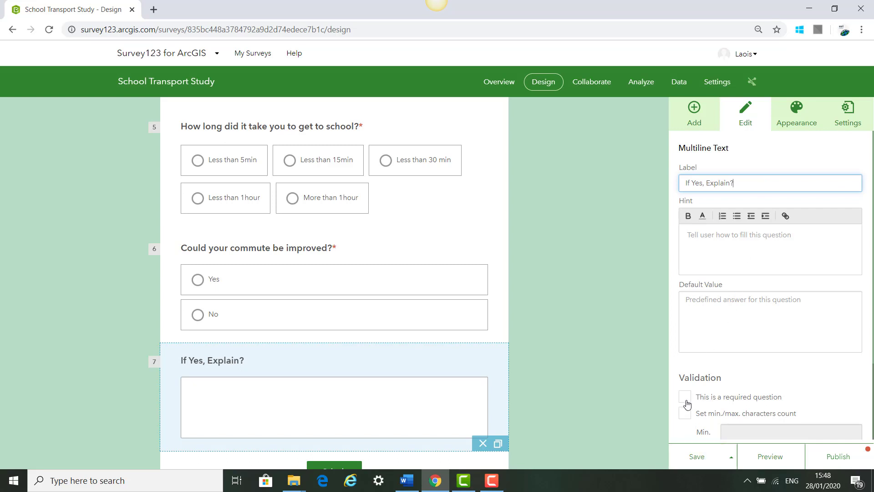
pyautogui.moveTo(743, 394)
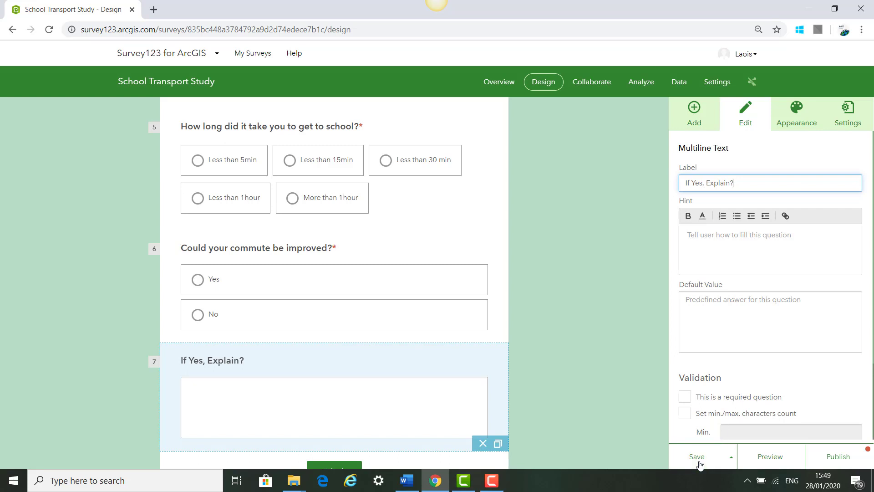
pyautogui.click(697, 456)
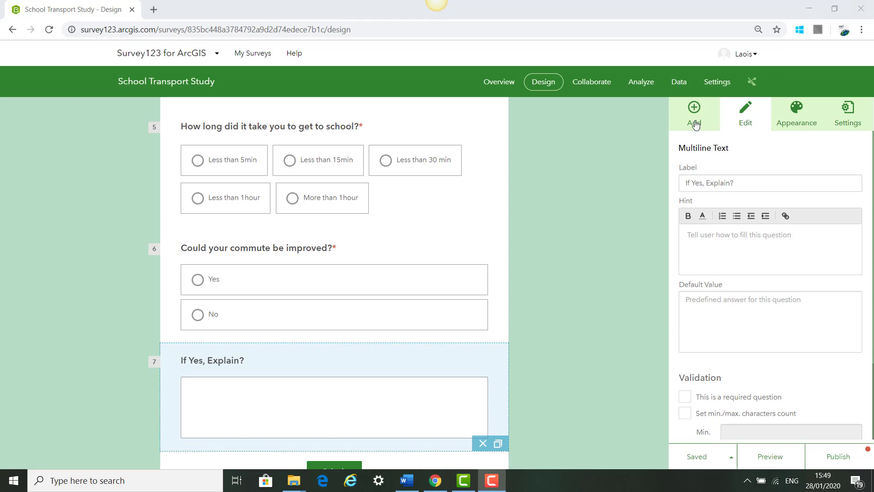
# - Add a GeoPoint question labelled 'Mark on the Map where you come from?'
pyautogui.click(694, 115)
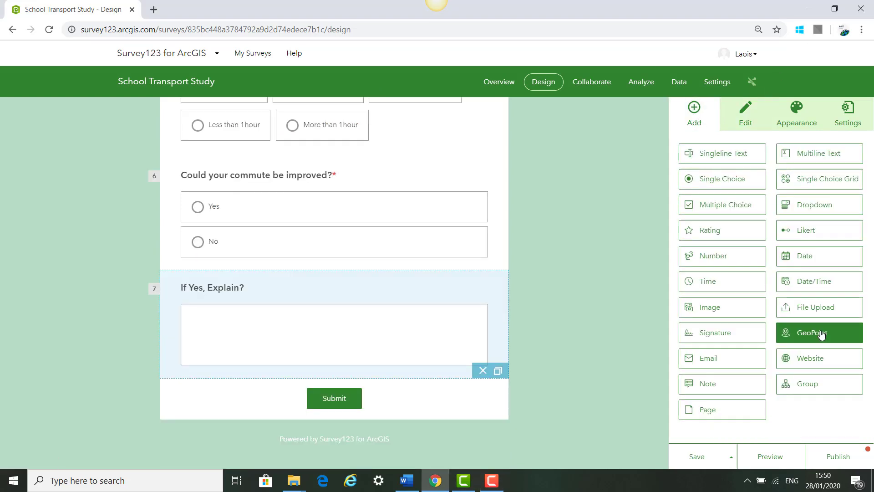
pyautogui.click(818, 332)
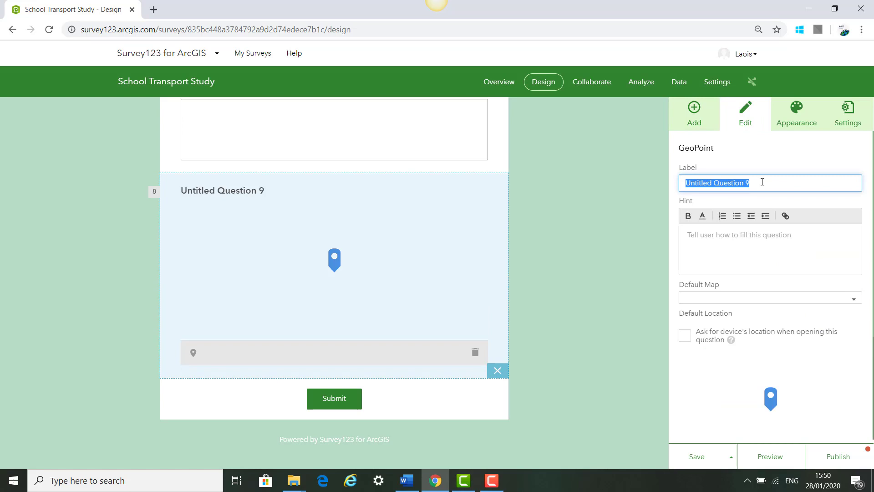
pyautogui.write('Mark on the Map where you come from?')
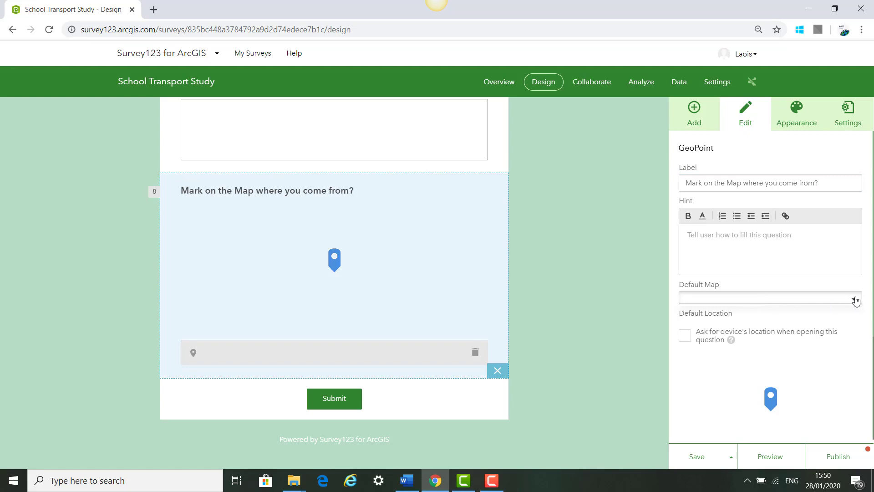
pyautogui.moveTo(733, 309)
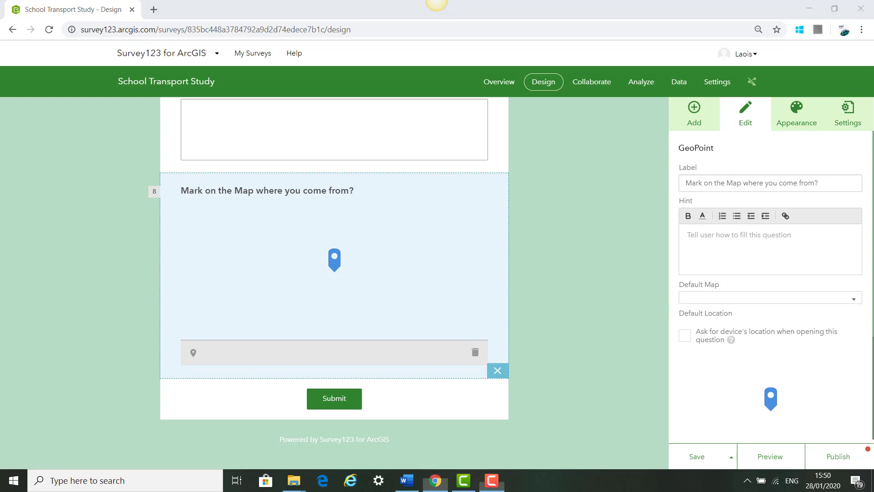
# - Use Imagery with Labels as the default basemap, save the design, and make the question required
pyautogui.click(769, 300)
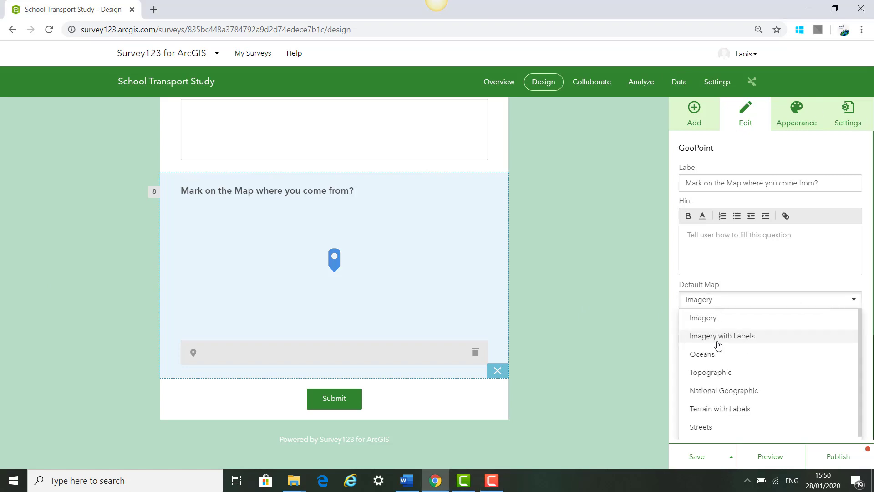
pyautogui.click(721, 336)
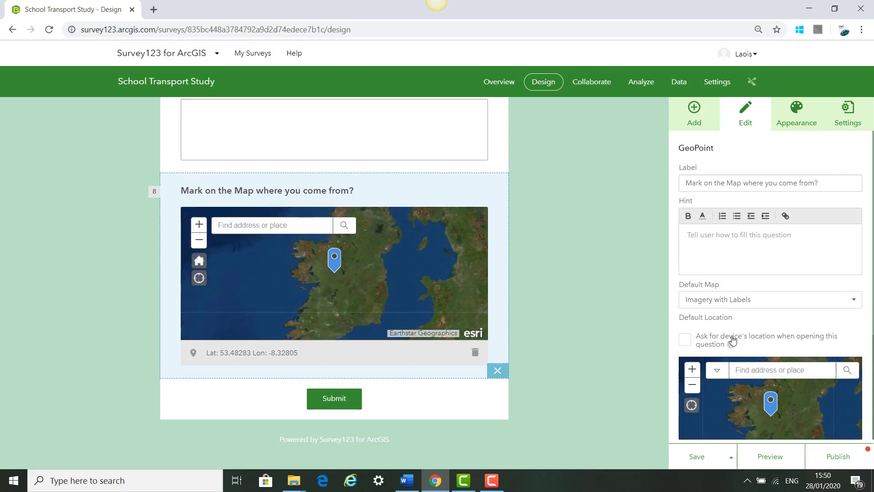
pyautogui.scroll(-3)
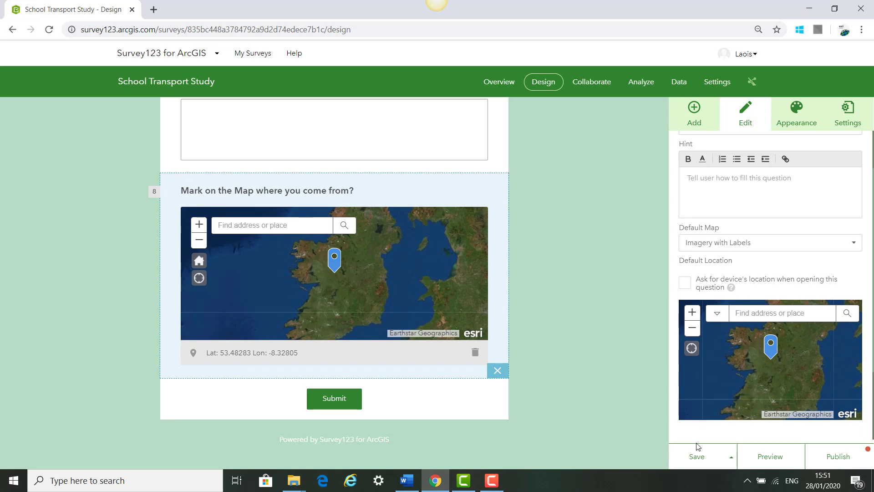
pyautogui.click(696, 456)
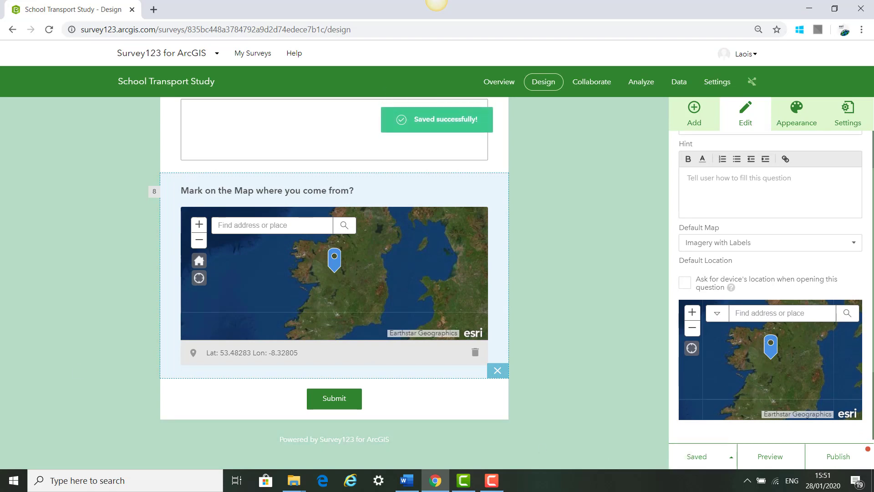
pyautogui.scroll(-3)
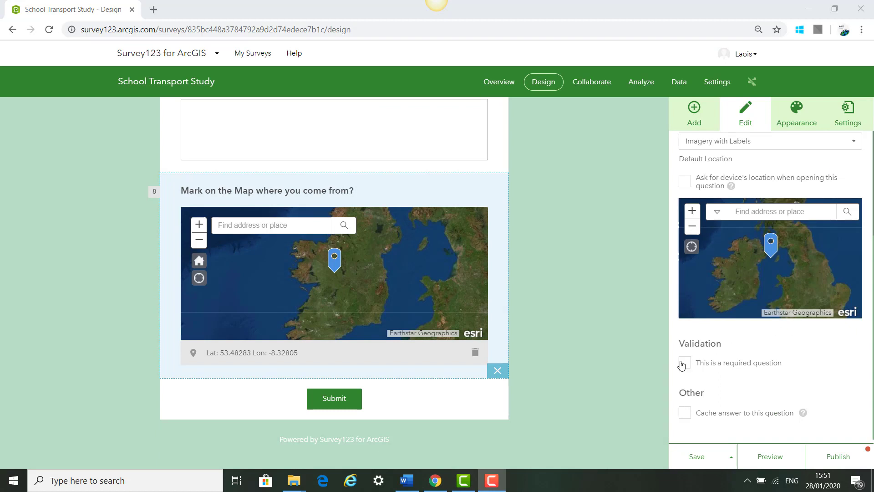
pyautogui.click(685, 362)
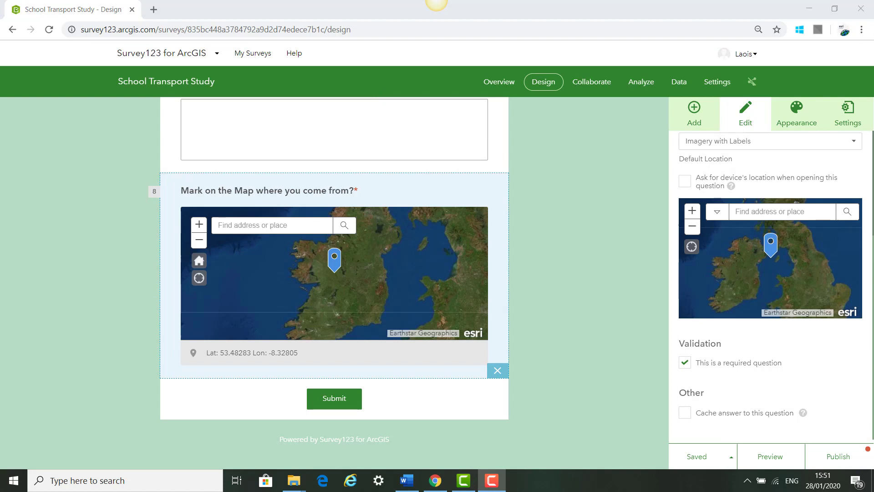
pyautogui.moveTo(837, 456)
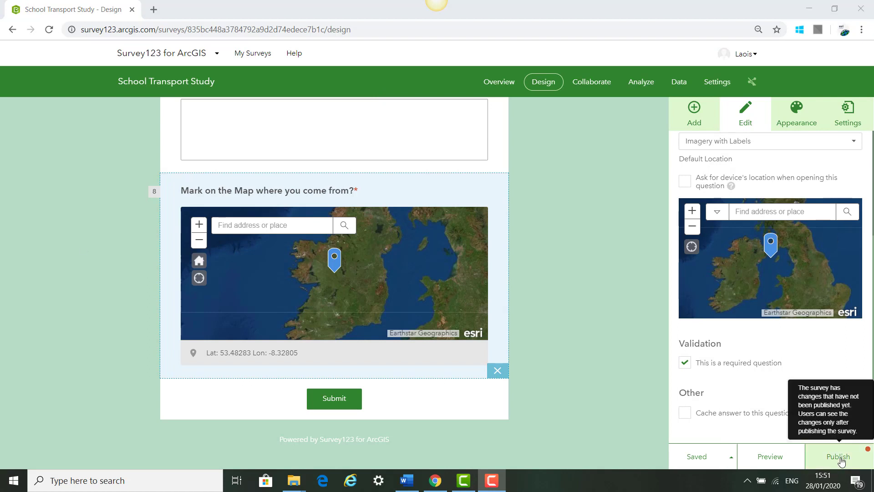
# - Publish the School Transport Study survey, accepting the identifiers and published notices
pyautogui.click(838, 456)
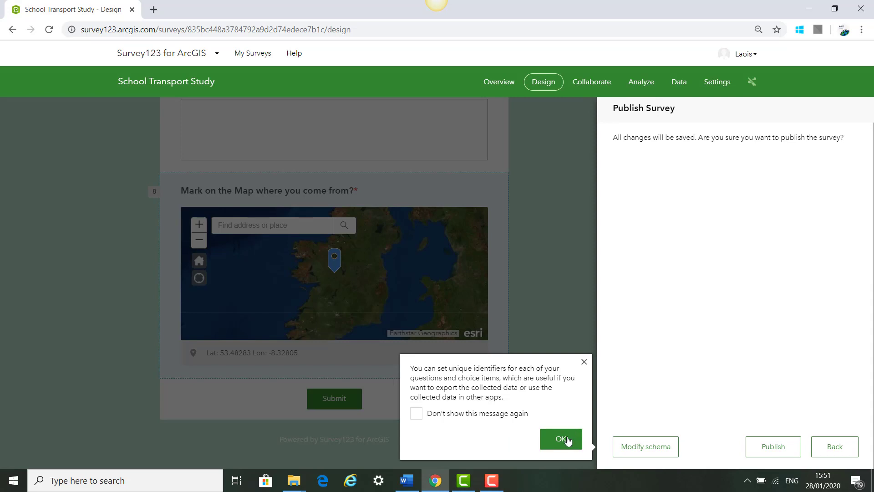
pyautogui.click(560, 439)
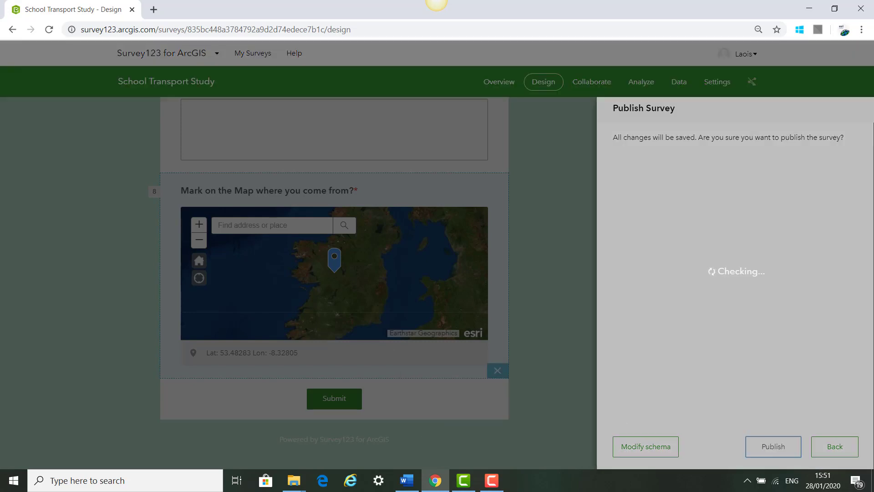
pyautogui.click(773, 446)
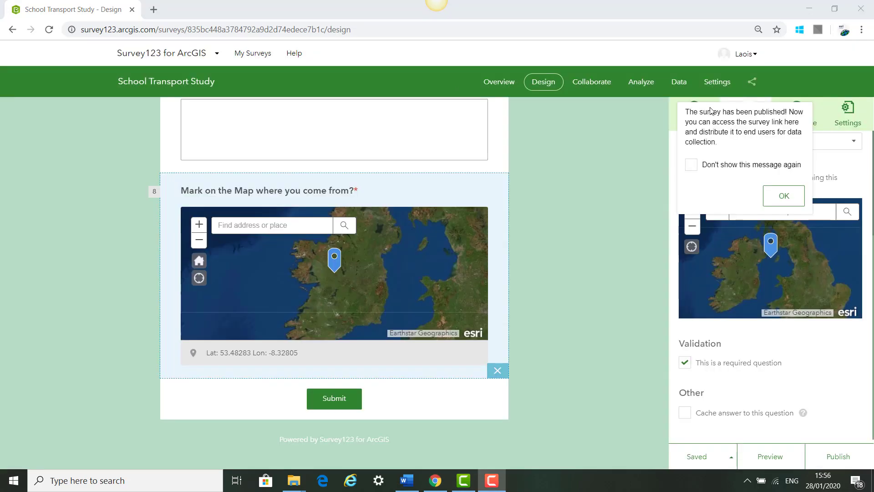
pyautogui.moveTo(783, 196)
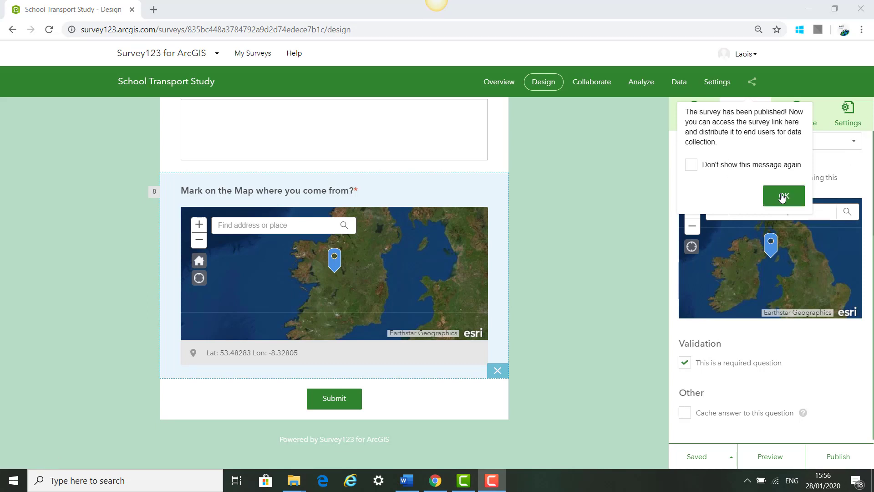
pyautogui.click(783, 195)
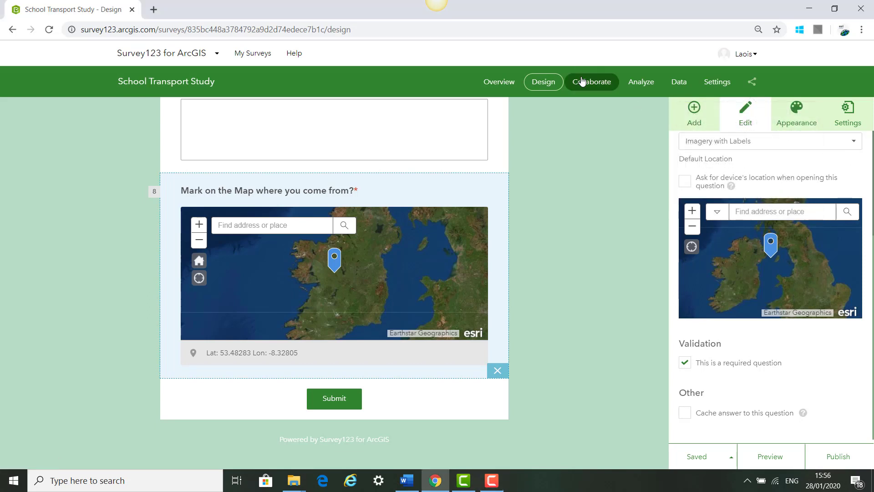
# - On Collaborate, let Everyone (Public) add, update and delete records, and save the sharing settings
pyautogui.click(591, 81)
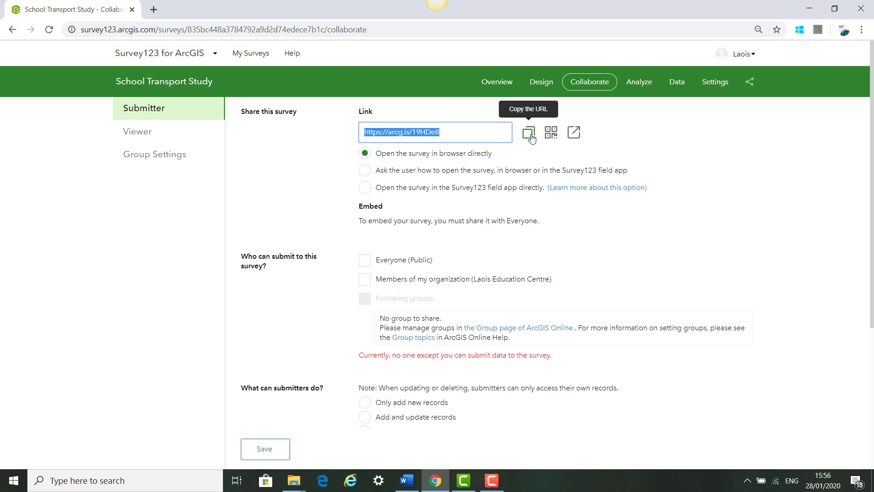
pyautogui.moveTo(550, 132)
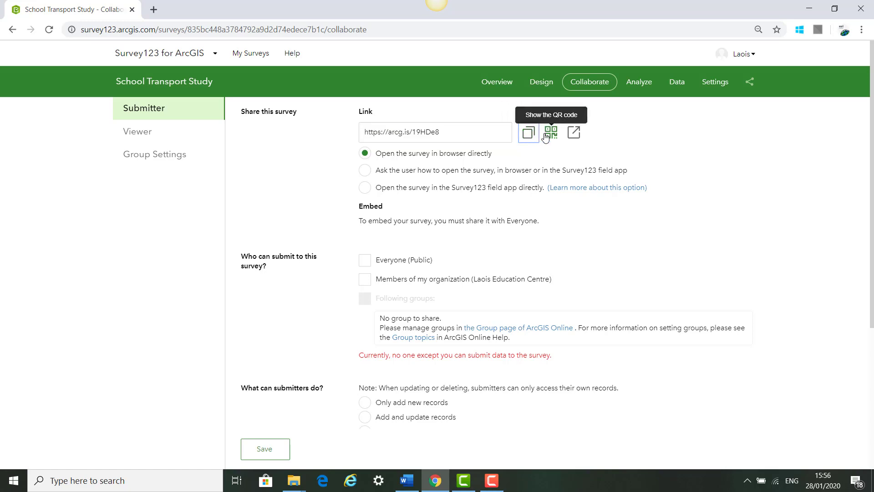
pyautogui.moveTo(574, 133)
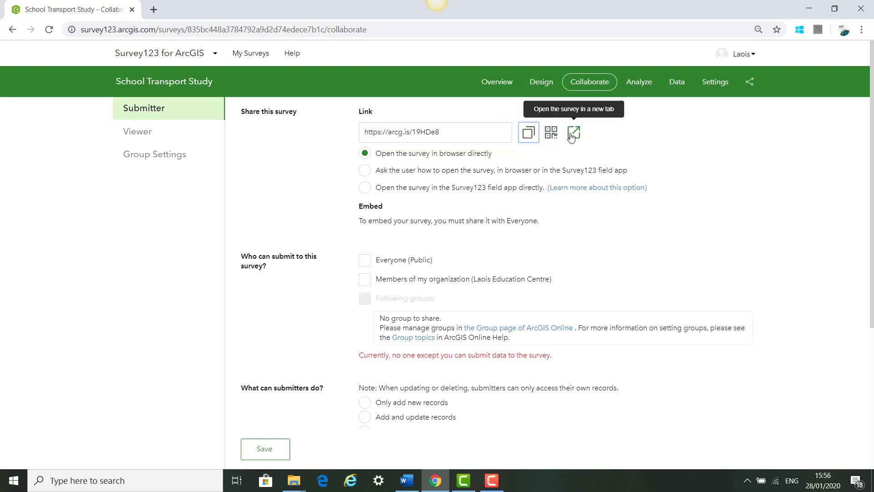
pyautogui.moveTo(550, 138)
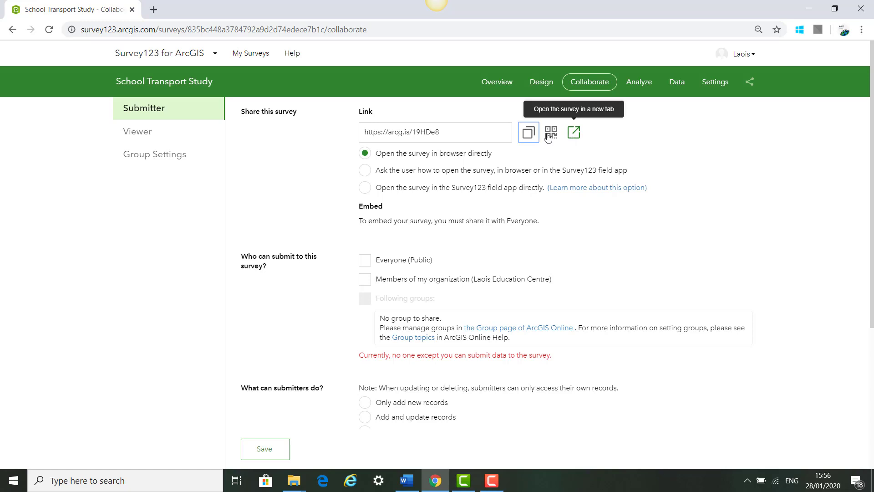
pyautogui.moveTo(405, 266)
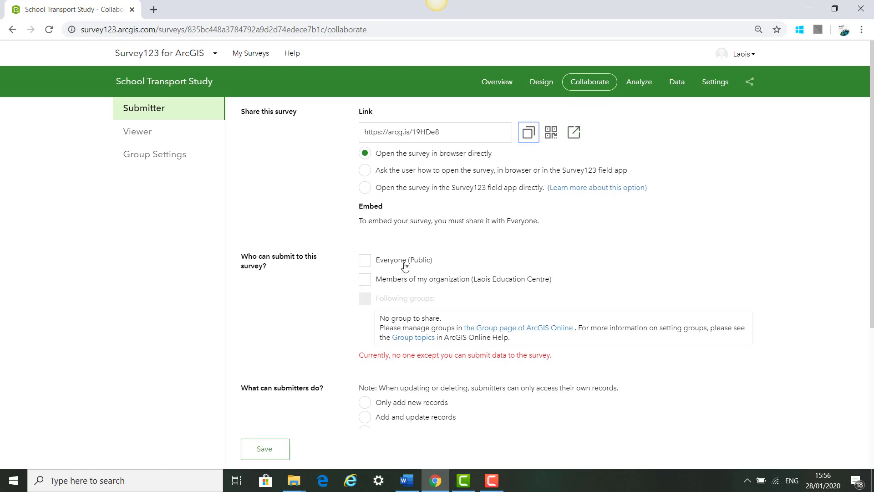
pyautogui.moveTo(379, 280)
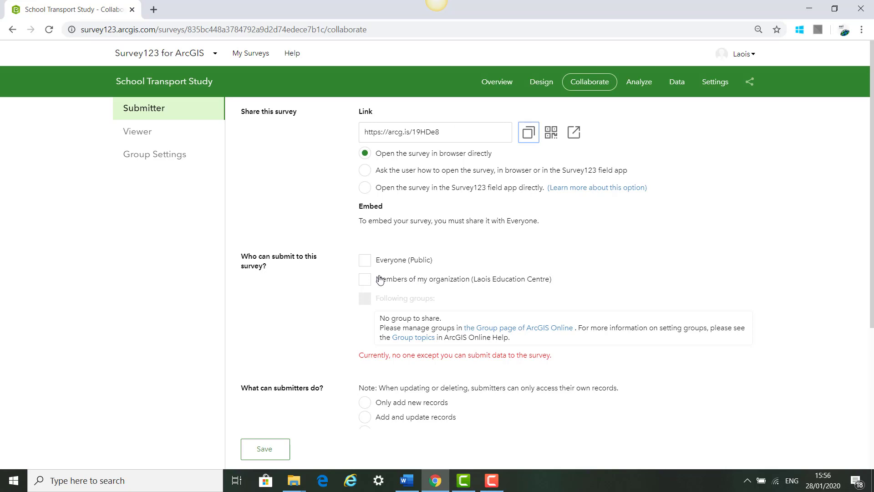
pyautogui.moveTo(377, 285)
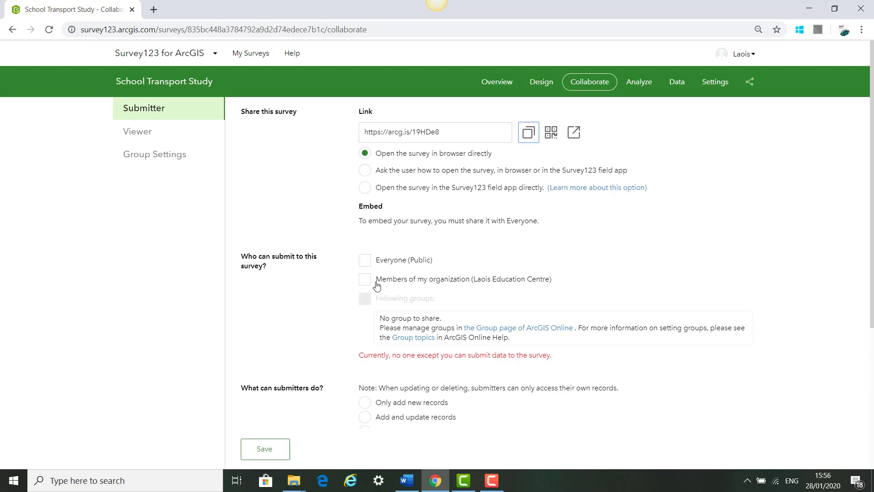
pyautogui.moveTo(436, 314)
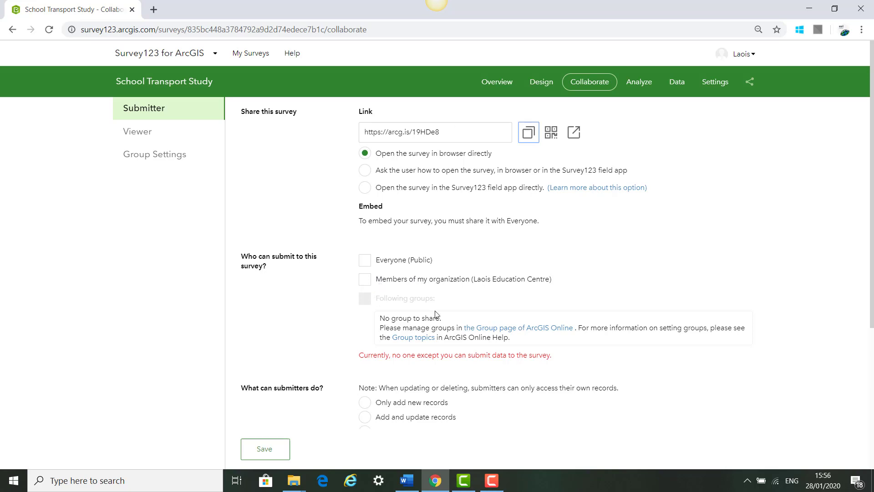
pyautogui.click(364, 259)
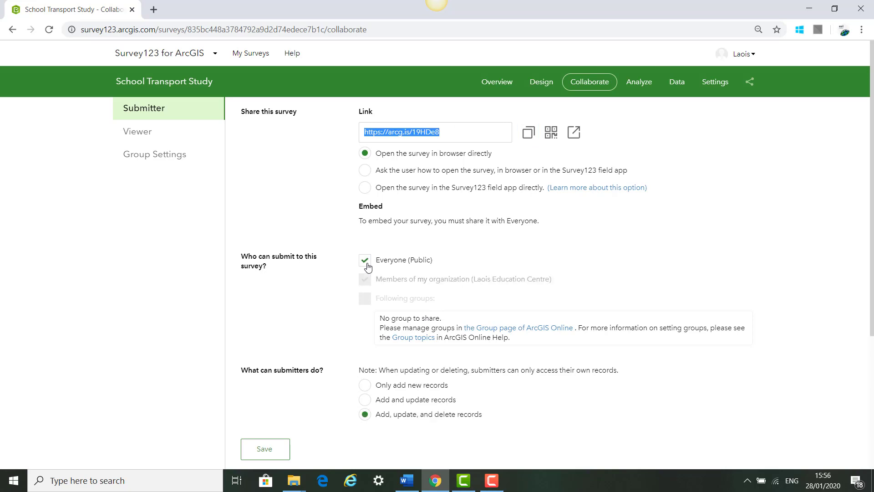
pyautogui.click(265, 449)
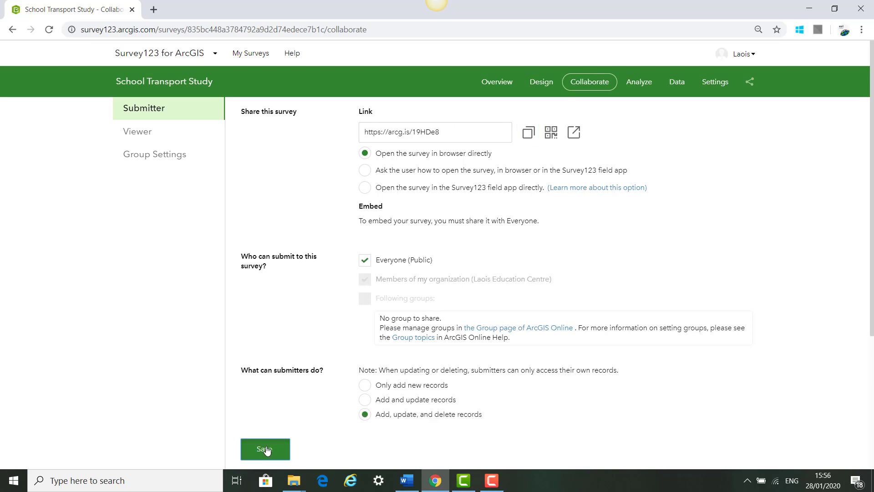
pyautogui.click(265, 448)
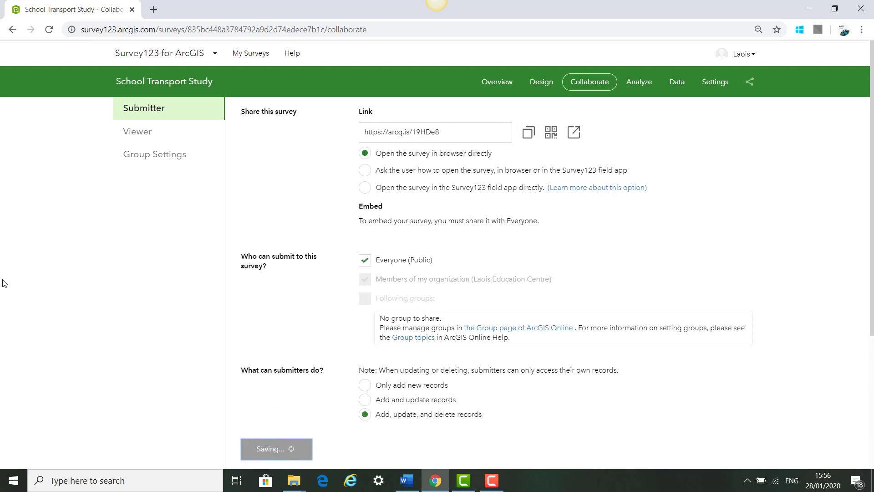
pyautogui.click(276, 449)
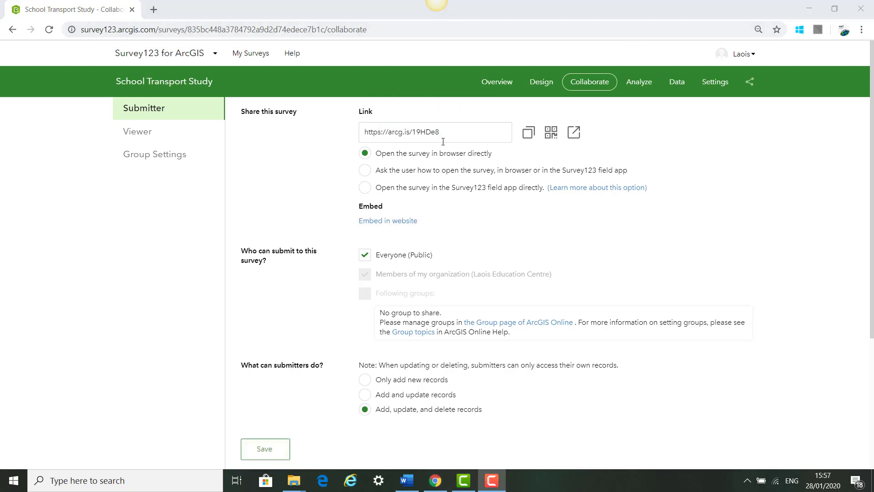
pyautogui.moveTo(639, 81)
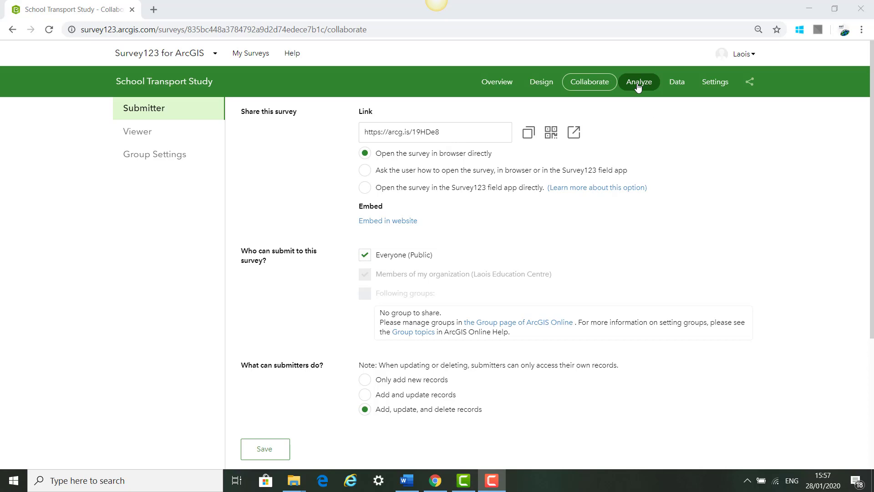
pyautogui.click(639, 81)
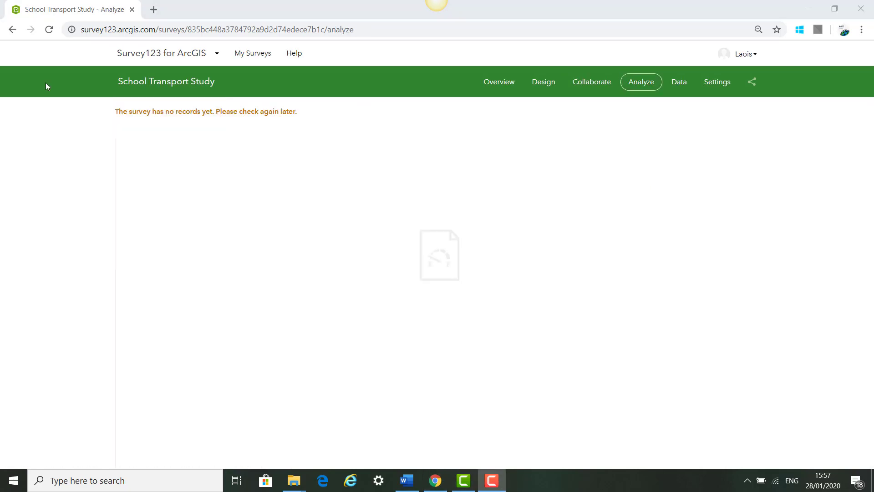
pyautogui.moveTo(312, 158)
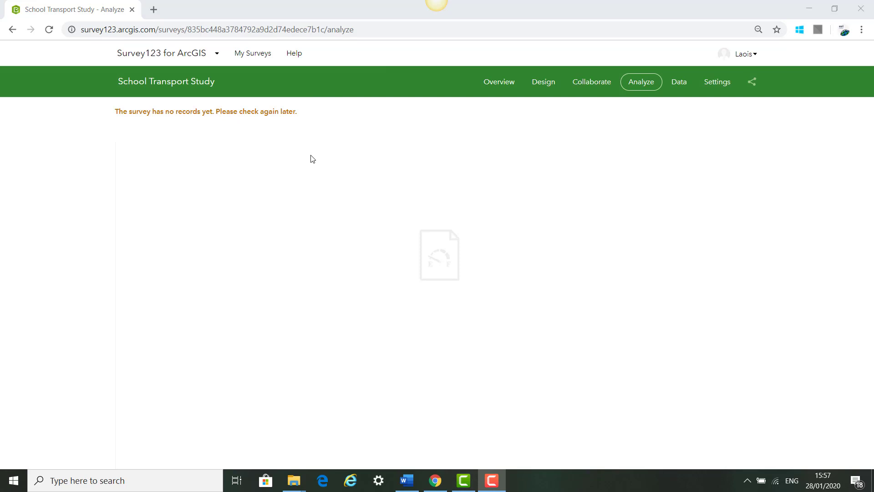
pyautogui.click(591, 81)
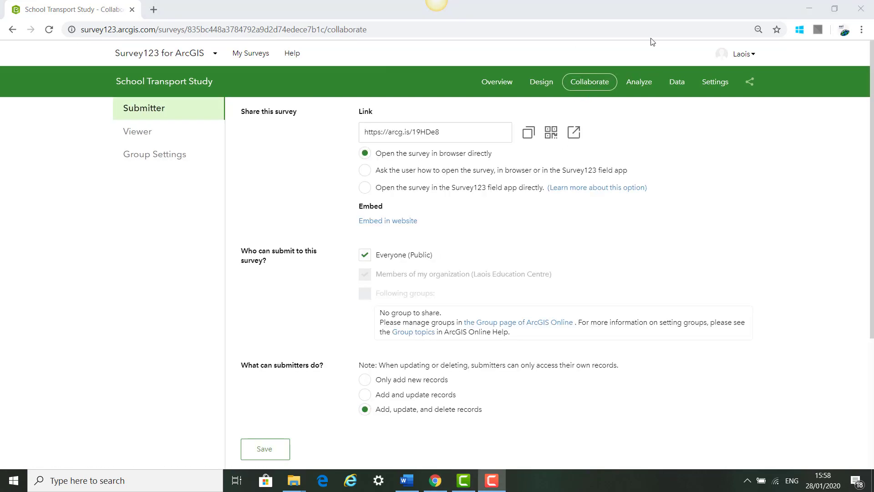
pyautogui.moveTo(560, 150)
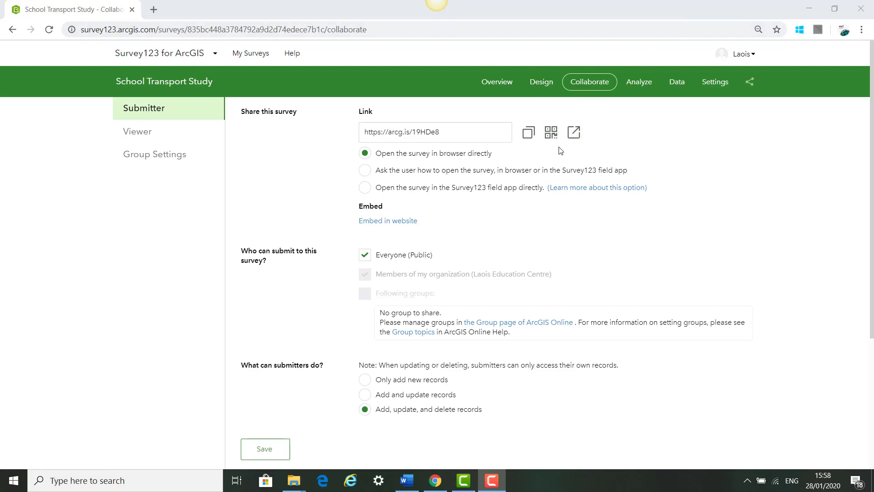
# - In the live form answer School A, Teacher, Car with 2 dropped off
pyautogui.click(573, 132)
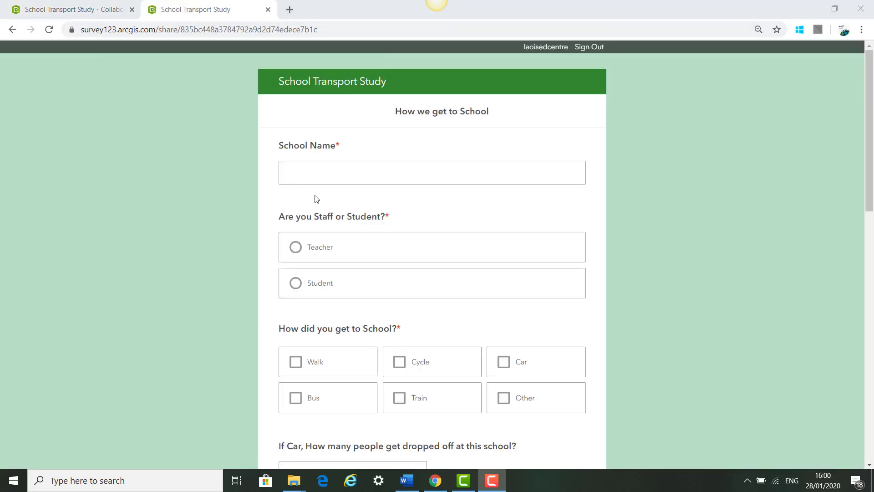
pyautogui.scroll(-3)
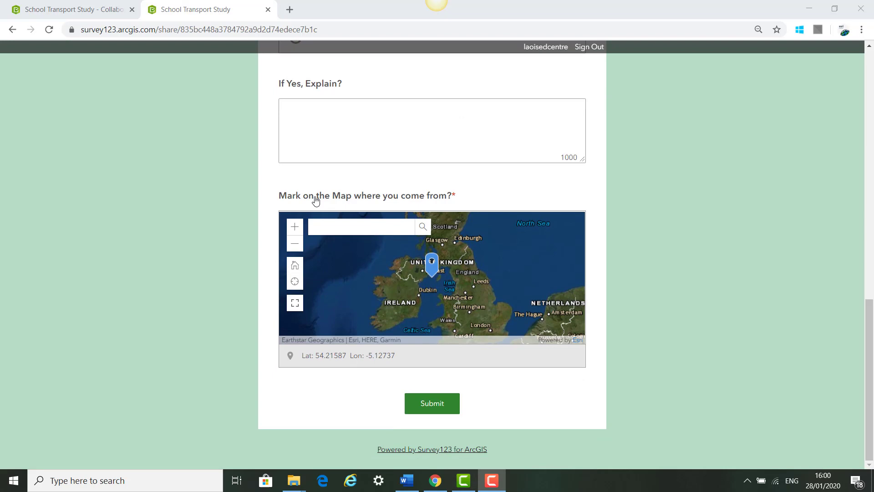
pyautogui.scroll(3)
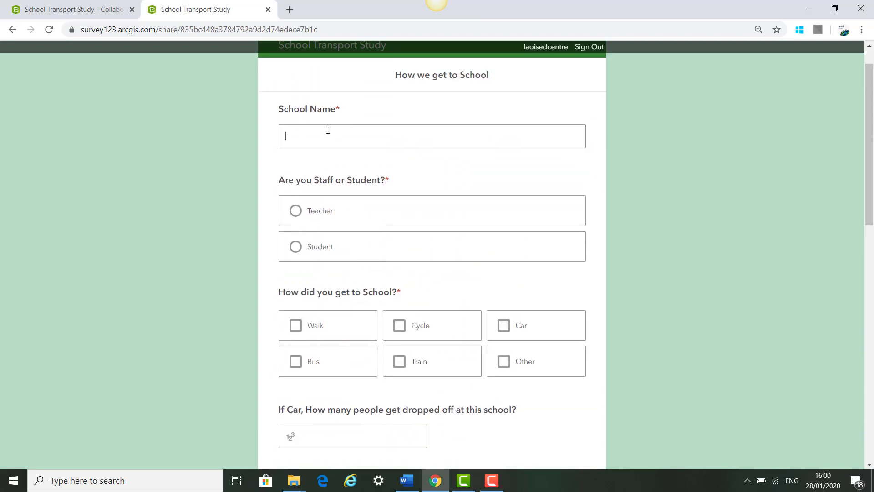
pyautogui.write('School')
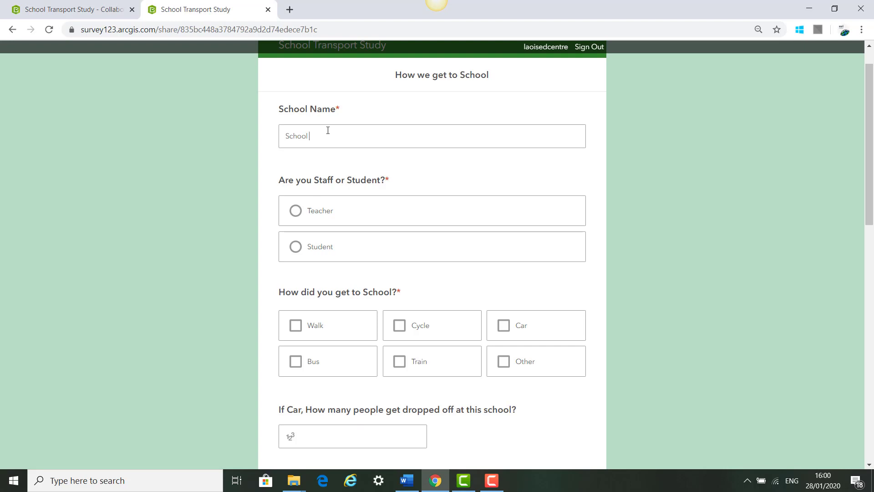
pyautogui.write('A')
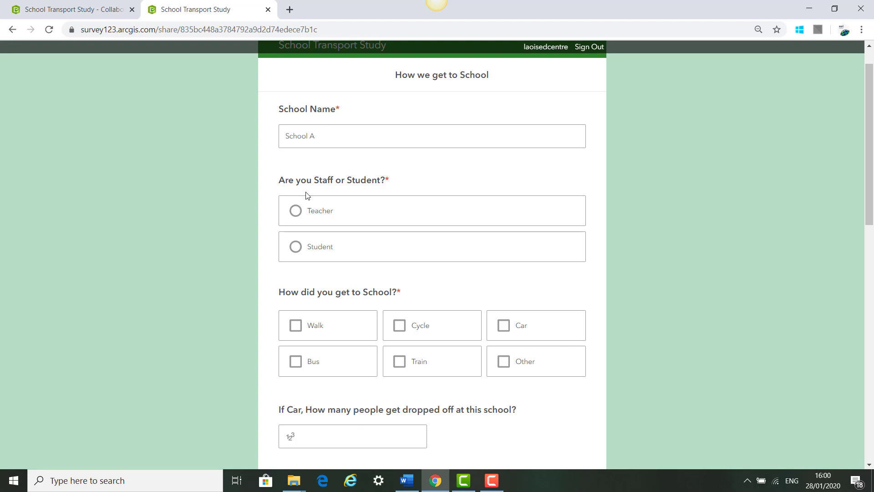
pyautogui.click(295, 210)
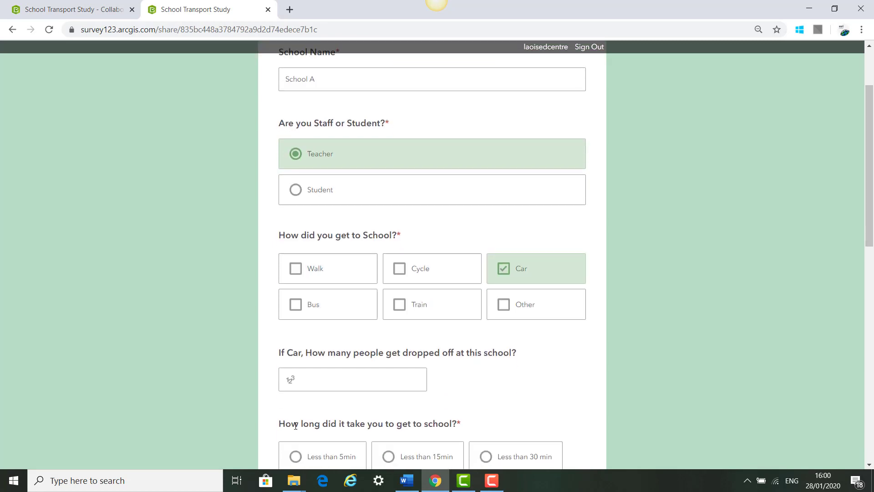
pyautogui.write('2')
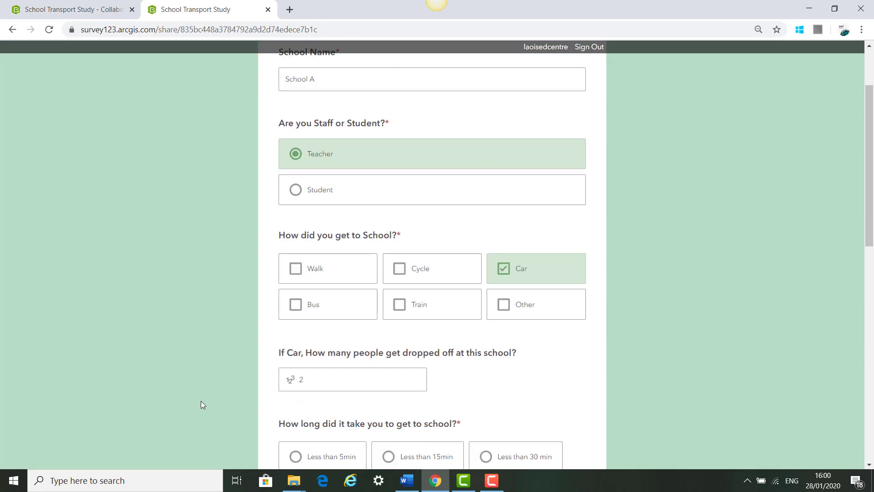
# - Answer Yes the commute could improve with 'Less Traffic', and locate Dublin, IRL on the map
pyautogui.scroll(-3)
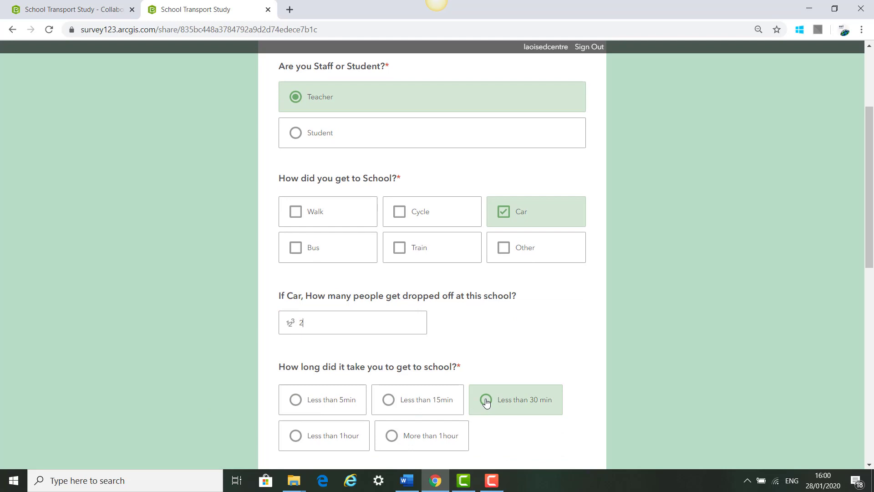
pyautogui.scroll(-3)
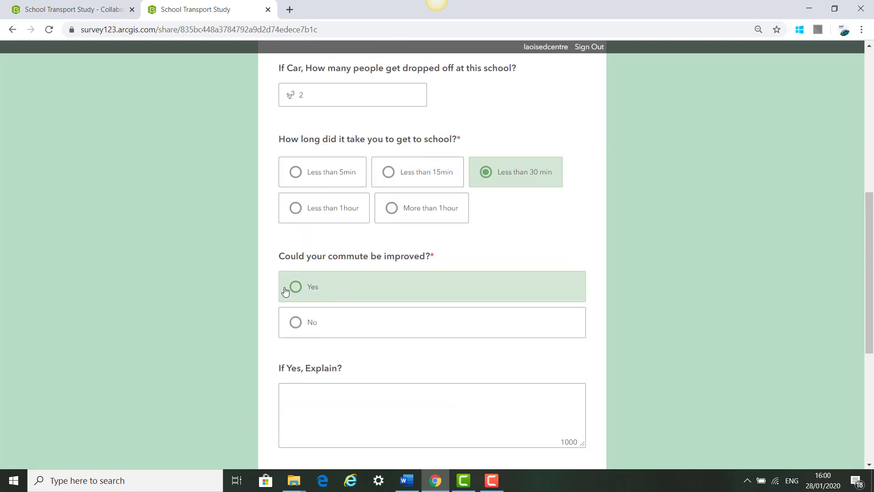
pyautogui.click(295, 287)
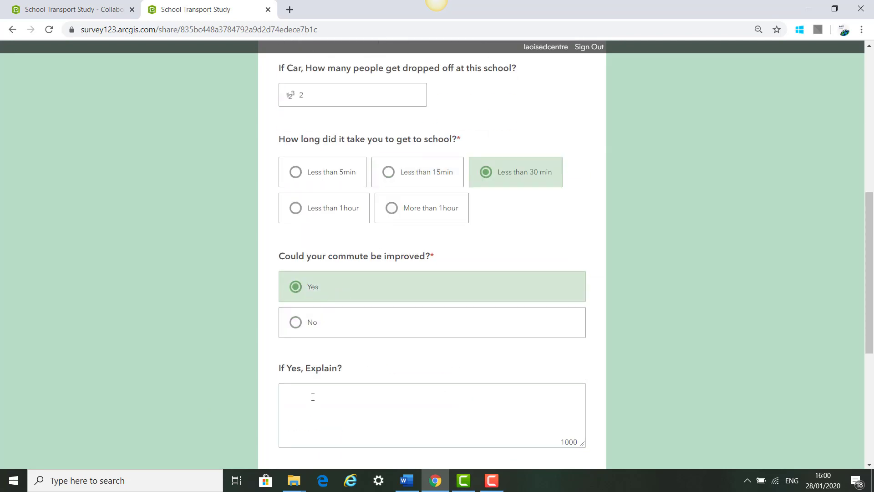
pyautogui.write('Less')
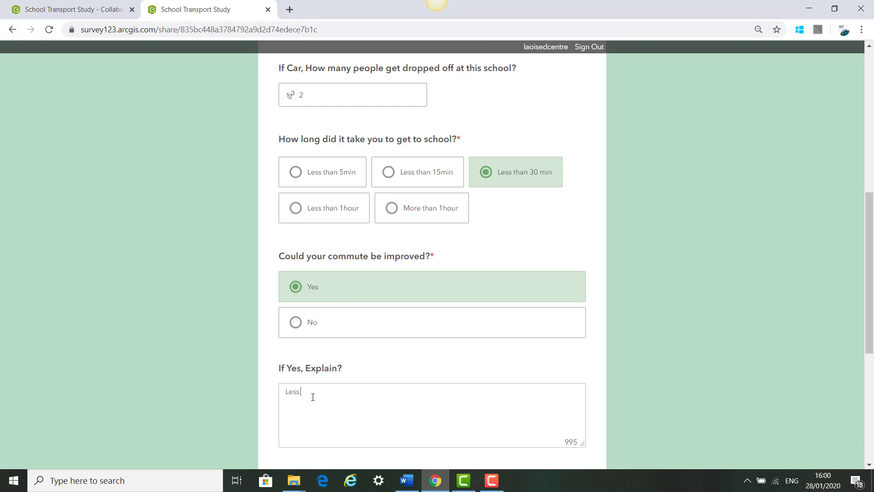
pyautogui.write('Traffic')
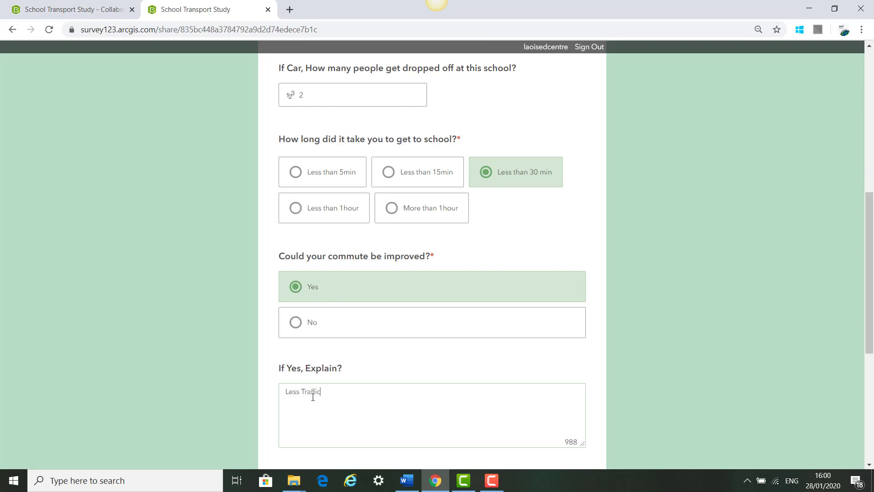
pyautogui.scroll(-3)
pyautogui.write('D')
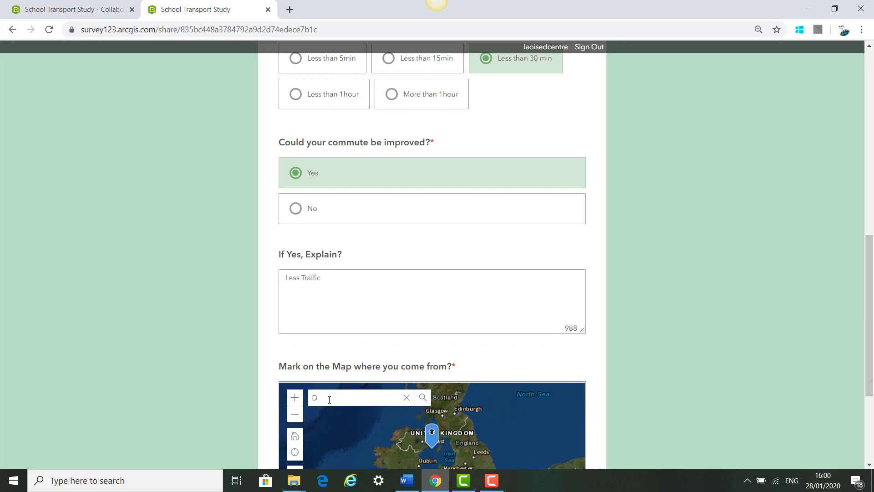
pyautogui.write('ublin')
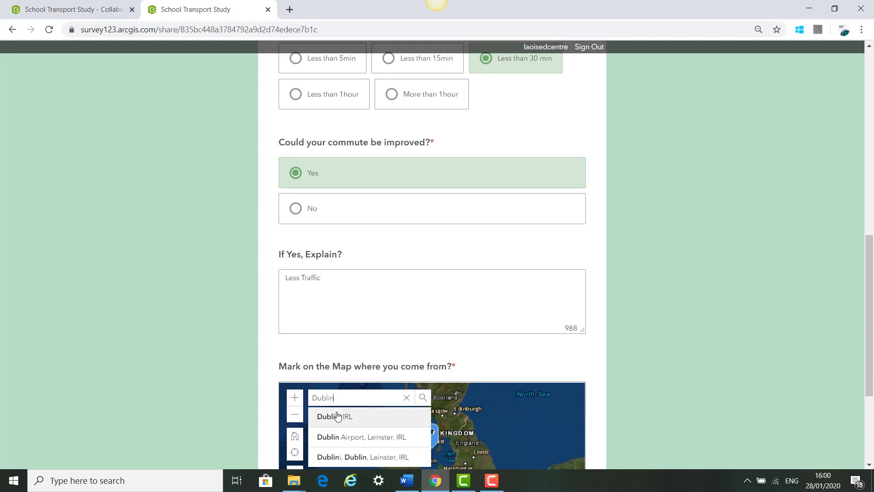
pyautogui.click(333, 416)
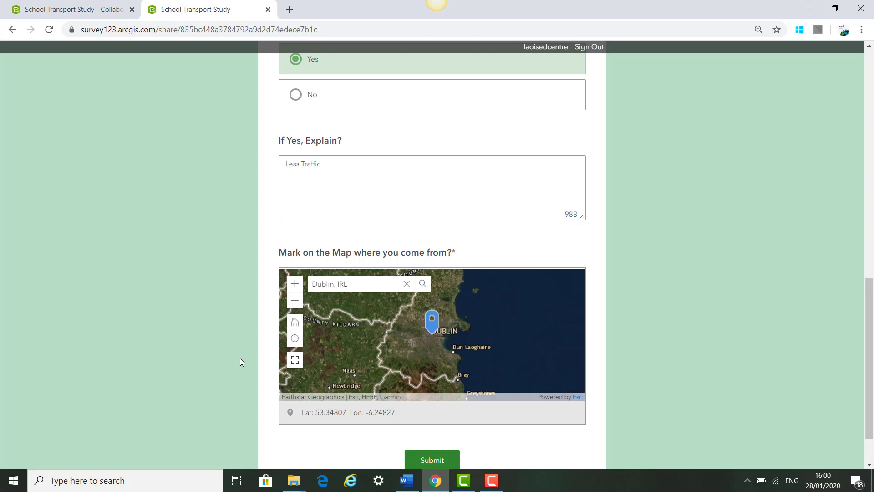
# - Submit the School A test response and start a fresh blank form
pyautogui.click(431, 460)
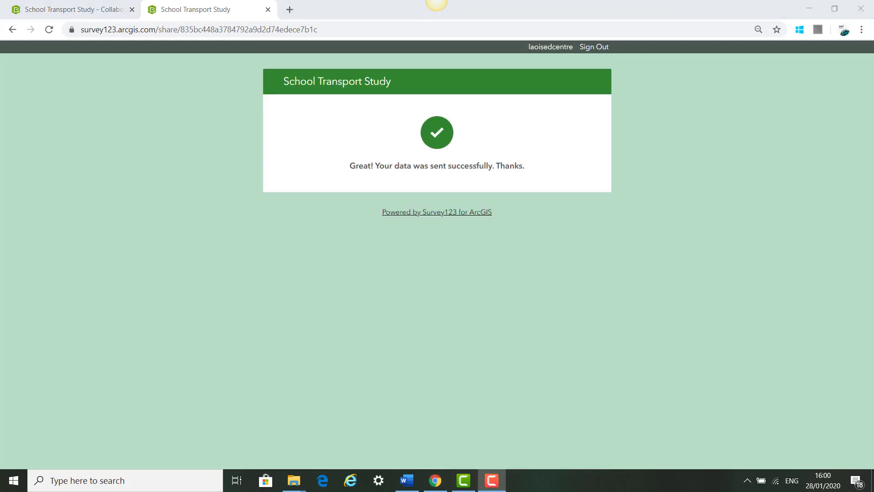
pyautogui.moveTo(471, 147)
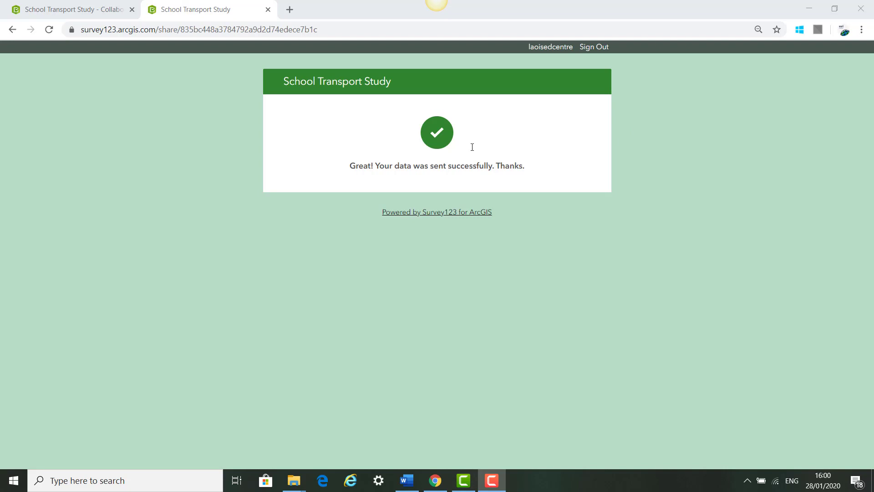
pyautogui.moveTo(371, 135)
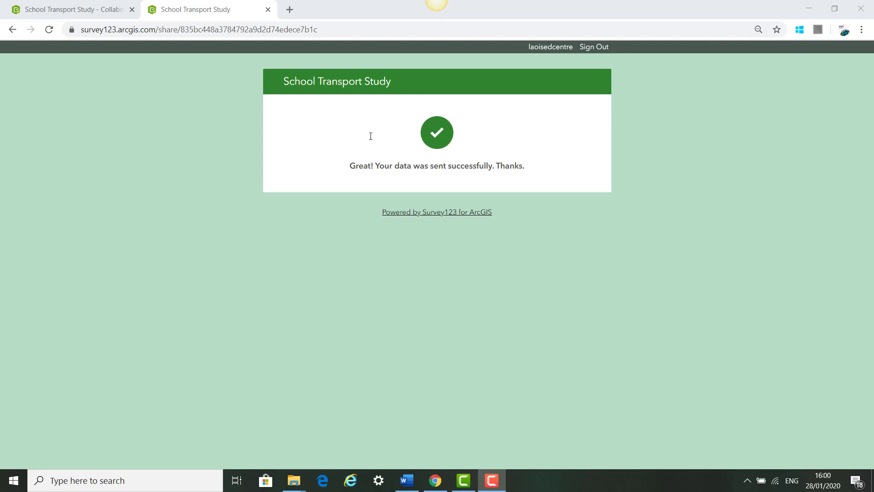
pyautogui.moveTo(339, 45)
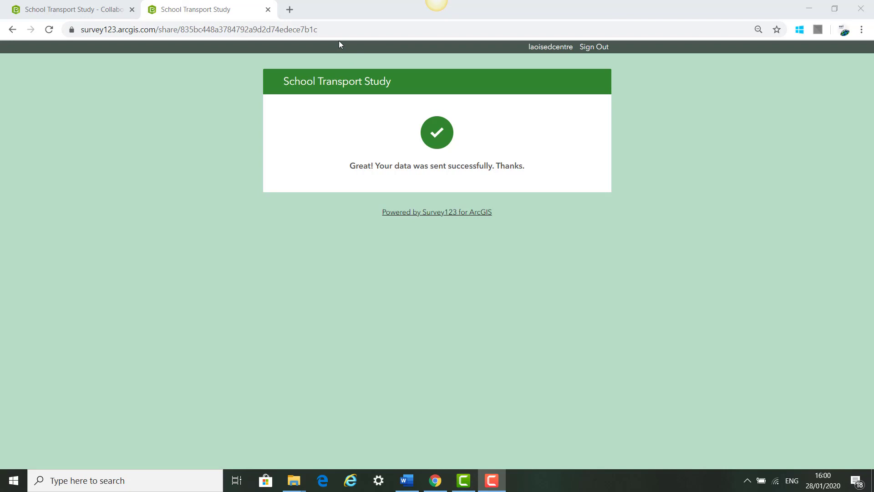
pyautogui.click(194, 29)
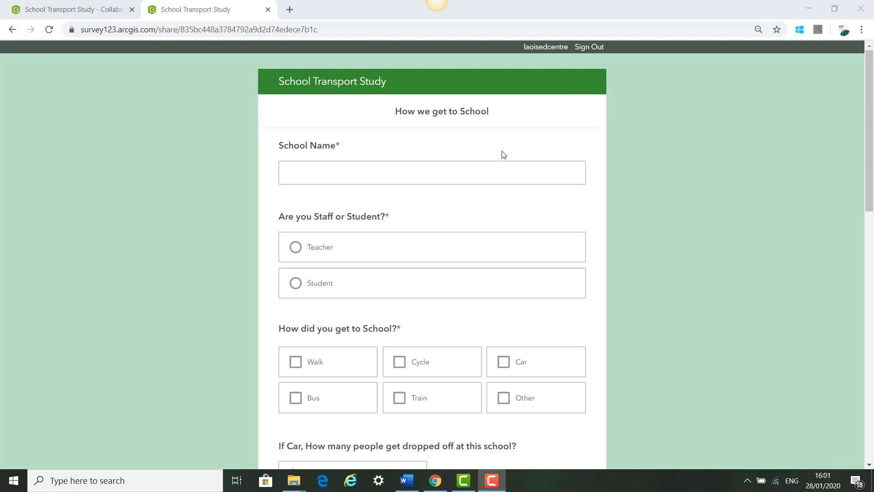
# - Fill a second response answering No to improvement and pin the home location at Navan, Meath, IRL
pyautogui.write('School B')
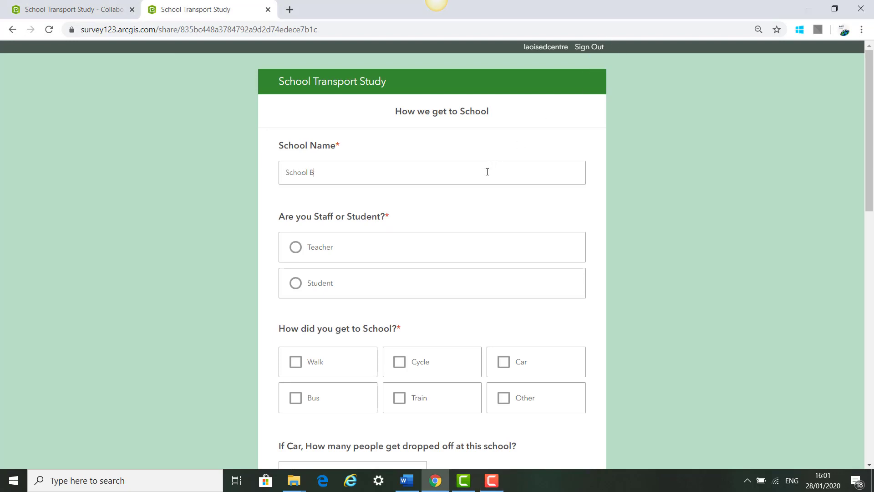
pyautogui.click(295, 282)
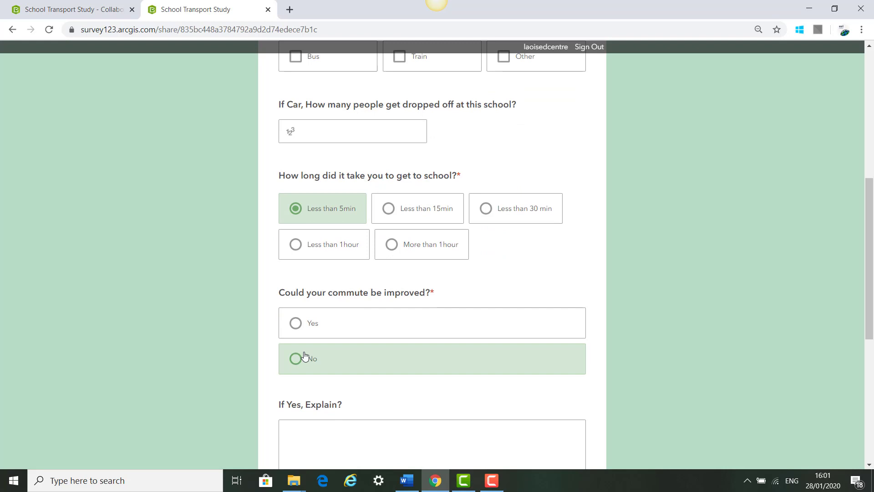
pyautogui.click(295, 358)
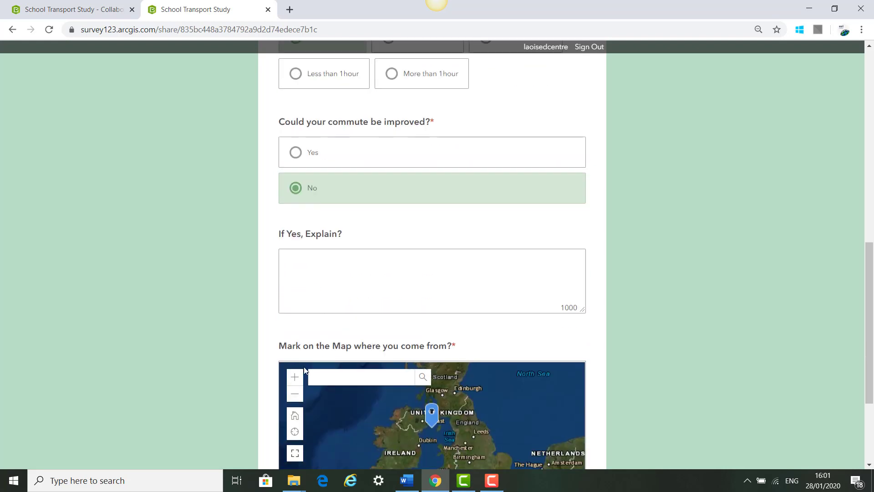
pyautogui.write('Navan')
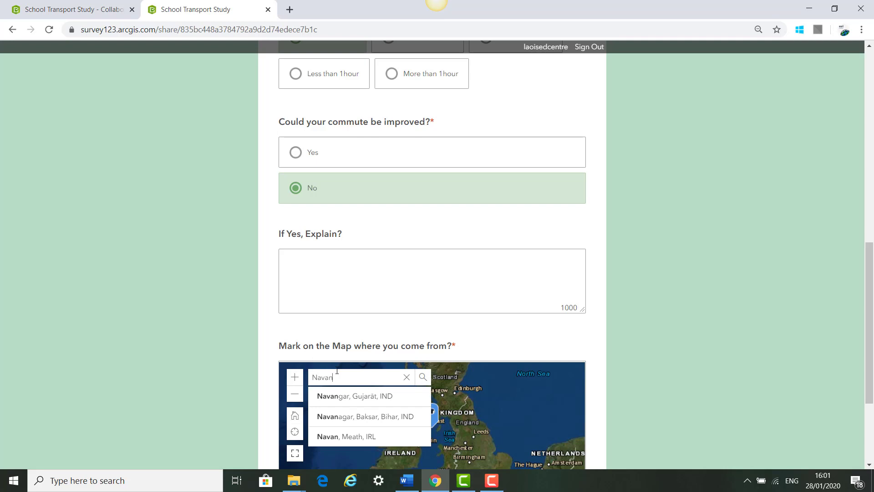
pyautogui.click(345, 436)
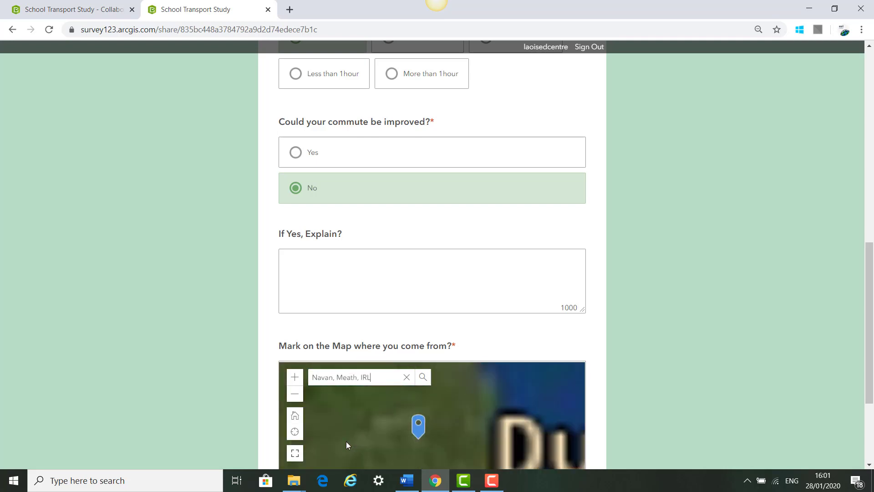
# - Zoom in on the Navan pin and submit the second test response
pyautogui.scroll(-3)
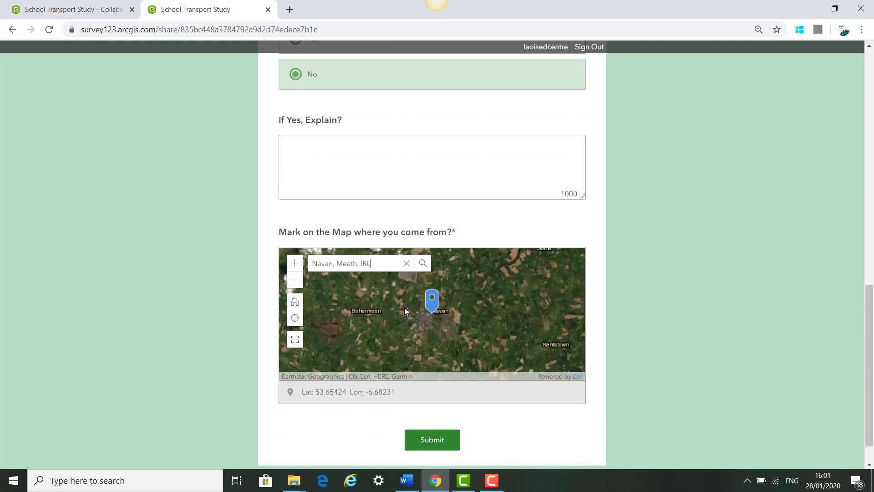
pyautogui.click(294, 263)
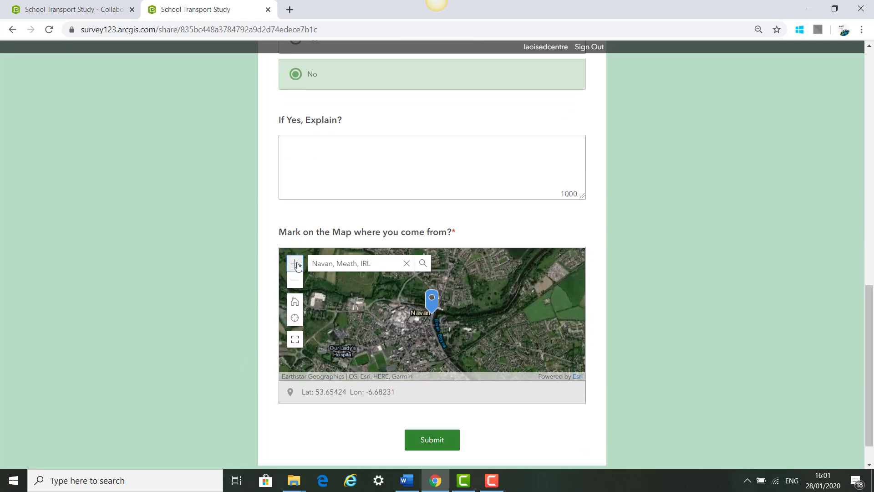
pyautogui.click(295, 262)
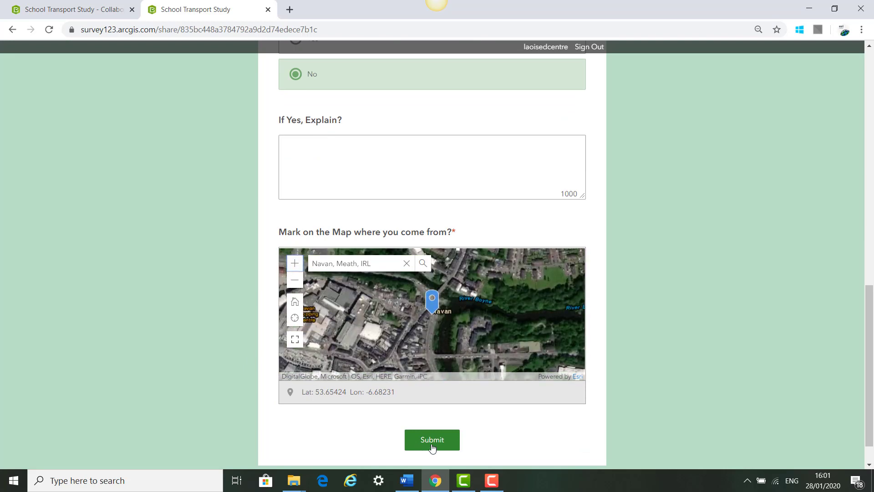
pyautogui.click(432, 439)
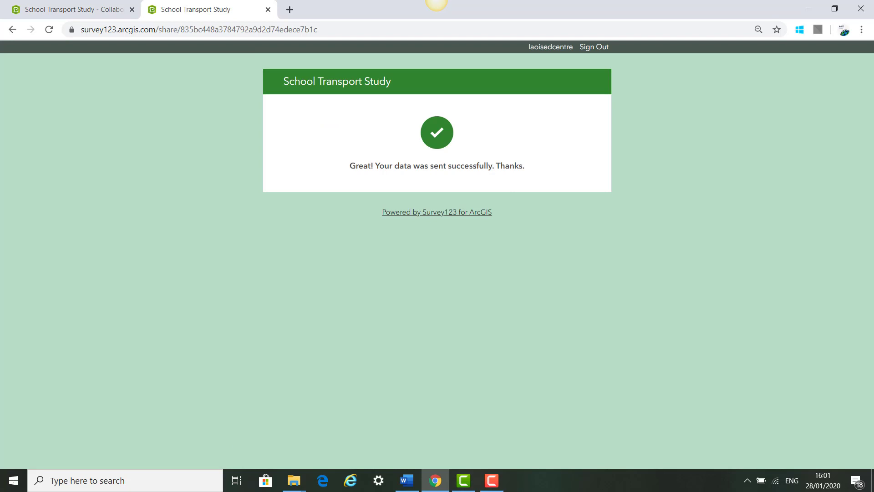
pyautogui.moveTo(61, 9)
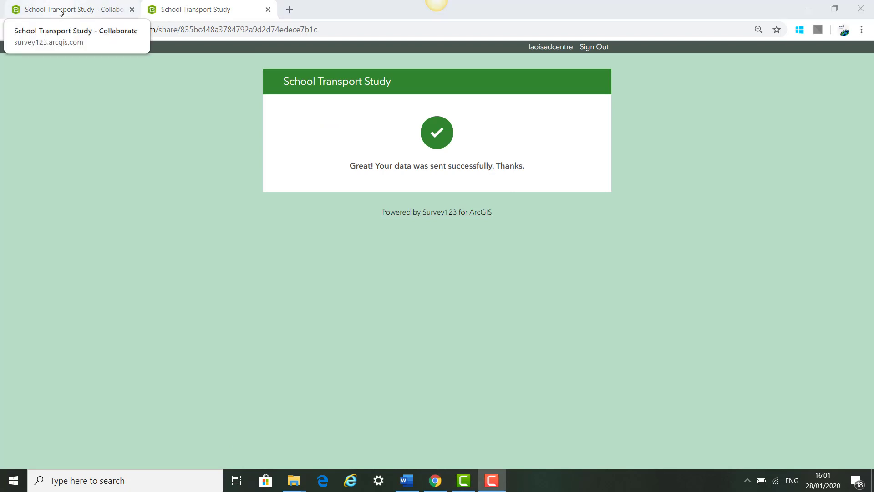
# - Review the Analyze page charts summarising the two responses, such as Walk 1 and Car 1
pyautogui.click(66, 10)
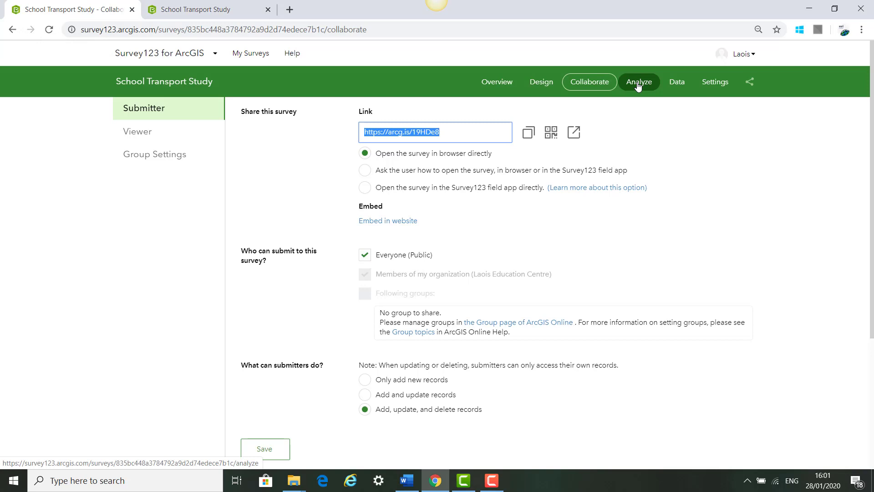
pyautogui.click(639, 81)
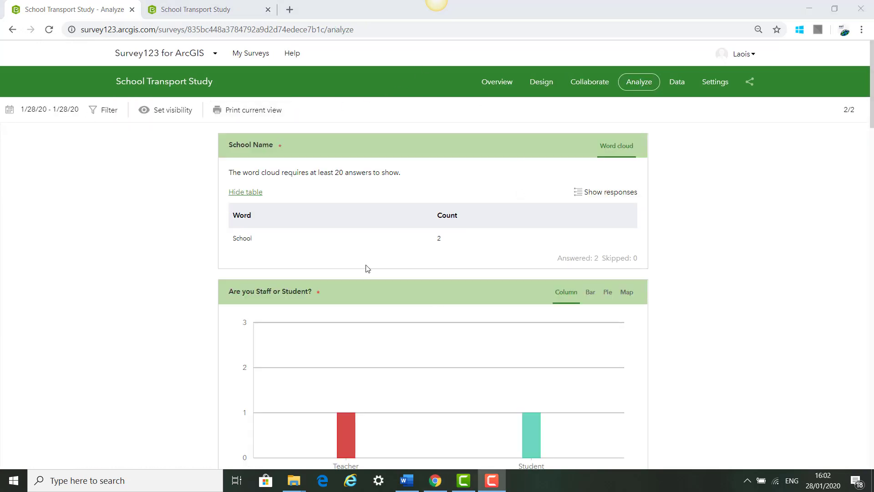
pyautogui.scroll(-3)
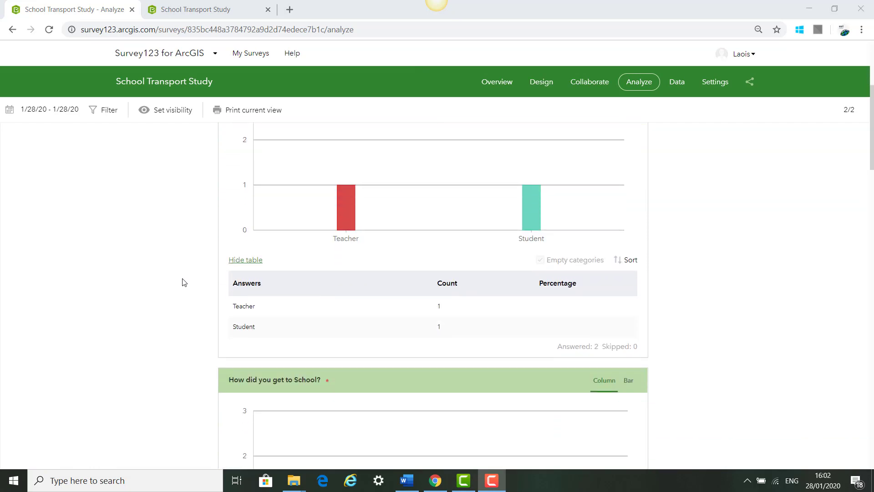
pyautogui.scroll(-3)
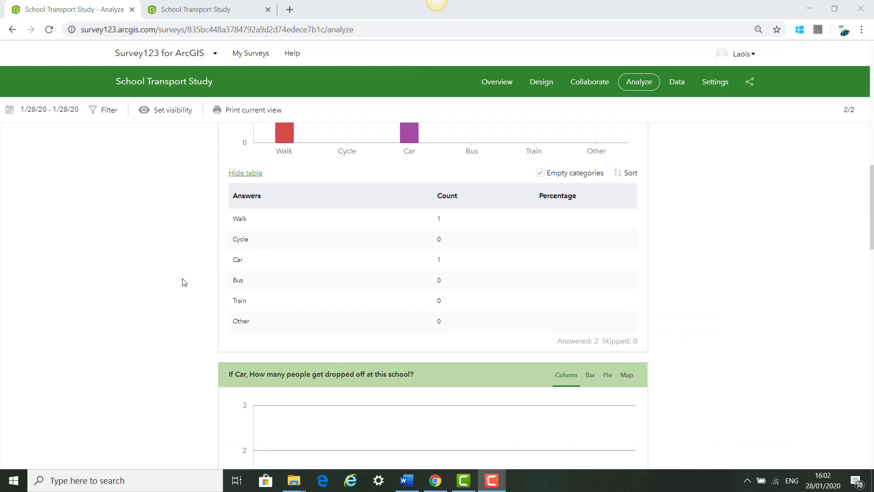
pyautogui.scroll(-3)
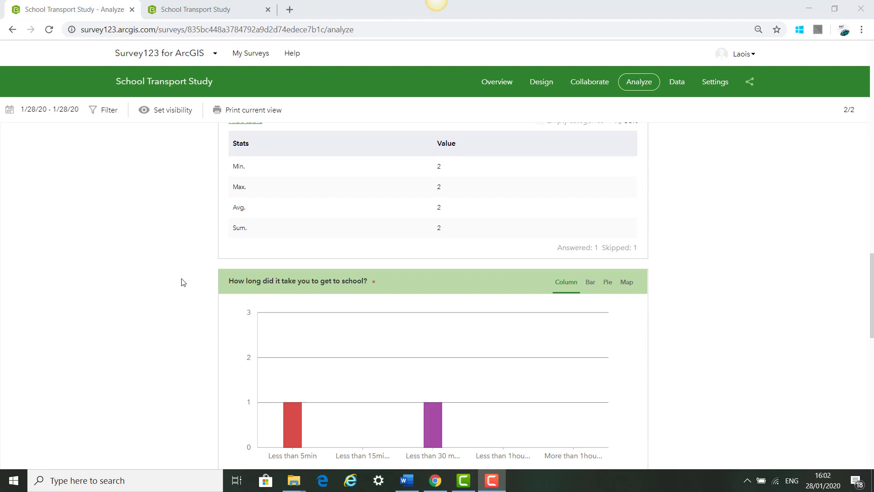
pyautogui.scroll(-3)
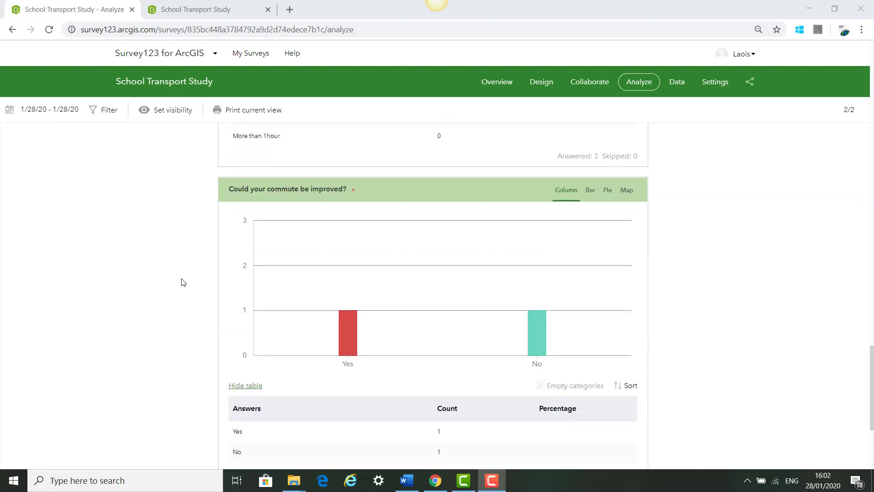
pyautogui.scroll(3)
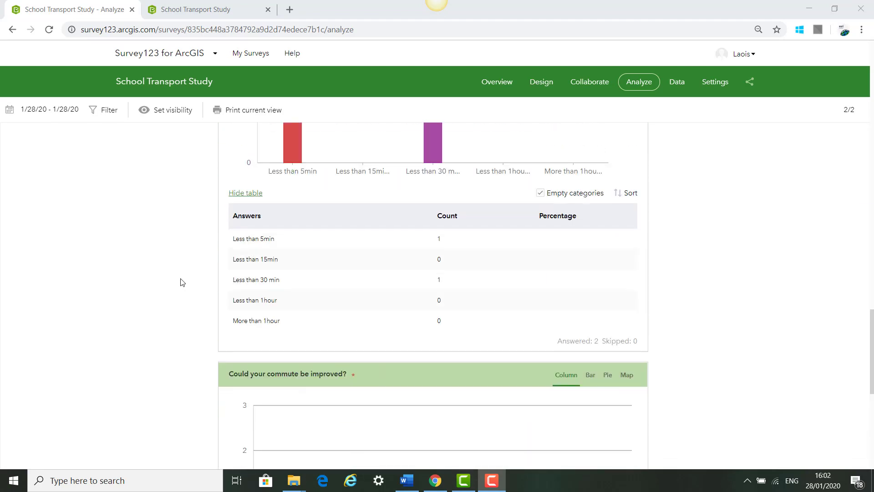
pyautogui.scroll(-3)
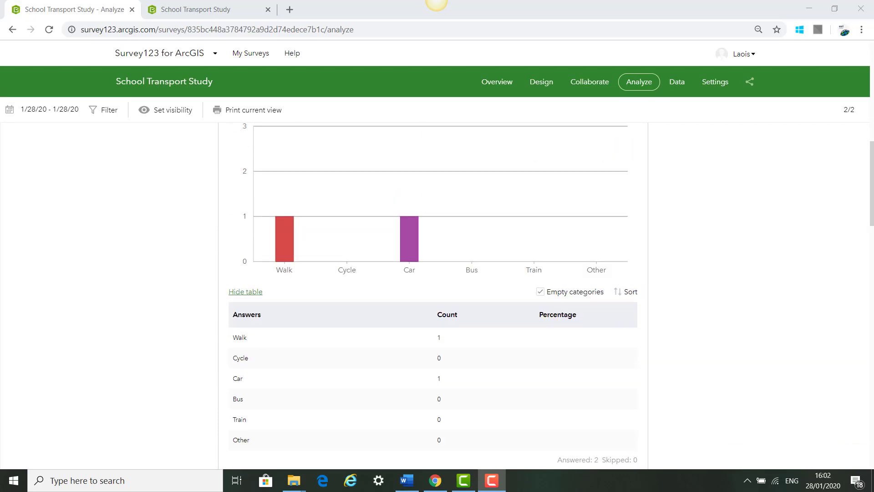
pyautogui.moveTo(560, 142)
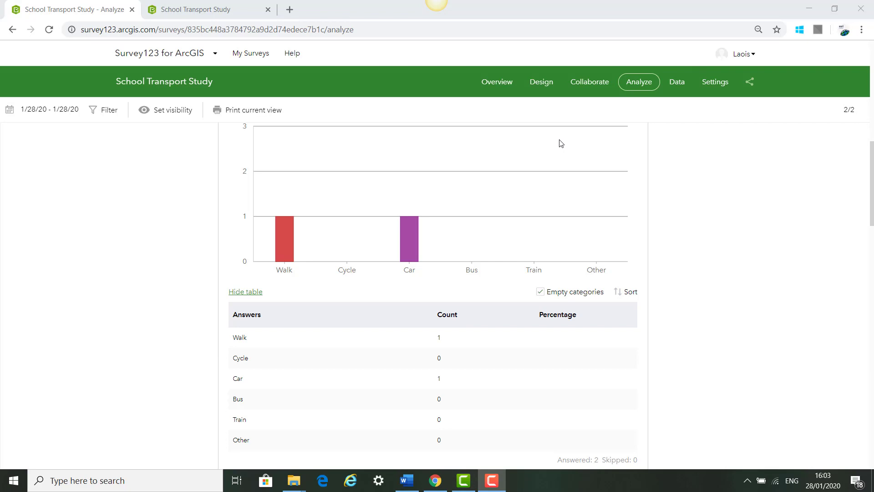
pyautogui.moveTo(659, 124)
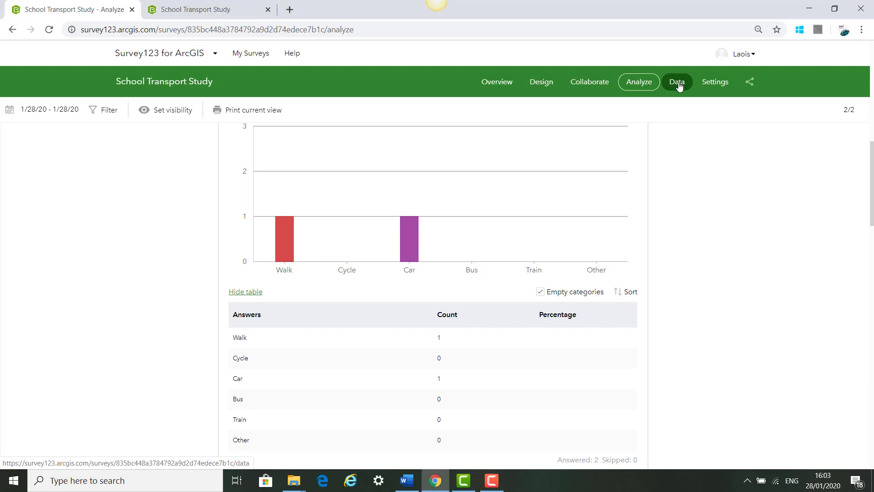
# - On the Data page view the School A individual response and close its details
pyautogui.click(677, 81)
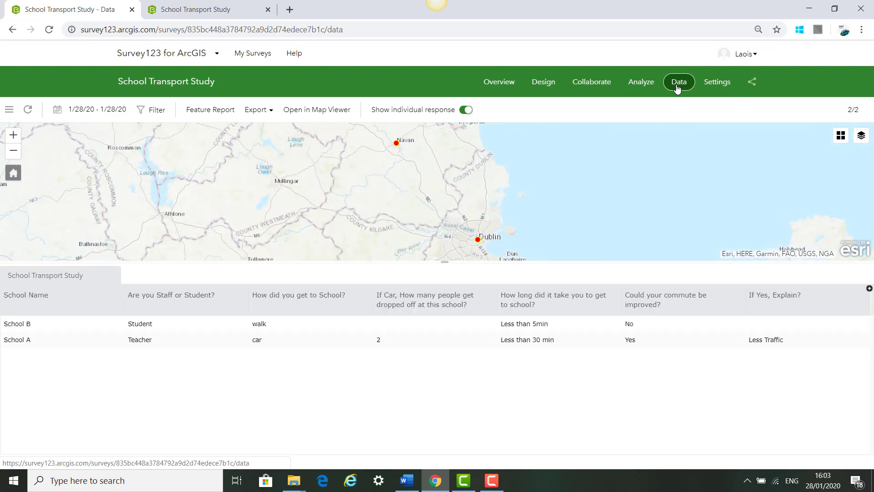
pyautogui.click(257, 339)
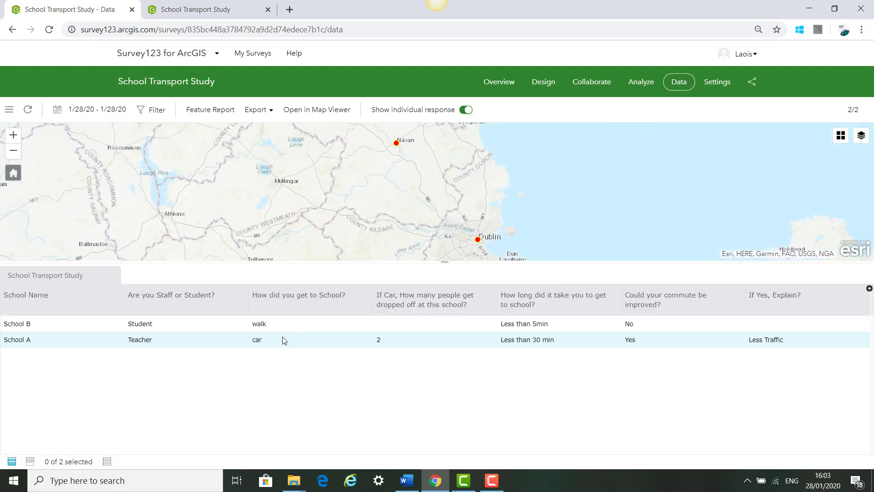
pyautogui.moveTo(289, 346)
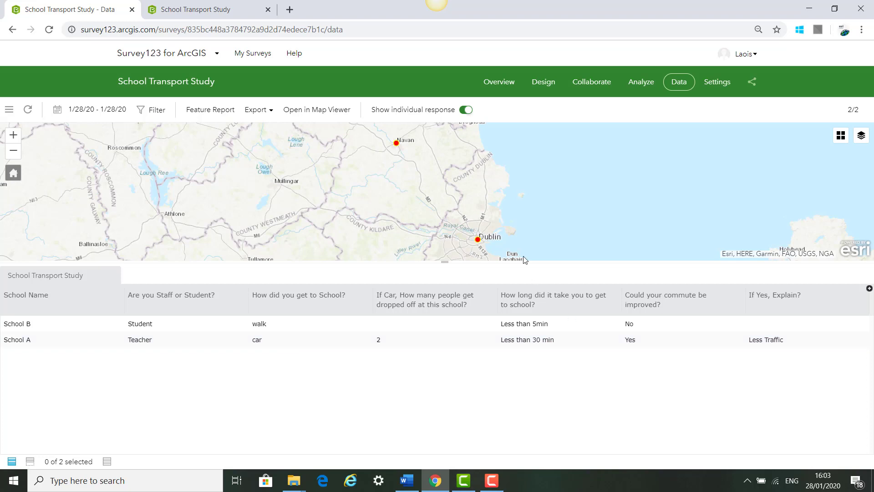
pyautogui.click(16, 338)
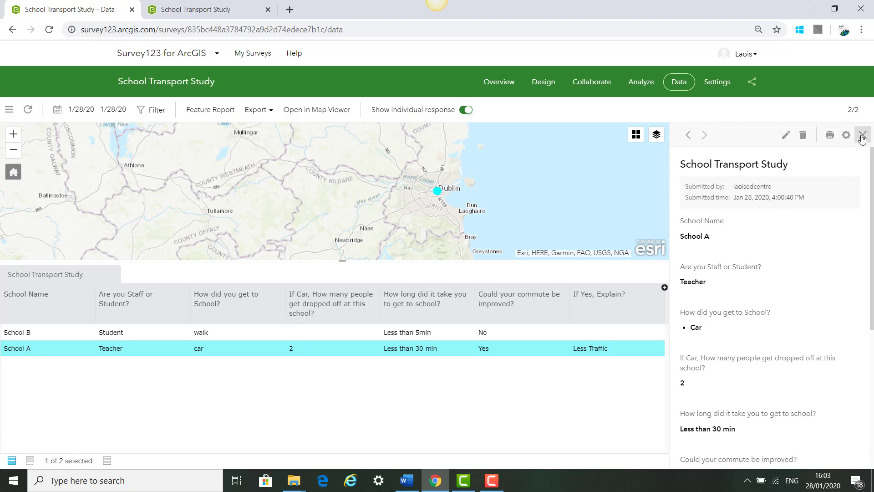
pyautogui.click(861, 135)
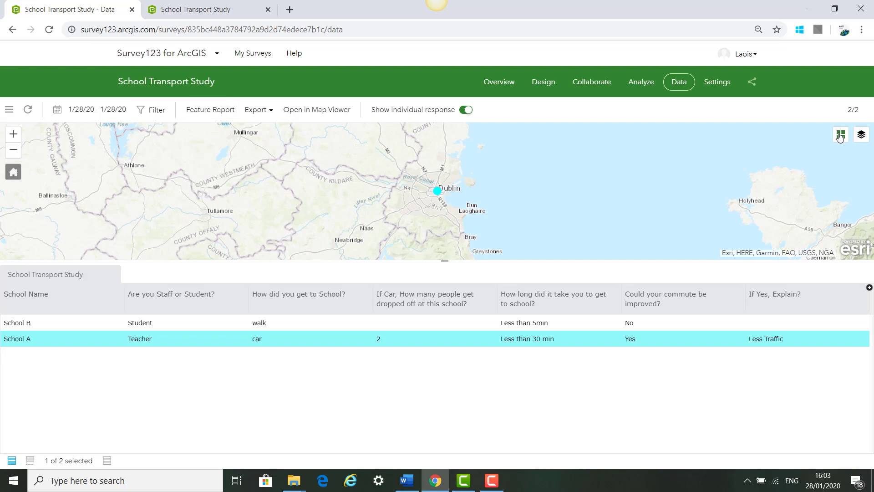
# - Change the basemap under the Dublin and Navan points and send the responses to the map viewer
pyautogui.click(840, 133)
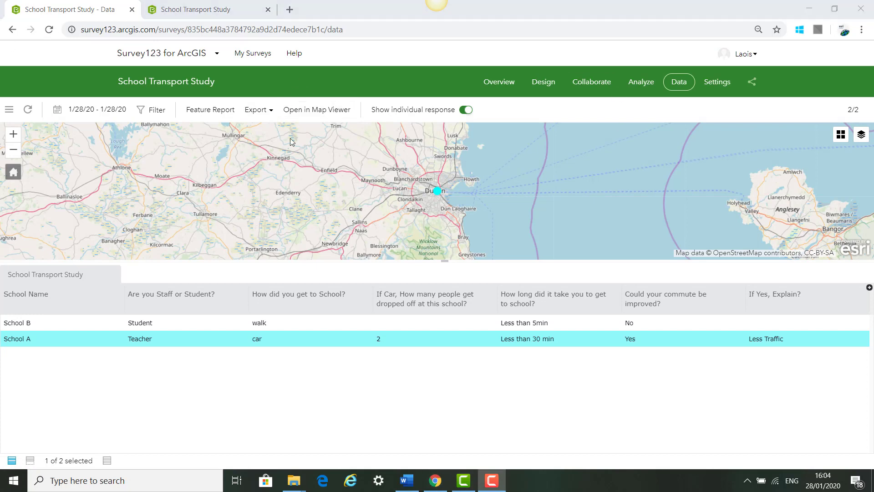
pyautogui.moveTo(281, 169)
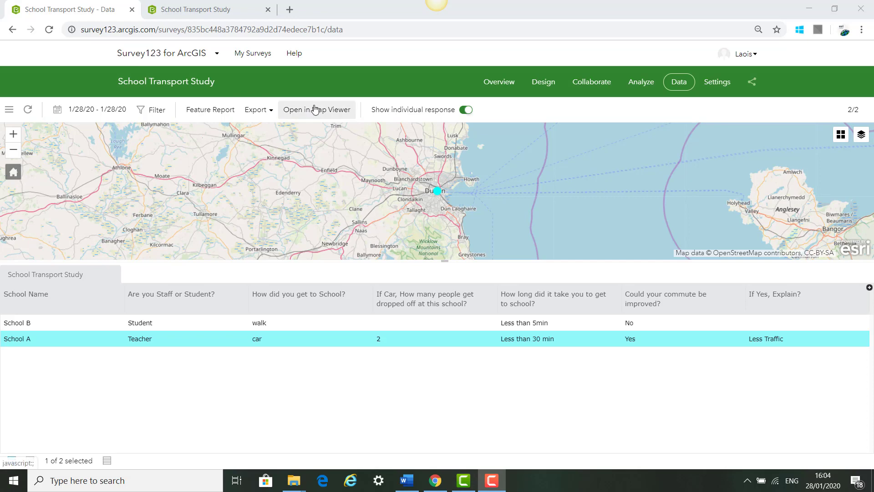
pyautogui.click(316, 109)
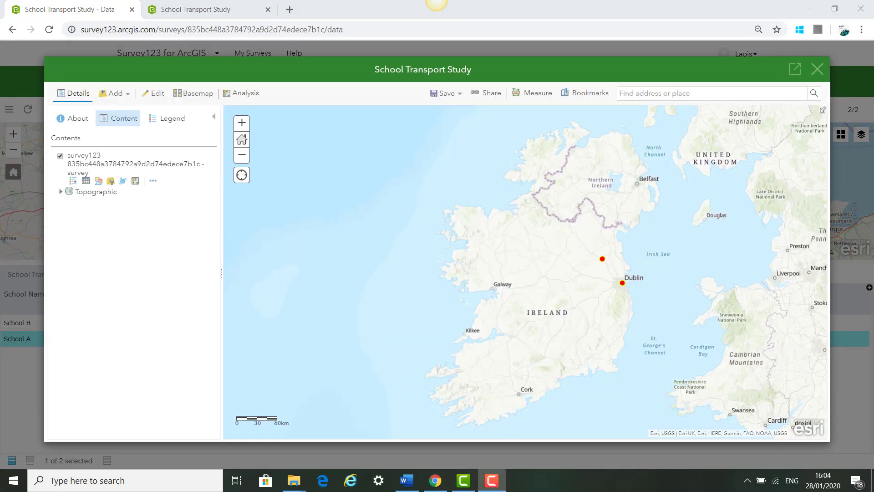
# - Save the web map to My Content as 'School transport Study' tagged Teach with ArcGIS
pyautogui.click(445, 93)
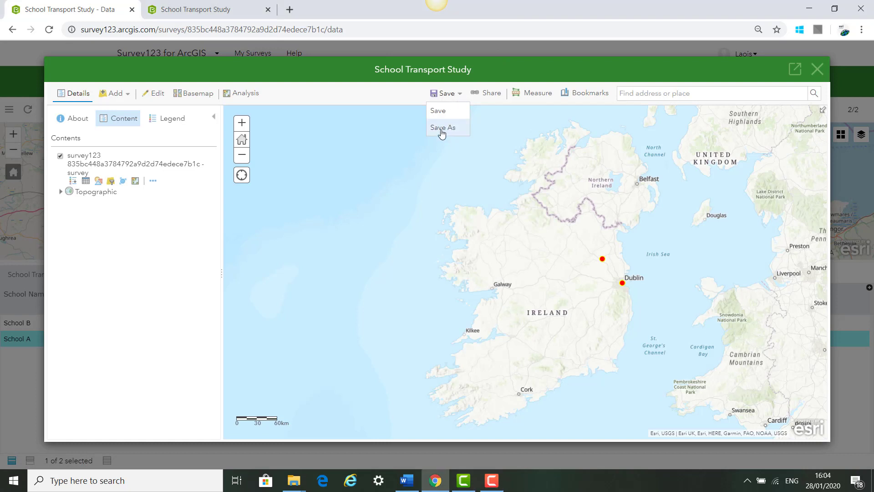
pyautogui.click(442, 127)
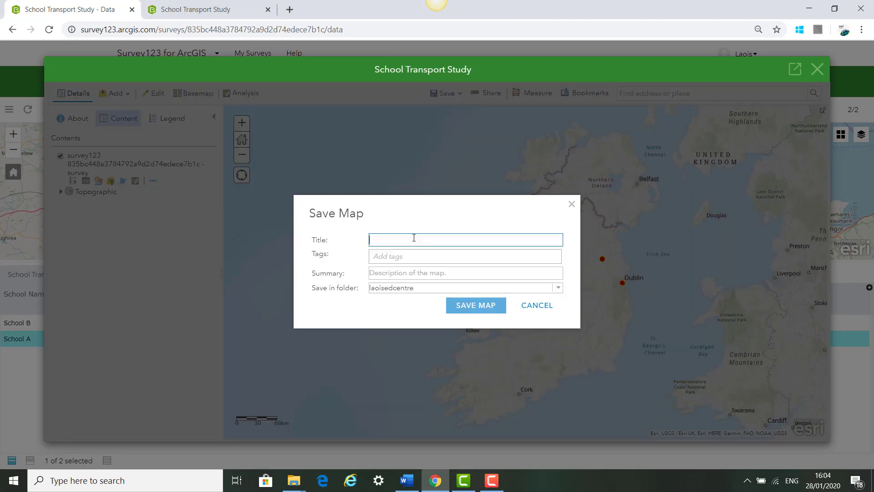
pyautogui.write('School transport Study')
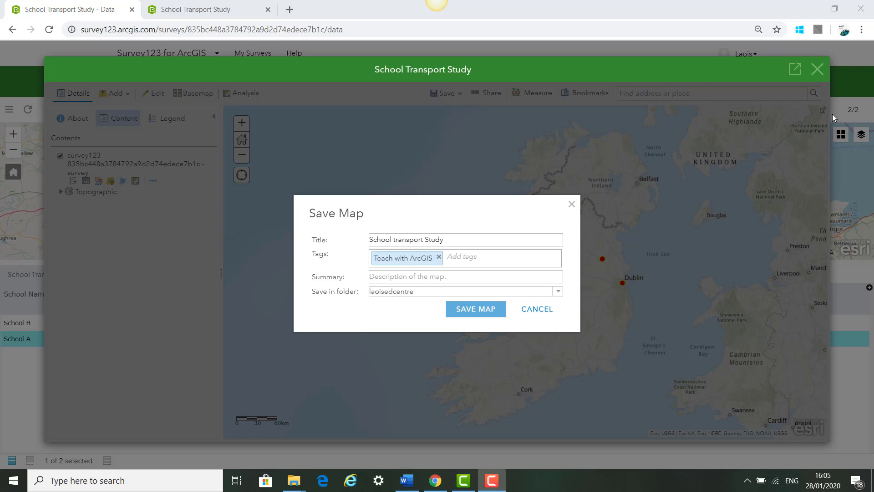
pyautogui.moveTo(466, 249)
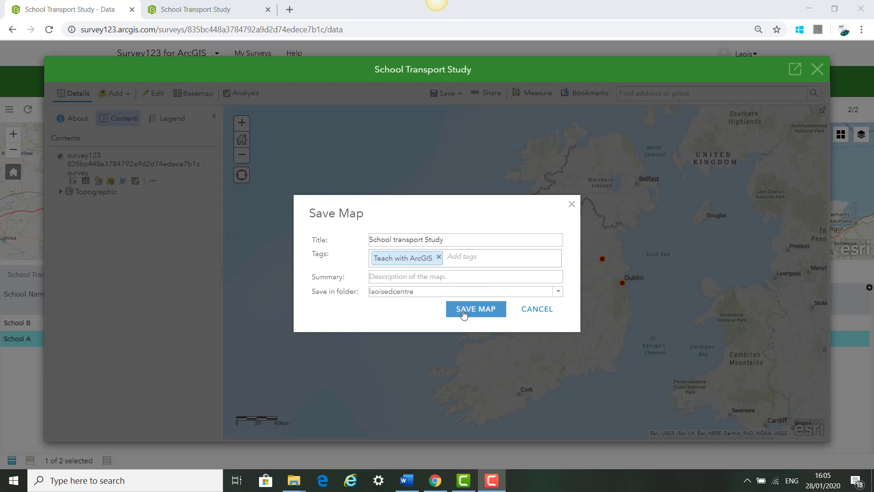
pyautogui.click(475, 309)
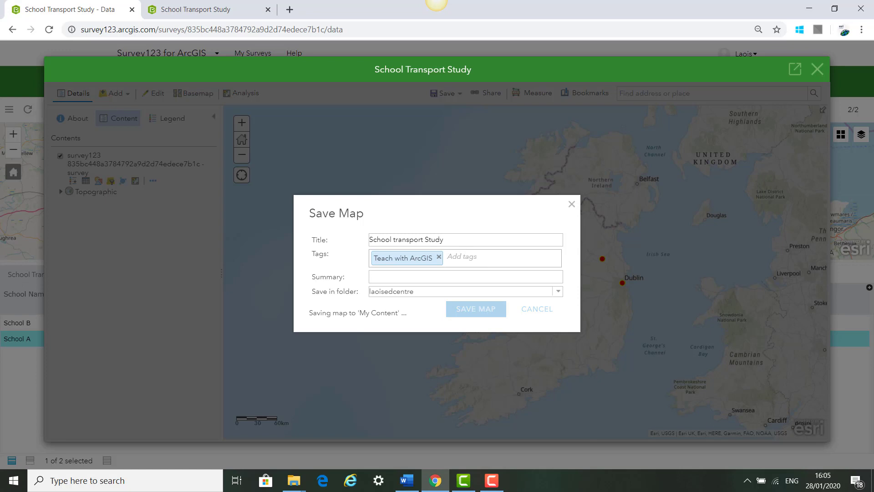
pyautogui.click(475, 309)
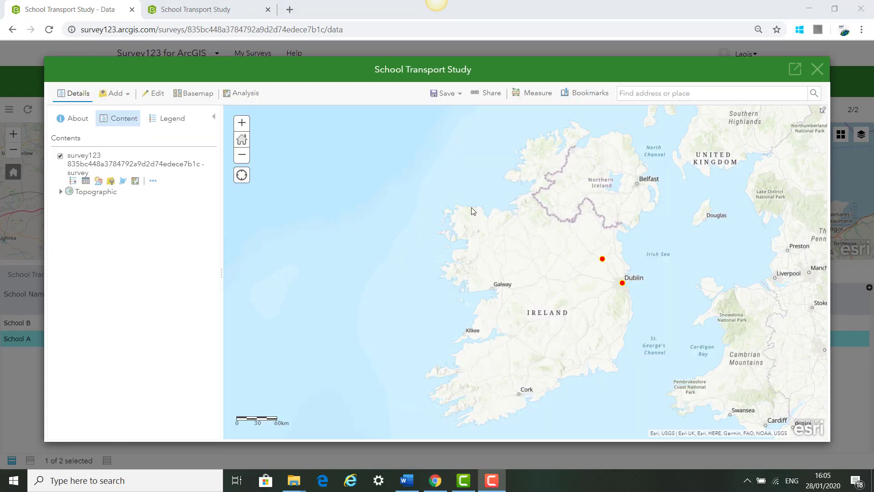
pyautogui.moveTo(289, 158)
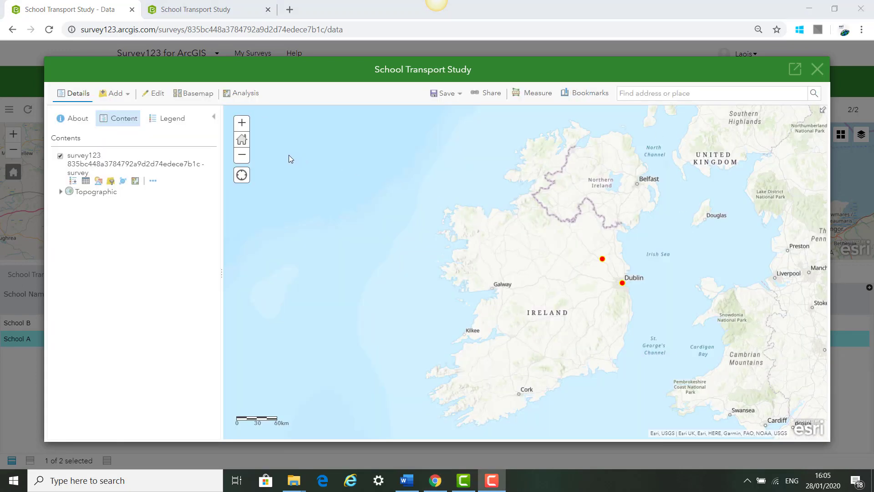
pyautogui.moveTo(394, 302)
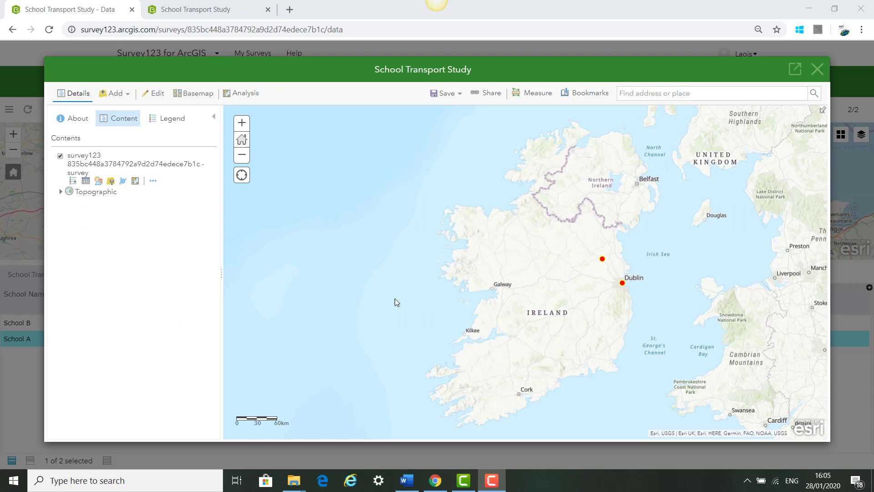
pyautogui.moveTo(115, 92)
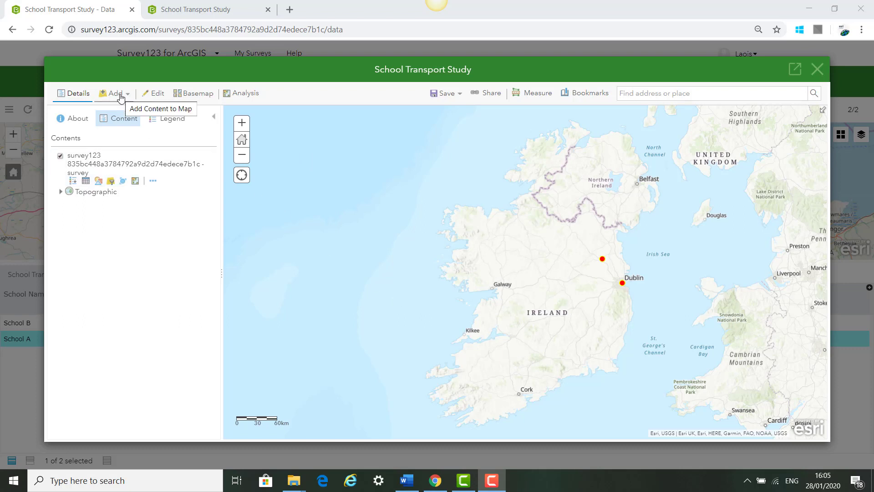
# - Search ArcGIS Online layers for 'Schools Ireland' and browse the results
pyautogui.click(115, 93)
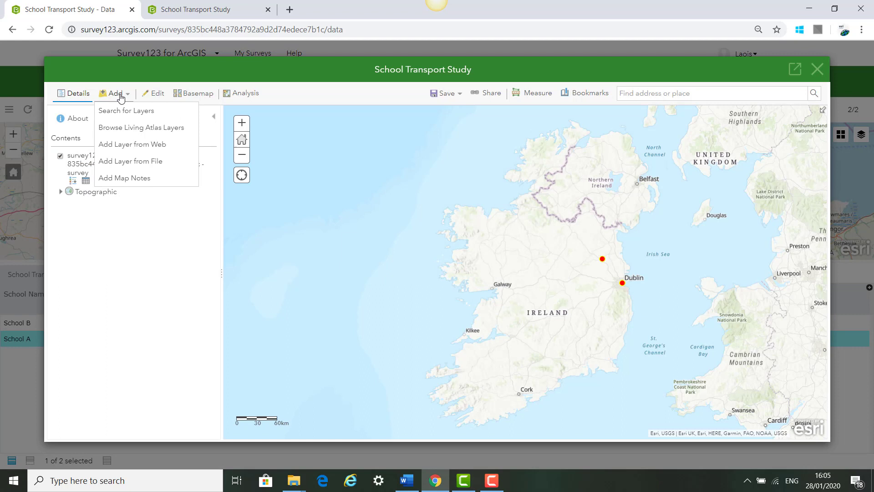
pyautogui.moveTo(126, 110)
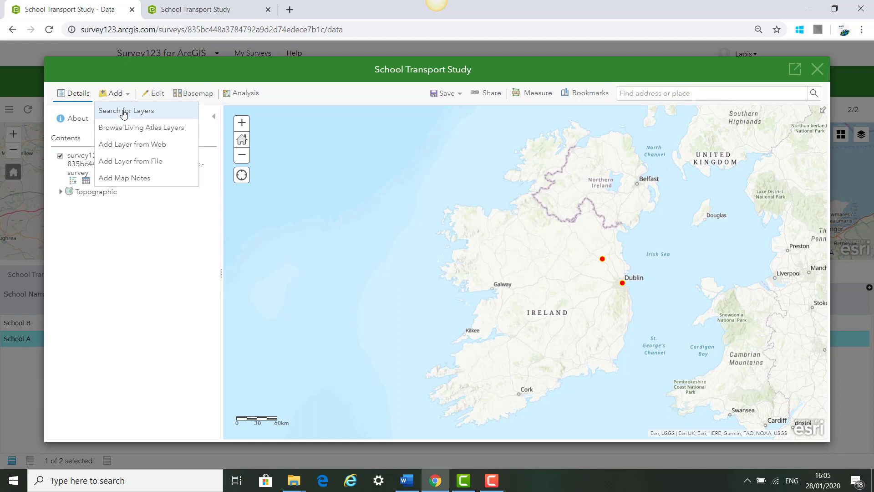
pyautogui.click(127, 110)
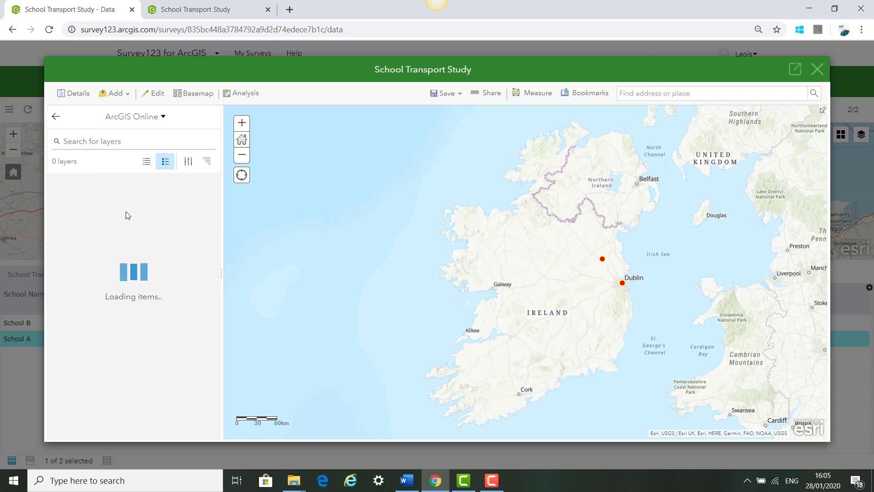
pyautogui.write('S')
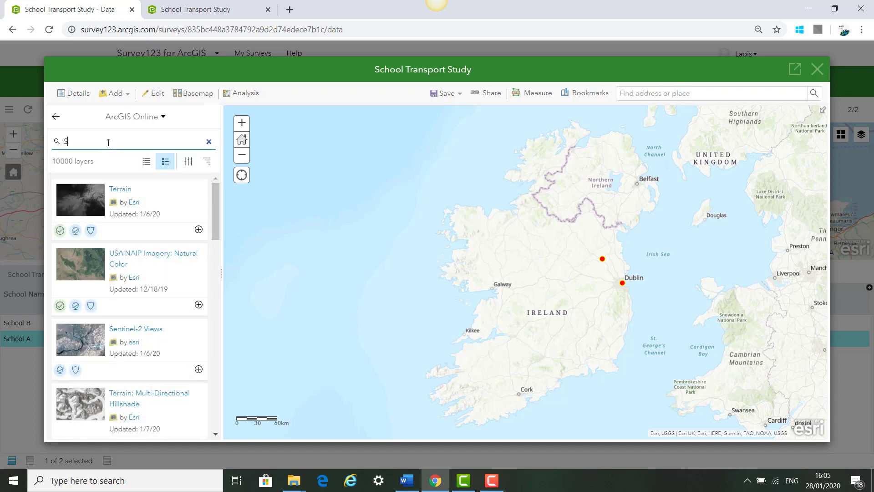
pyautogui.write('chools')
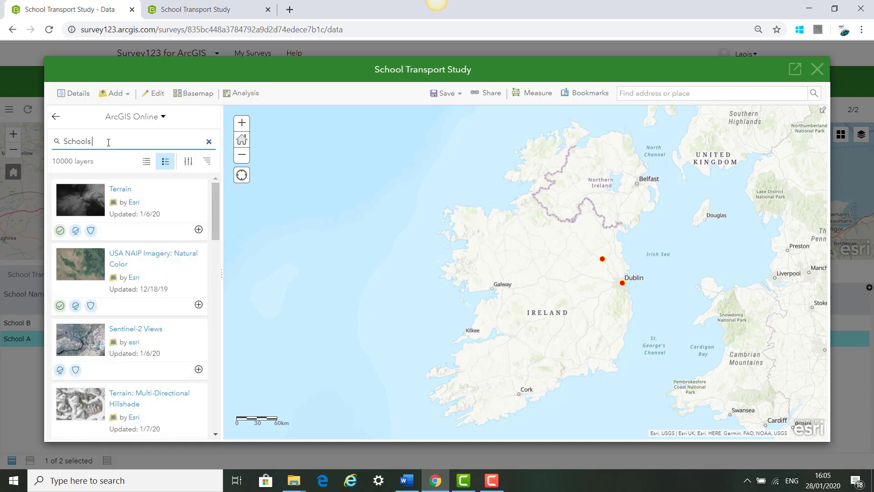
pyautogui.write('Ireland')
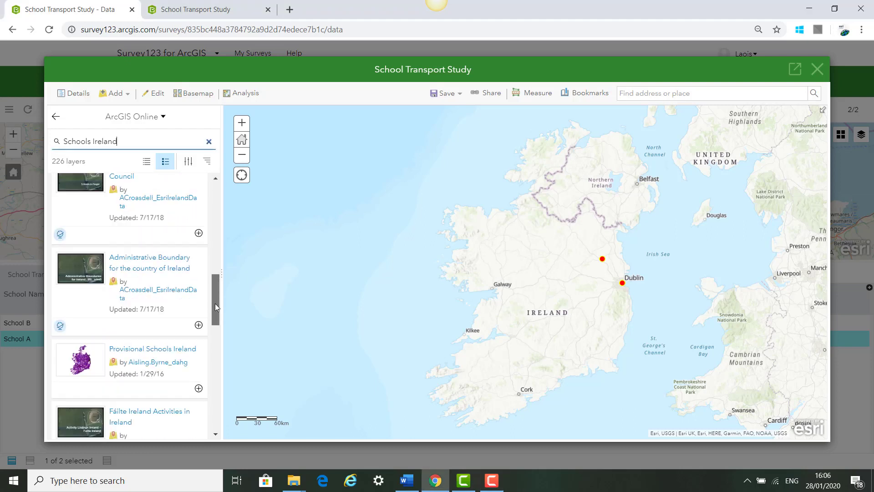
pyautogui.scroll(-3)
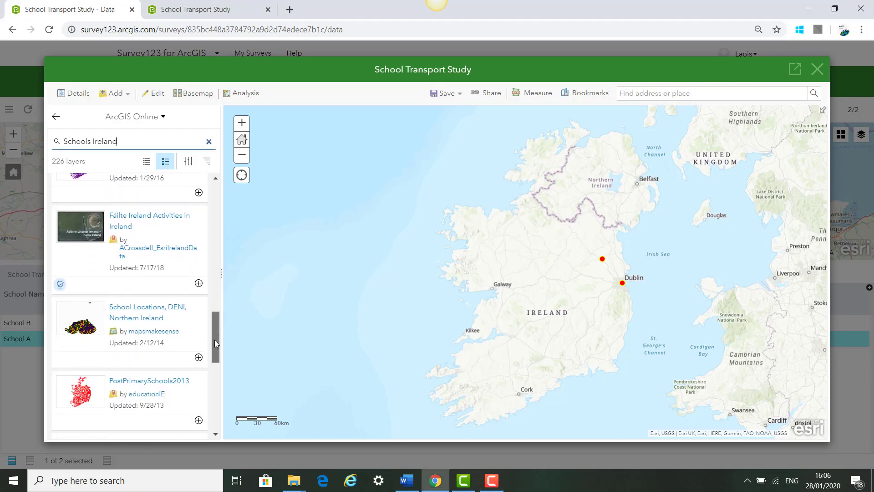
pyautogui.scroll(-3)
pyautogui.write('N')
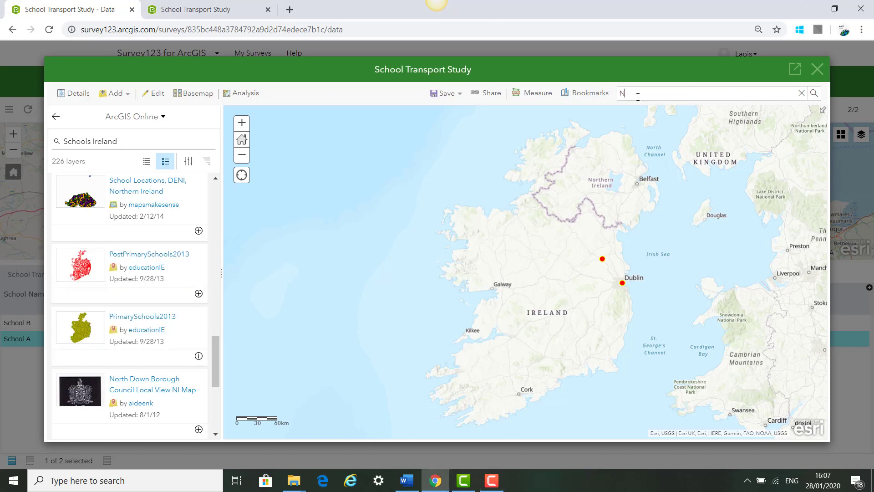
# - Zoom the map to Navan, Meath, check the School B point's answers, and add a schools layer
pyautogui.write('avan')
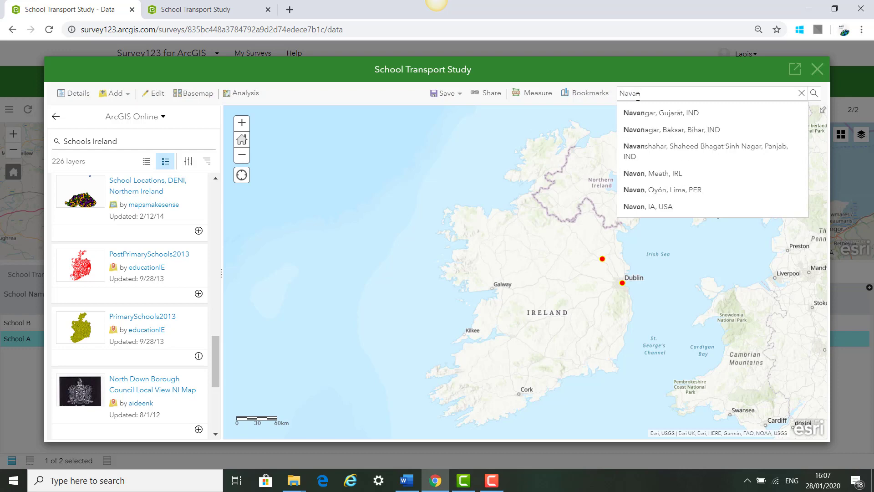
pyautogui.click(650, 173)
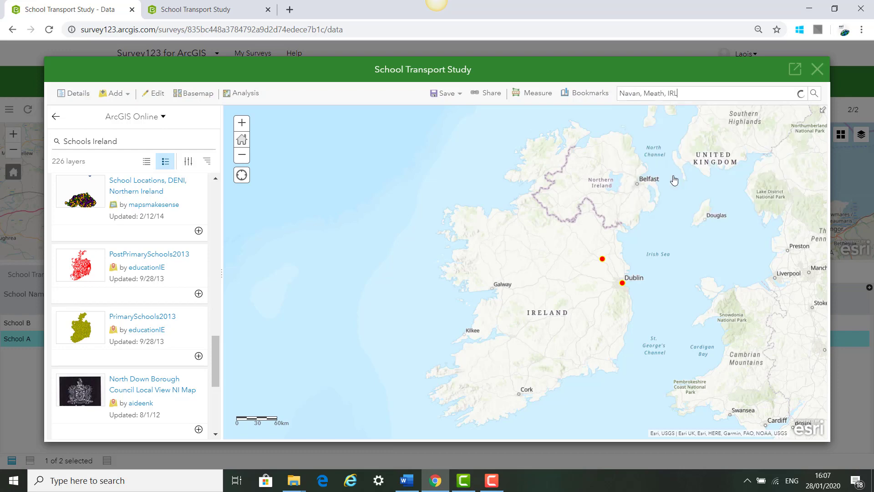
pyautogui.click(814, 93)
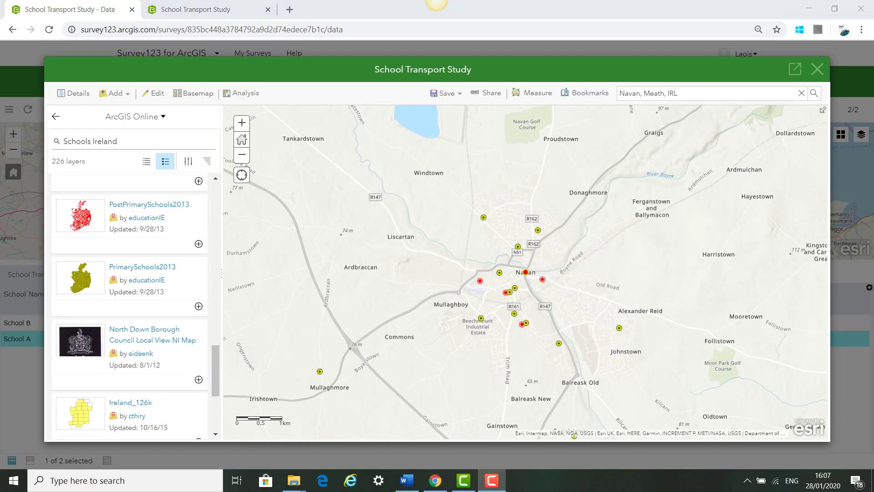
pyautogui.moveTo(503, 247)
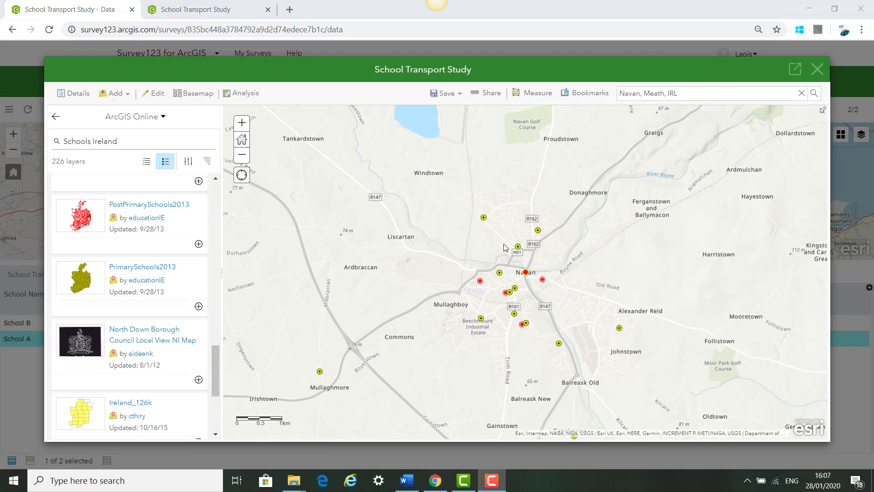
pyautogui.click(524, 273)
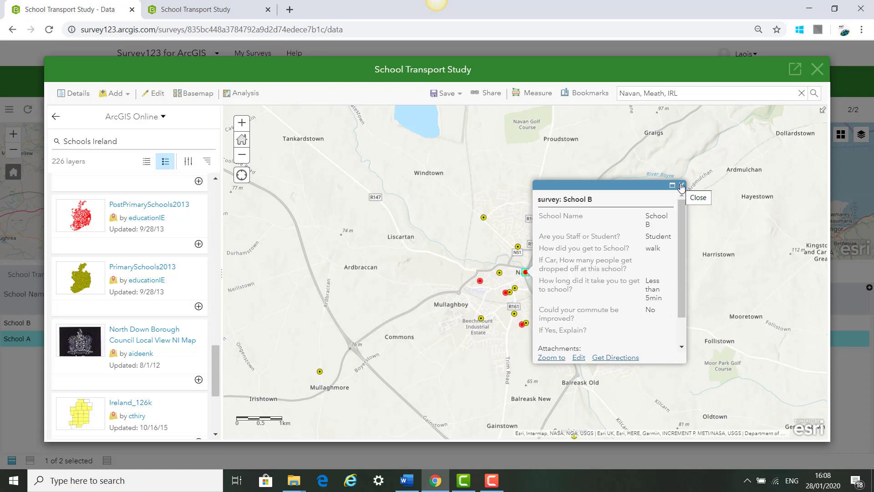
pyautogui.click(681, 186)
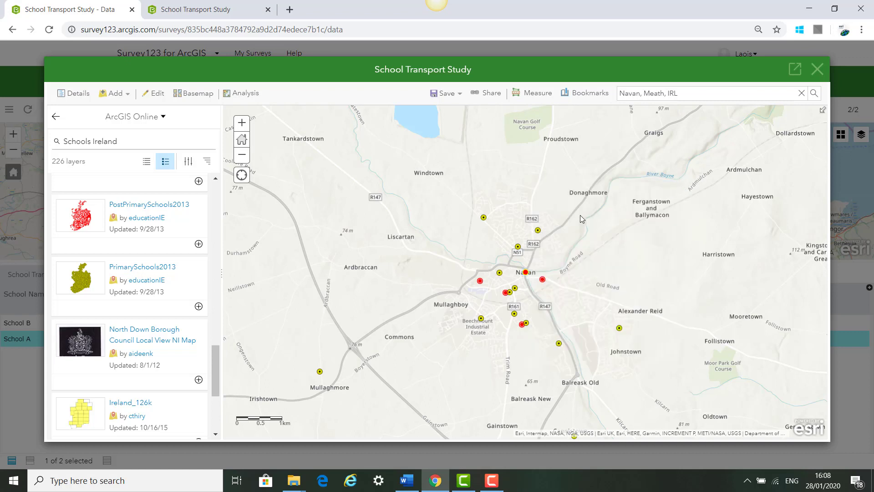
pyautogui.moveTo(490, 231)
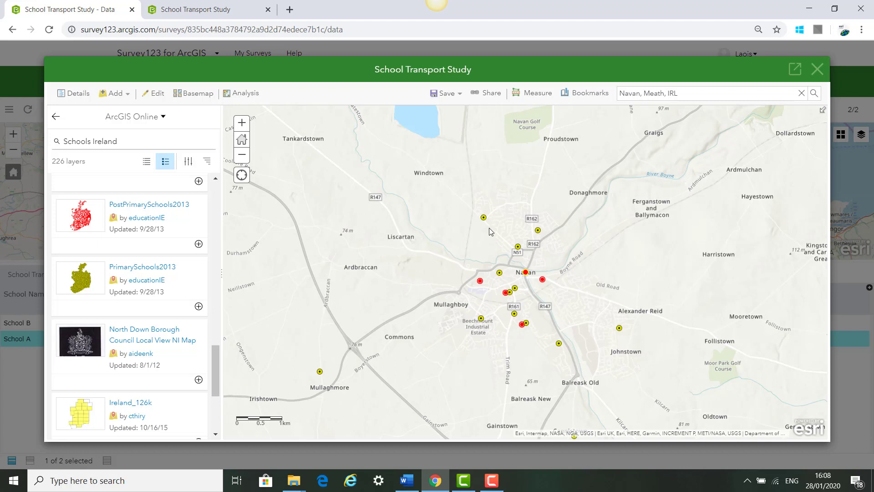
pyautogui.moveTo(527, 278)
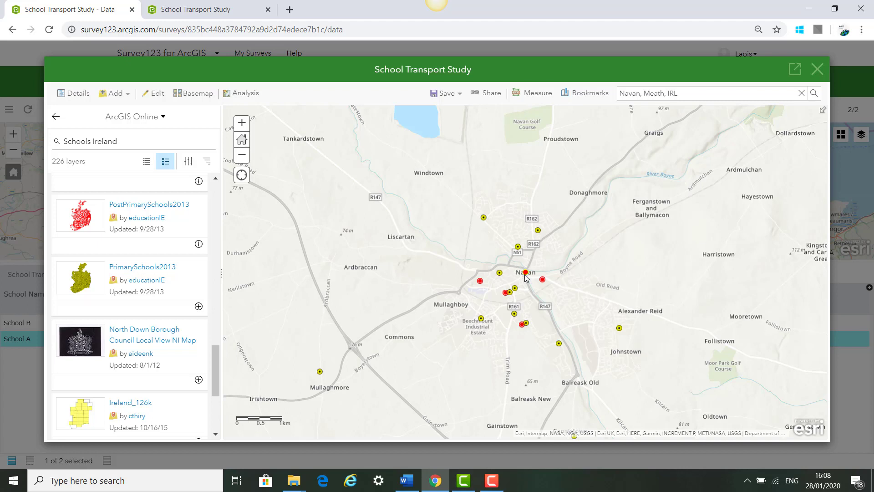
pyautogui.moveTo(524, 279)
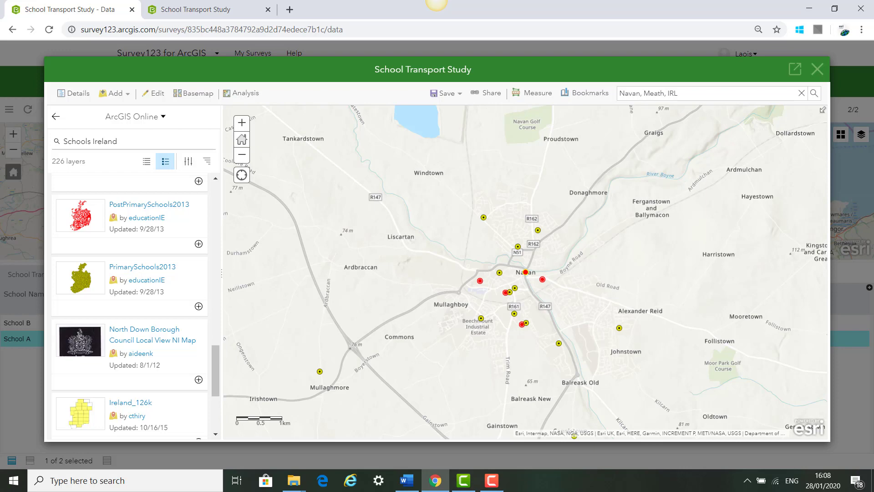
pyautogui.click(73, 93)
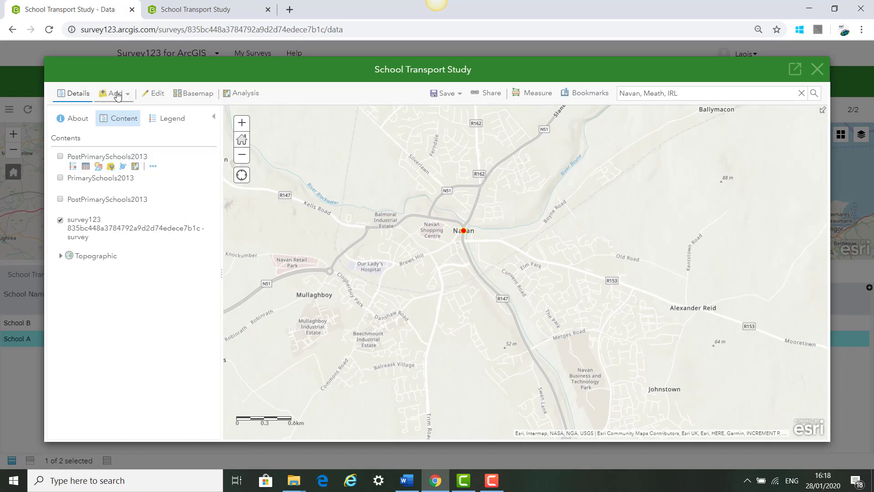
# - Reopen the Add layer search and scroll through the current layer results
pyautogui.click(114, 93)
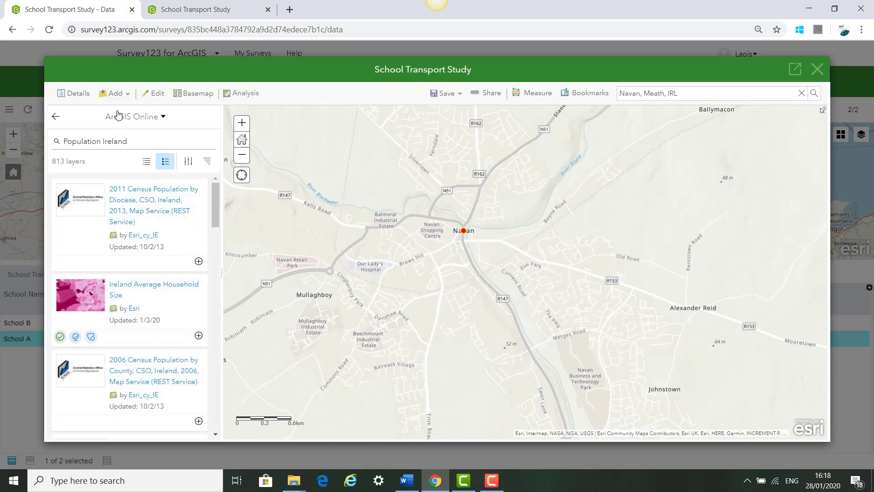
pyautogui.click(134, 140)
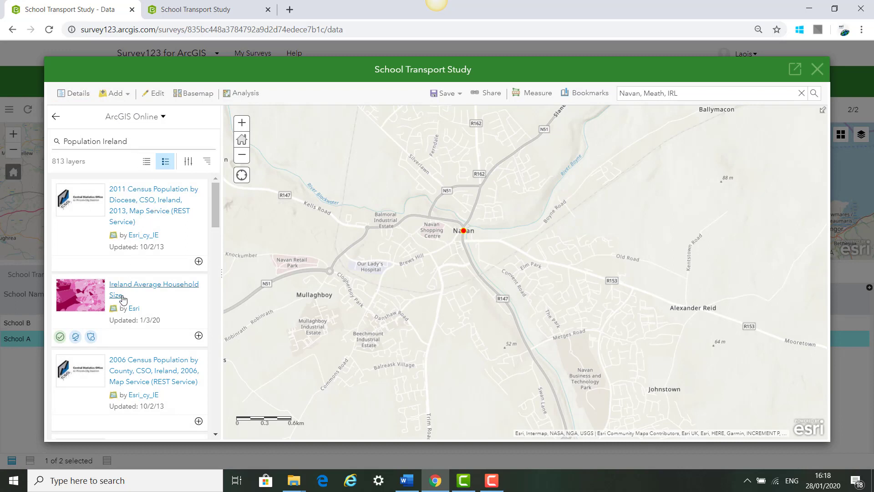
pyautogui.moveTo(469, 248)
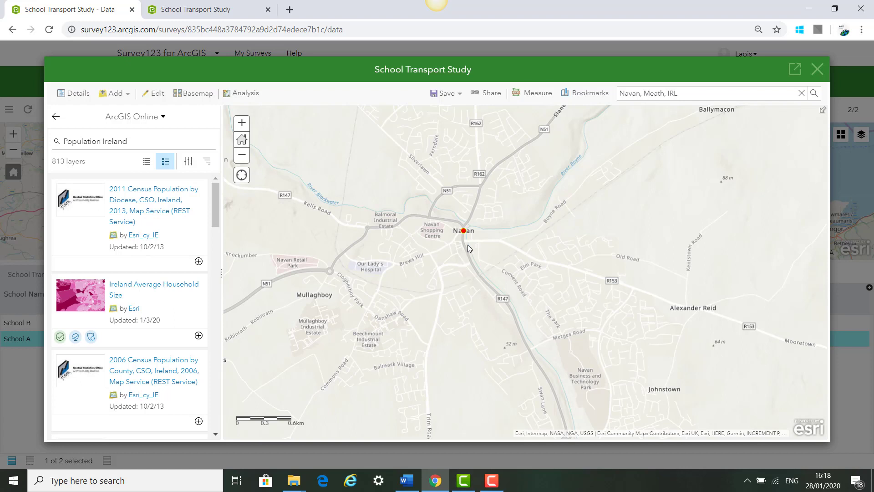
pyautogui.moveTo(135, 255)
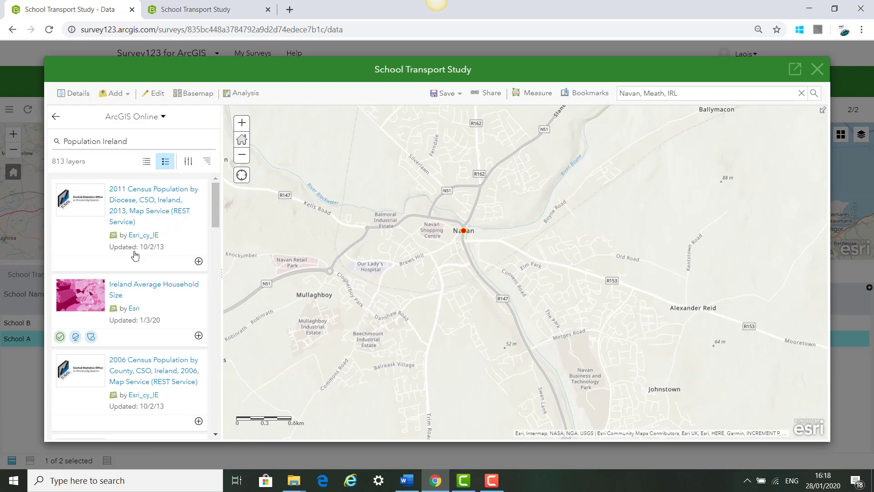
pyautogui.scroll(-3)
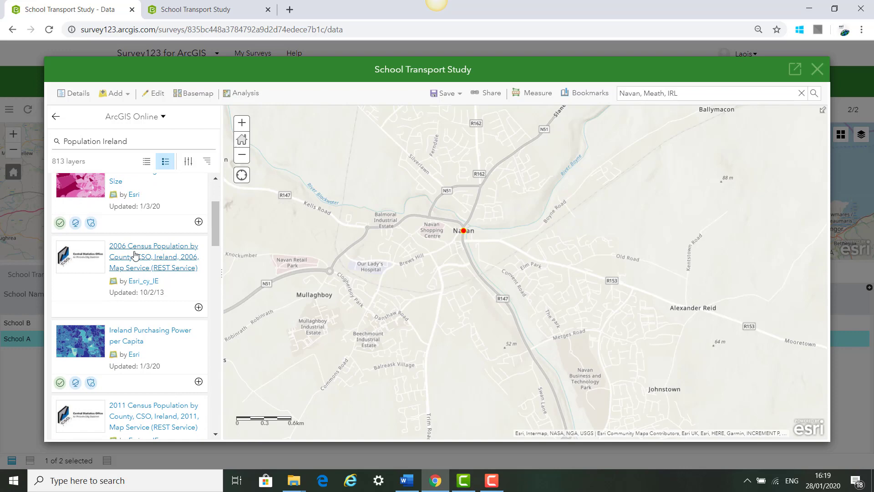
pyautogui.scroll(-3)
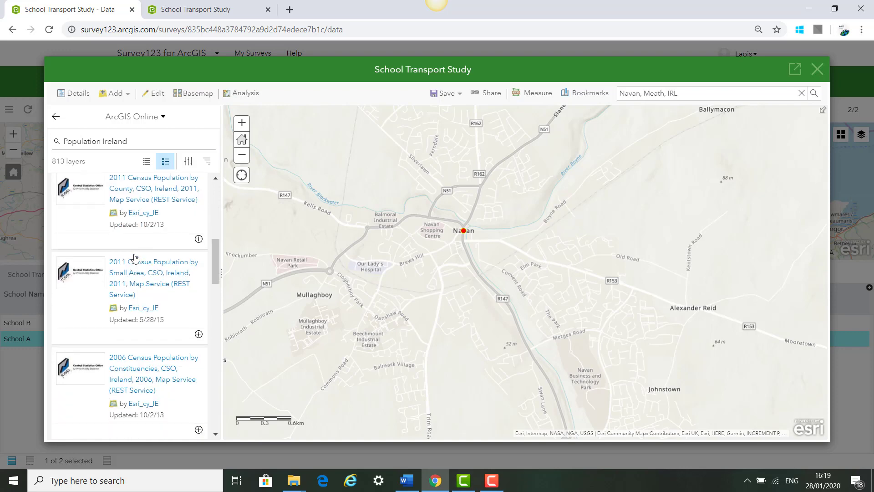
pyautogui.scroll(-3)
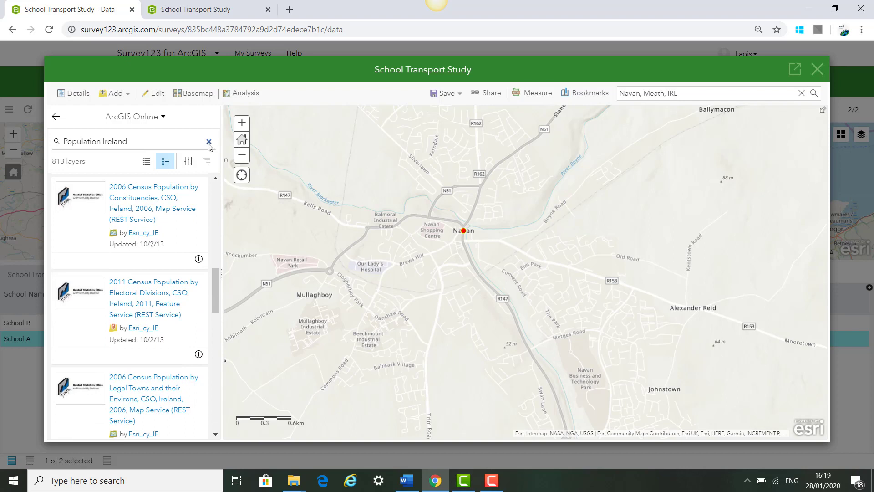
# - Search layers for 'Roads Ireland', then replace Roads with 'Bus stops' to search bus stops in Ireland
pyautogui.click(209, 141)
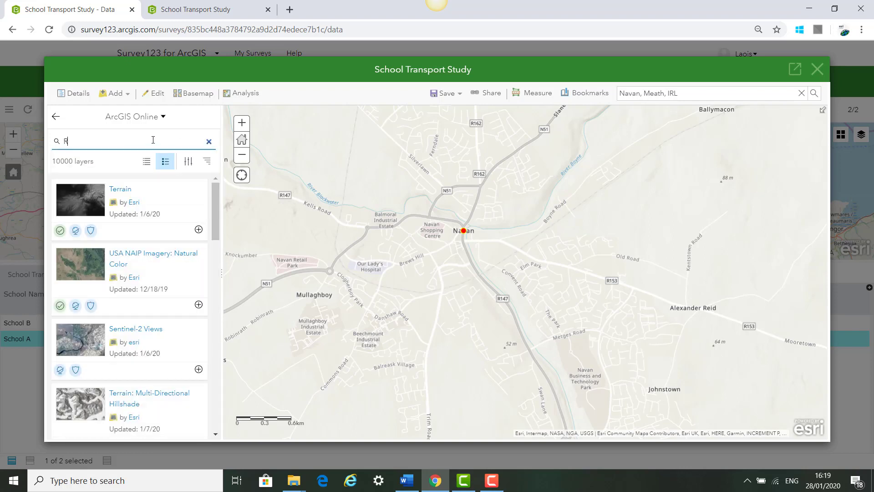
pyautogui.write('oad')
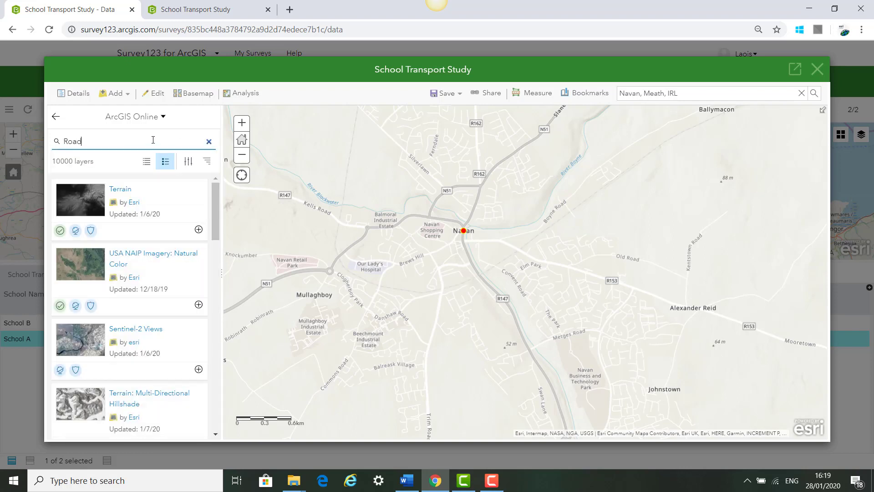
pyautogui.write('s Ireland')
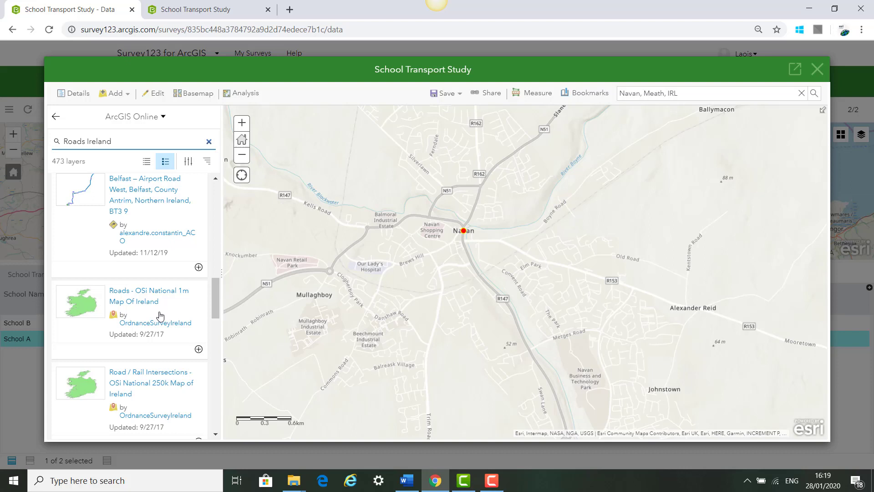
pyautogui.moveTo(201, 160)
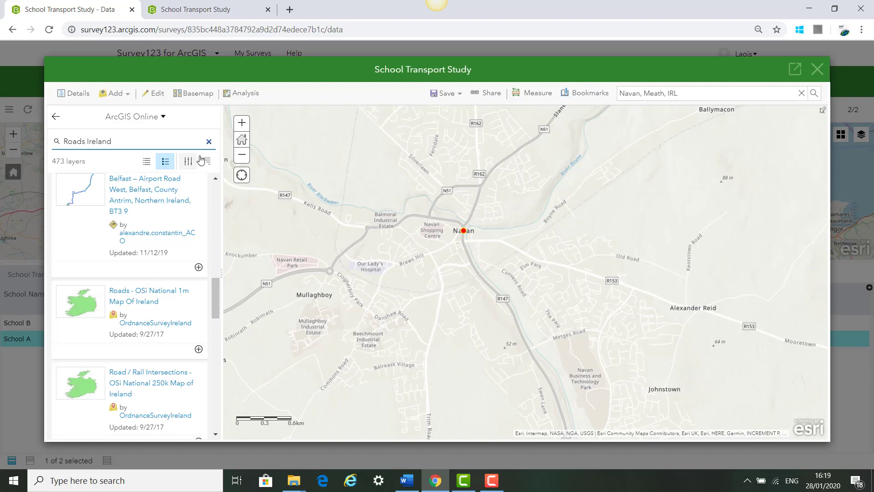
pyautogui.press('Backspace')
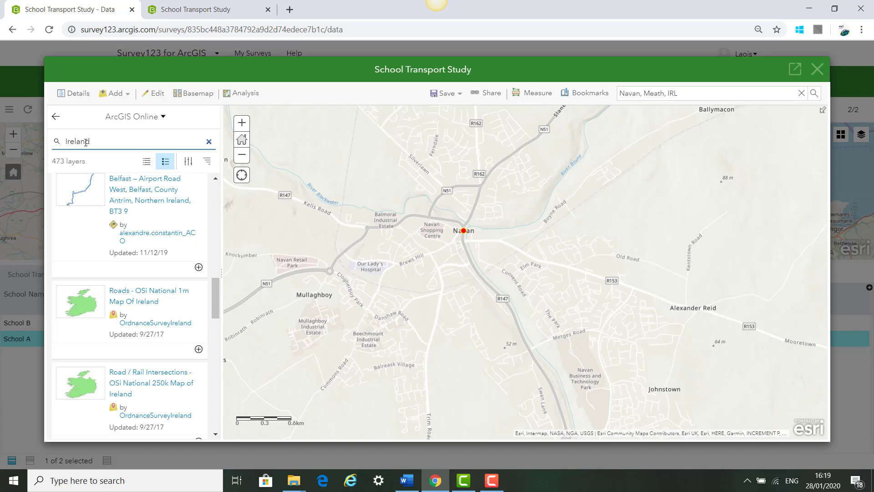
pyautogui.write('Bus stops')
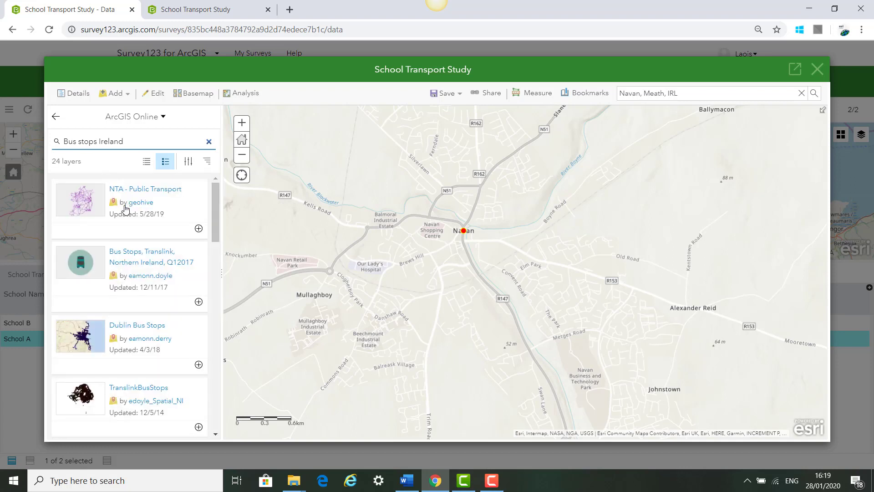
pyautogui.moveTo(144, 188)
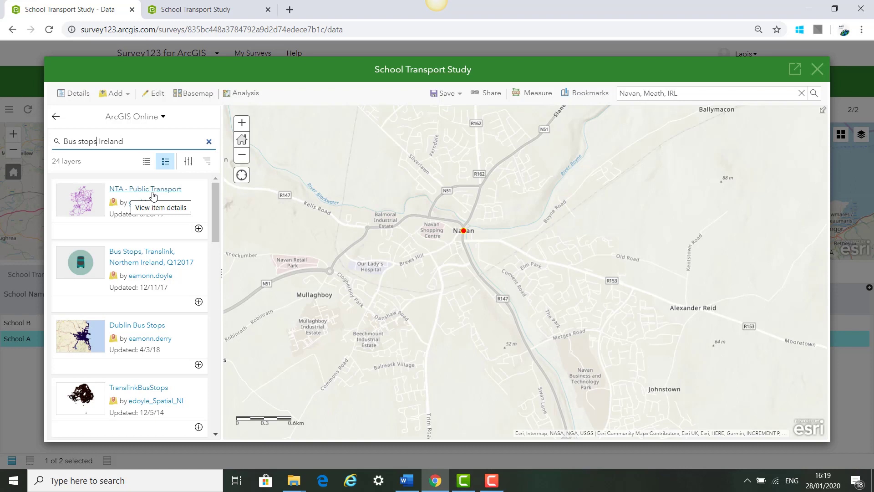
pyautogui.moveTo(180, 225)
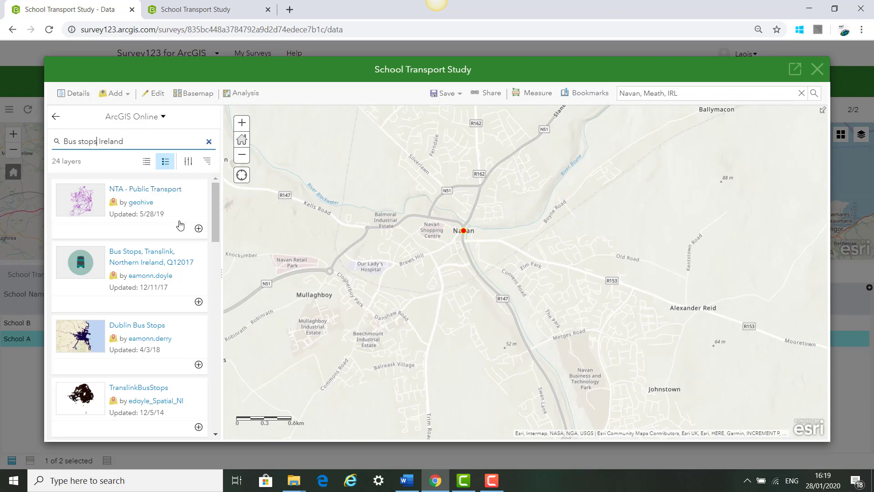
pyautogui.moveTo(154, 210)
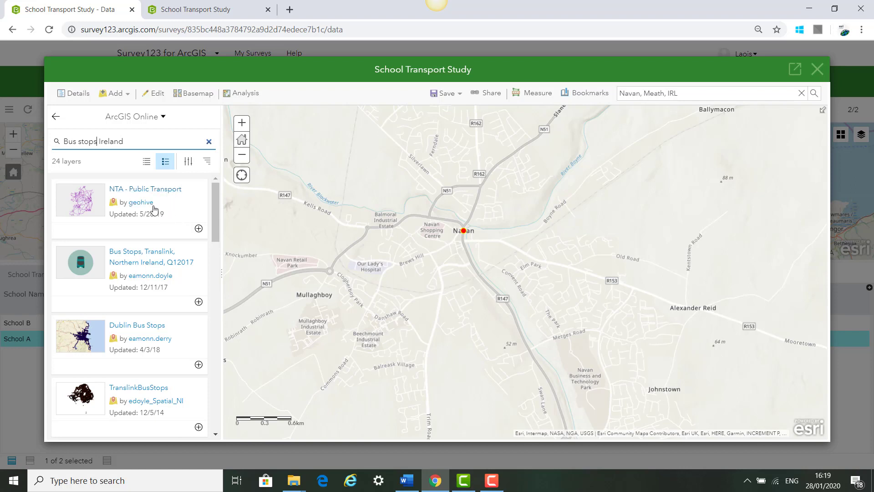
pyautogui.moveTo(139, 202)
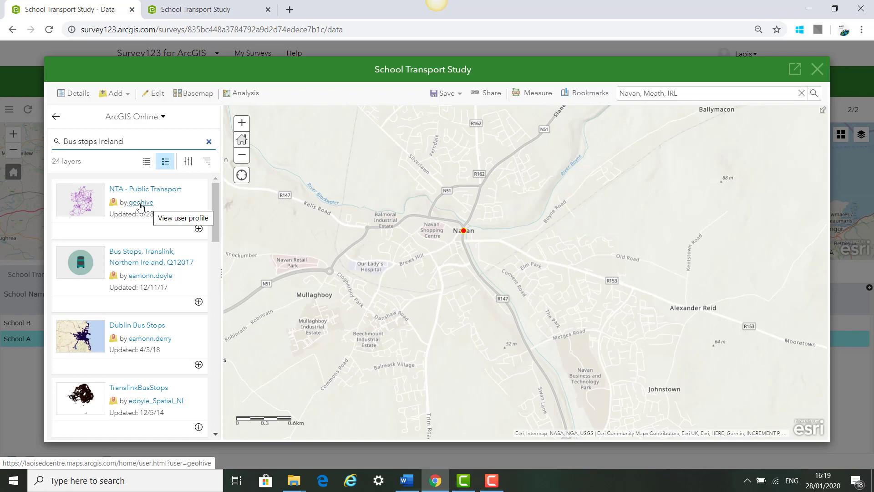
pyautogui.moveTo(175, 205)
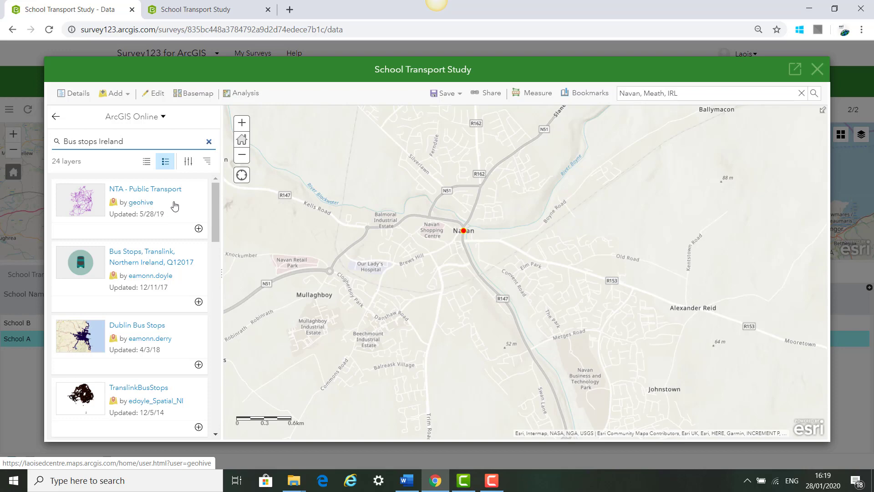
# - Review the item details of the NTA - Public Transport bus-stop layer
pyautogui.click(145, 189)
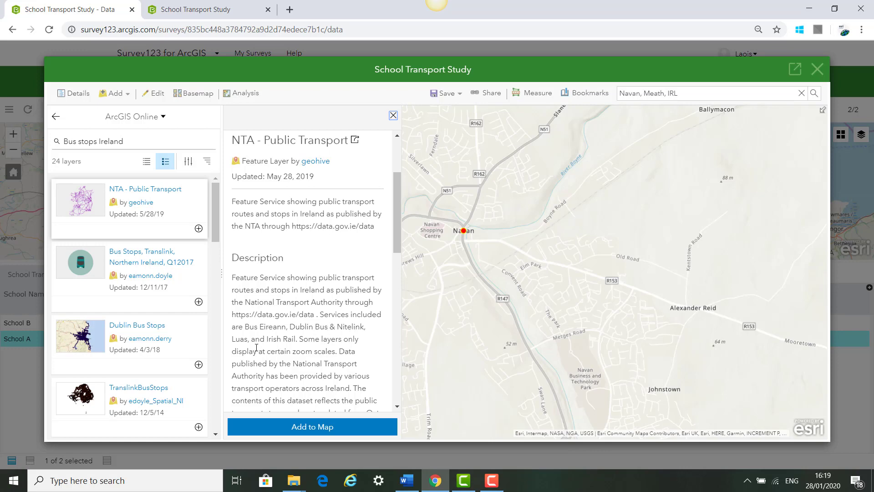
pyautogui.scroll(-3)
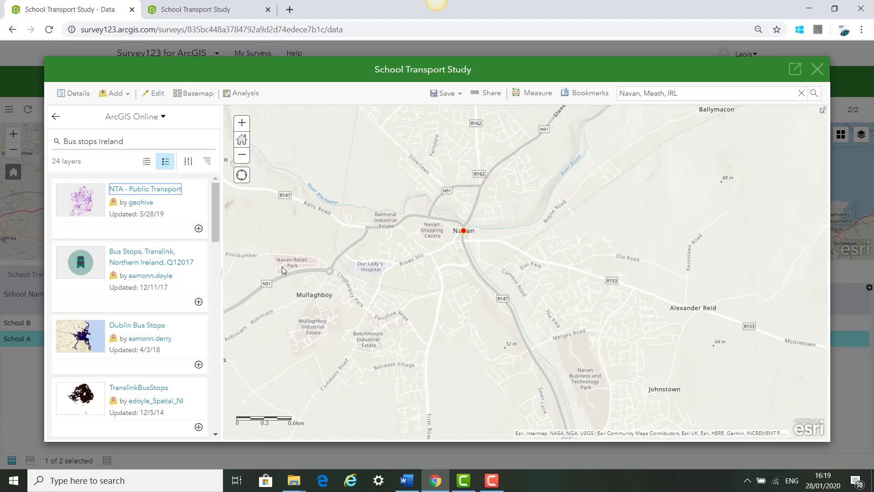
pyautogui.moveTo(356, 234)
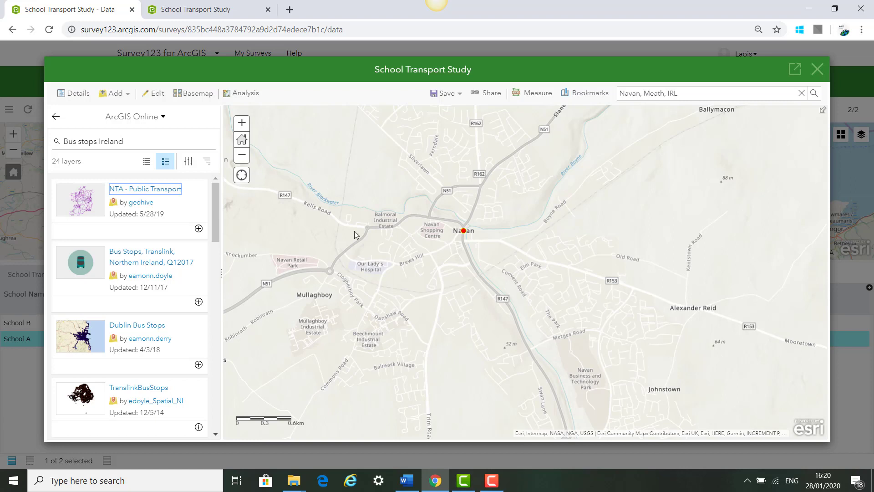
pyautogui.moveTo(391, 188)
pyautogui.write('osi')
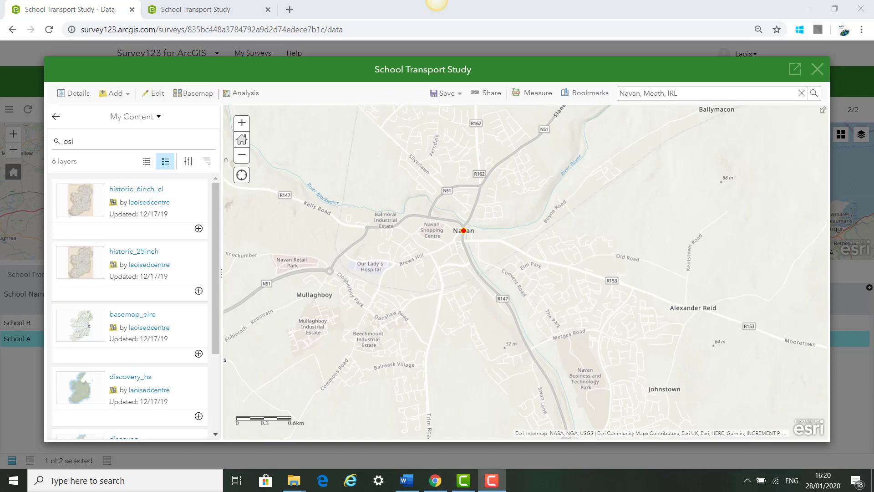
pyautogui.click(115, 93)
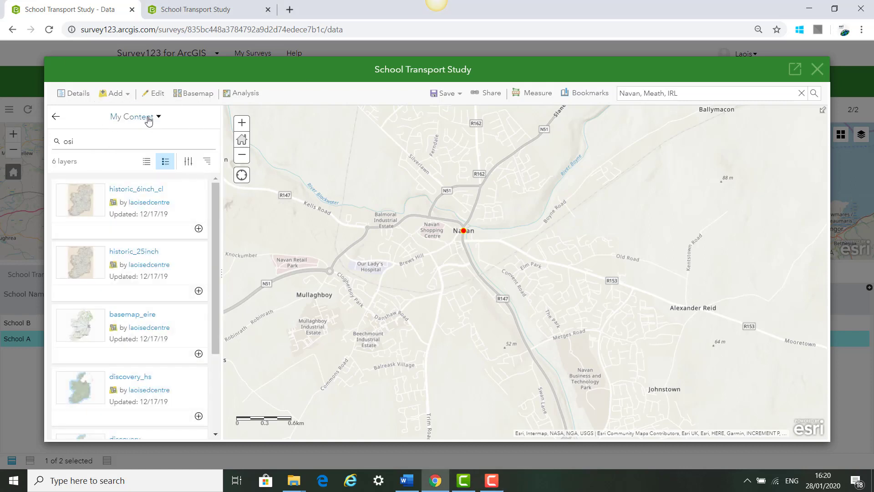
pyautogui.click(111, 141)
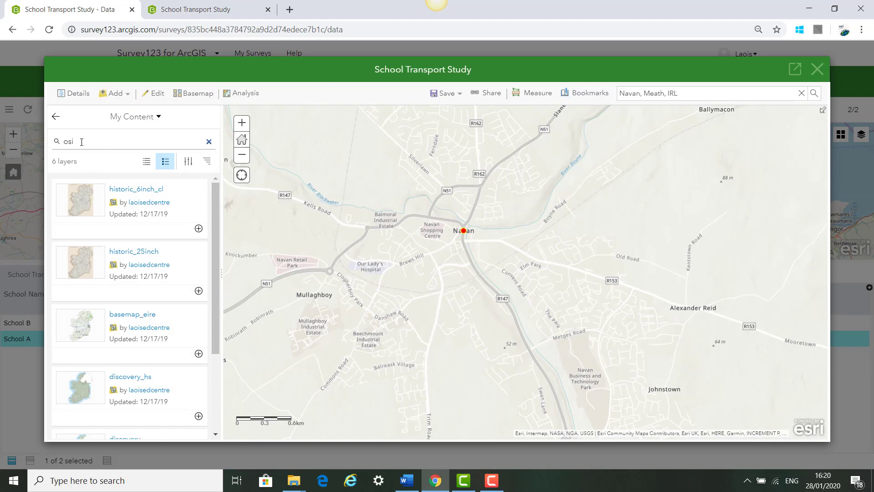
pyautogui.moveTo(152, 203)
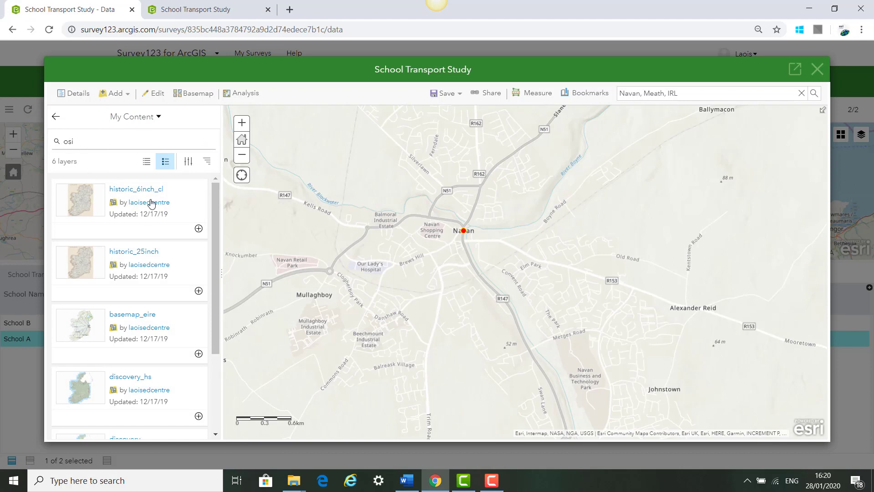
pyautogui.moveTo(151, 202)
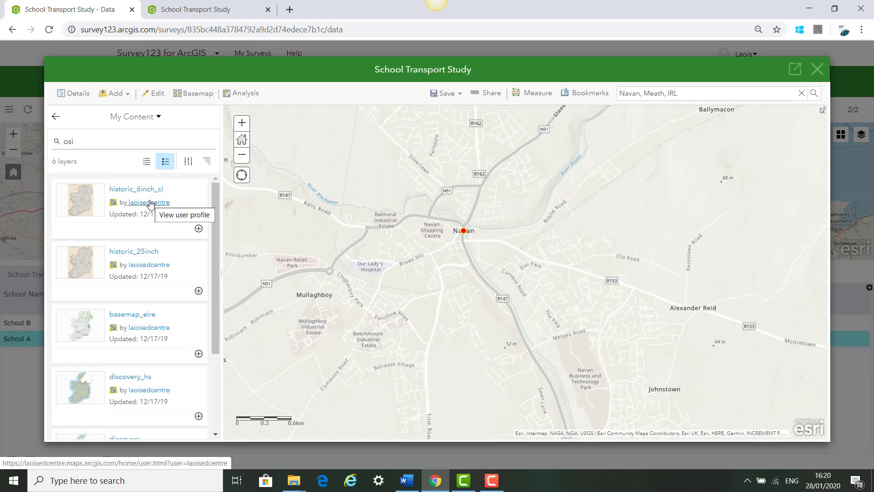
pyautogui.moveTo(162, 233)
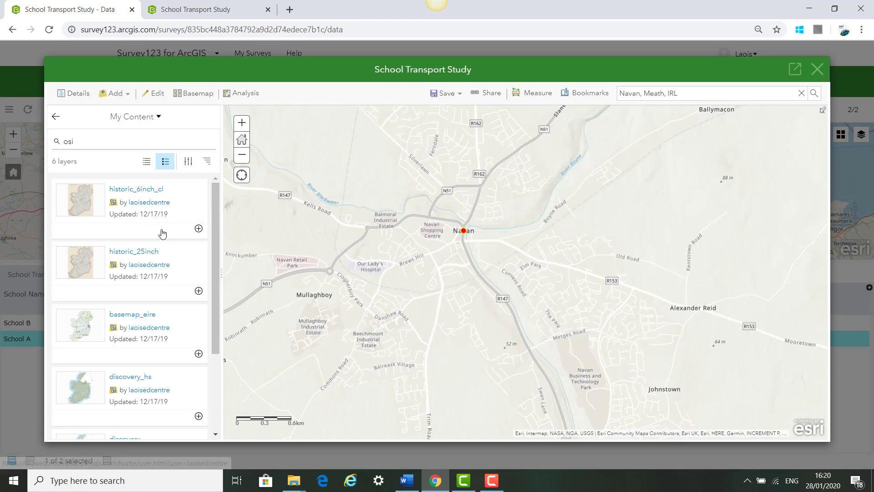
pyautogui.moveTo(166, 292)
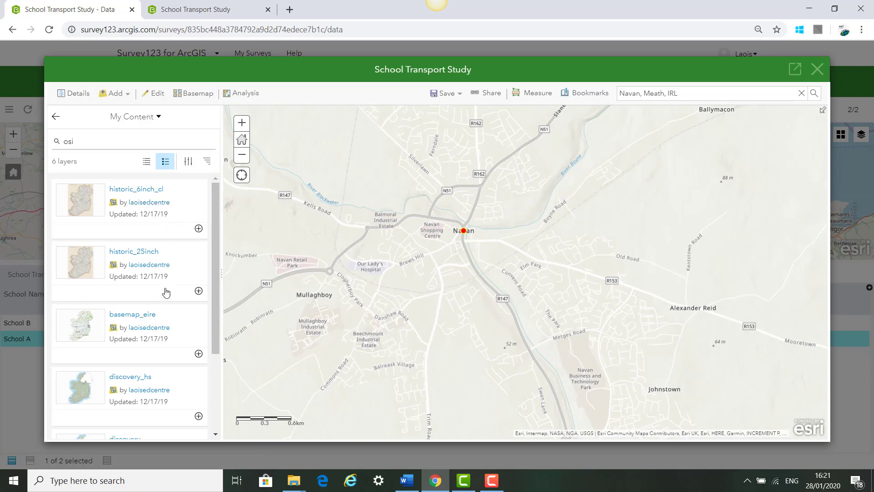
pyautogui.scroll(-3)
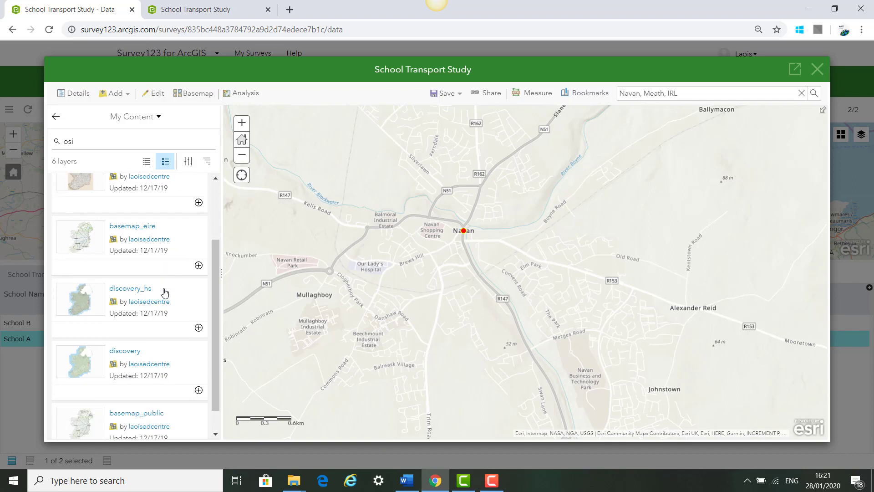
pyautogui.scroll(3)
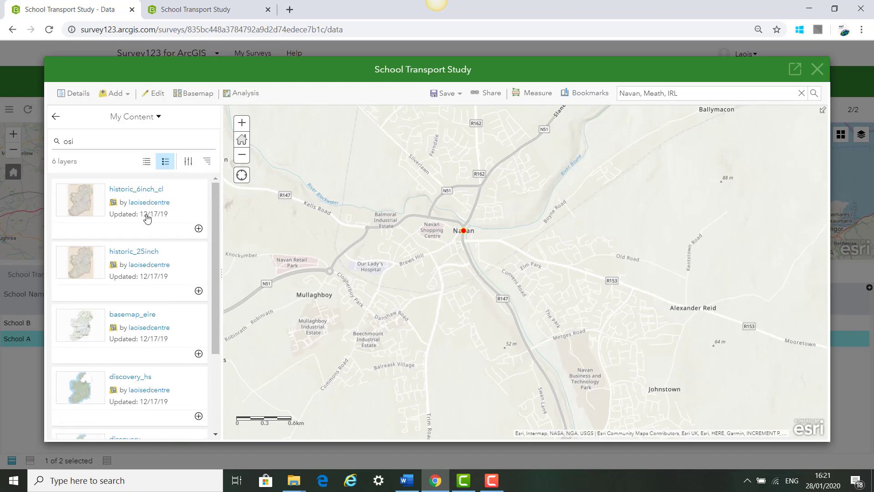
pyautogui.moveTo(202, 231)
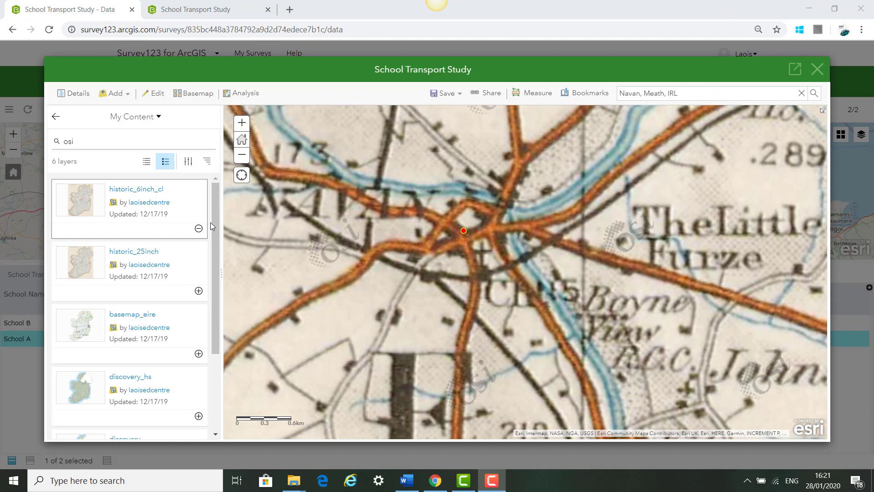
pyautogui.click(199, 228)
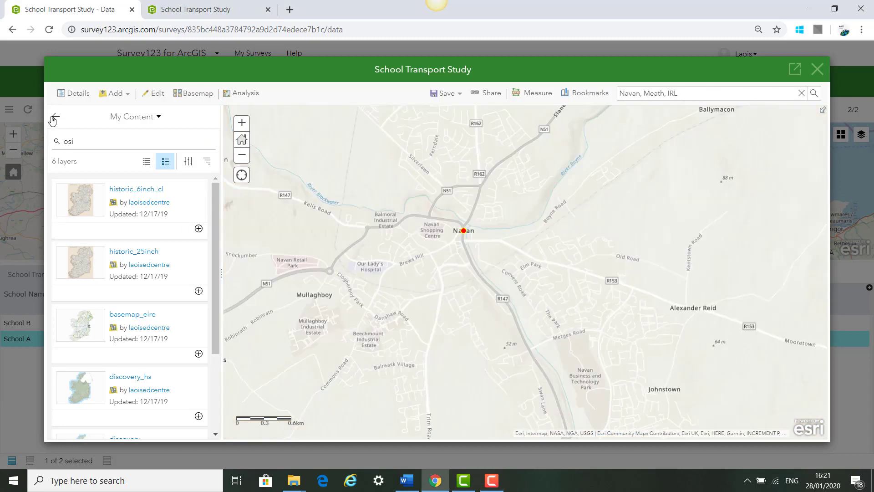
# - Return to the map details and save the web map to My Content
pyautogui.click(172, 118)
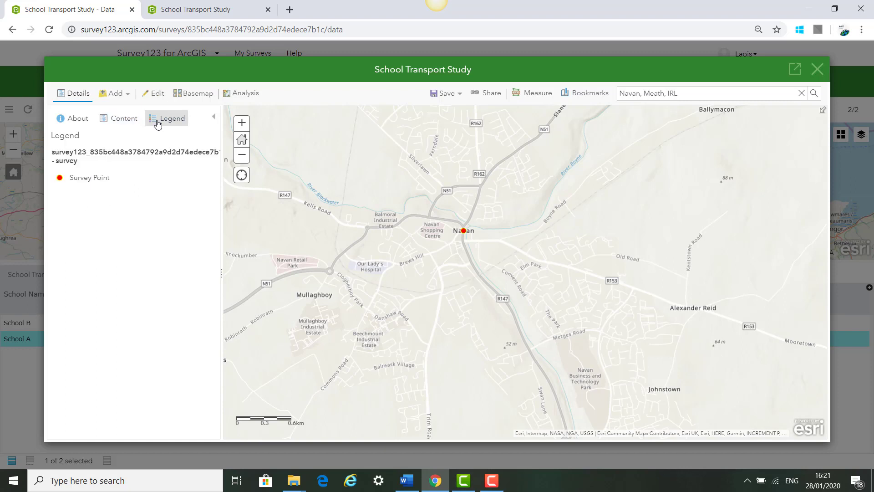
pyautogui.moveTo(163, 135)
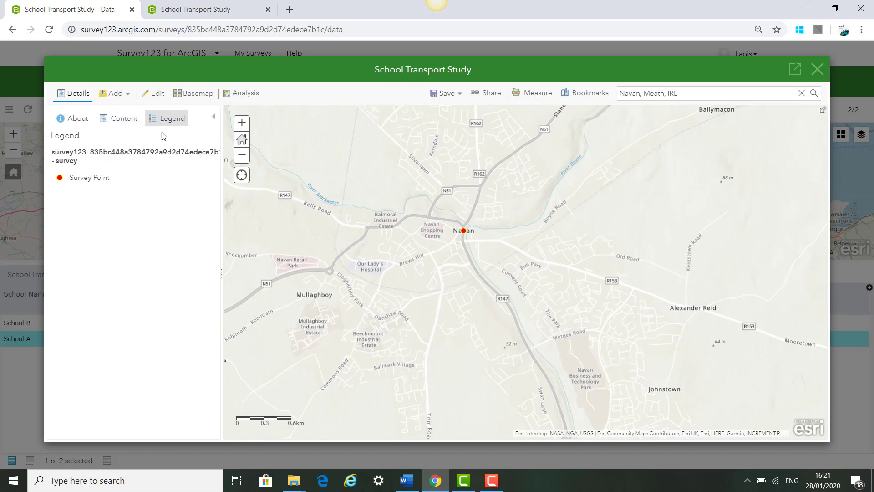
pyautogui.click(444, 93)
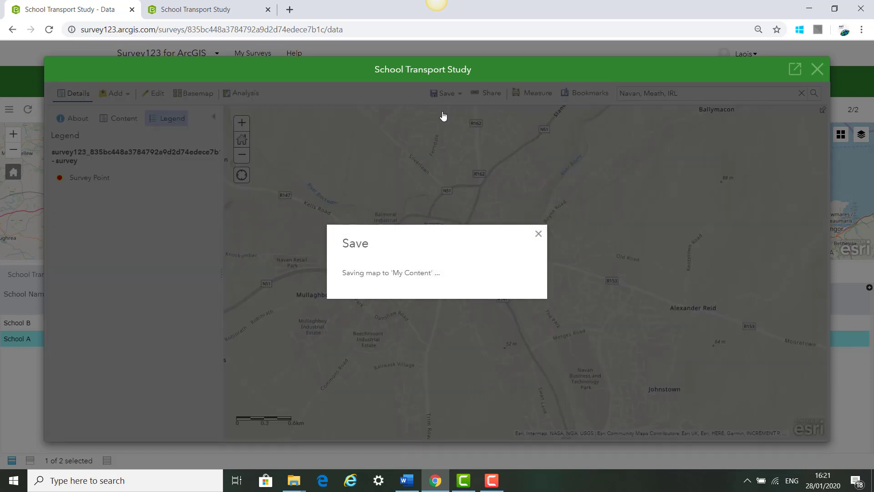